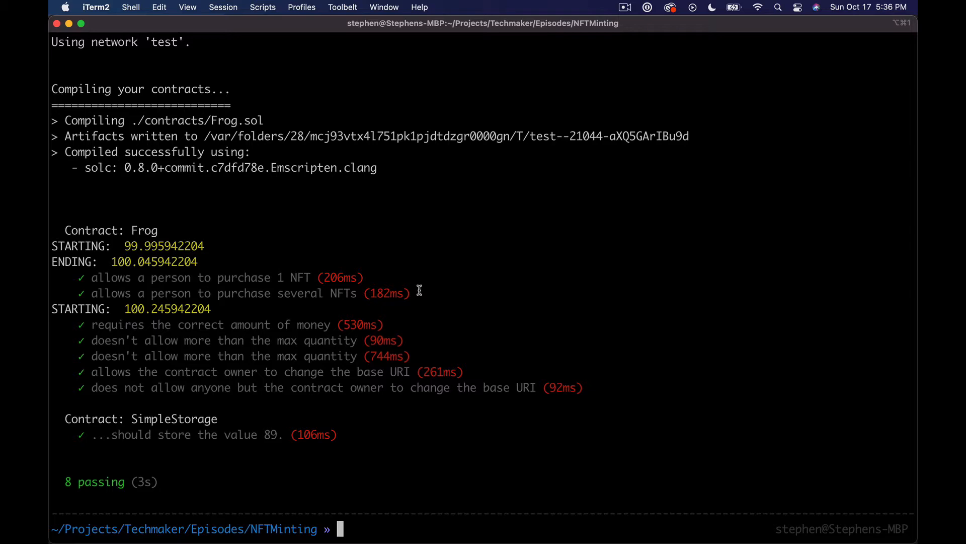
- Run truffle migrate and review the Migrations, SimpleStorage and Frog deployments costing 0.0392 ETH
key("cmd+tab")
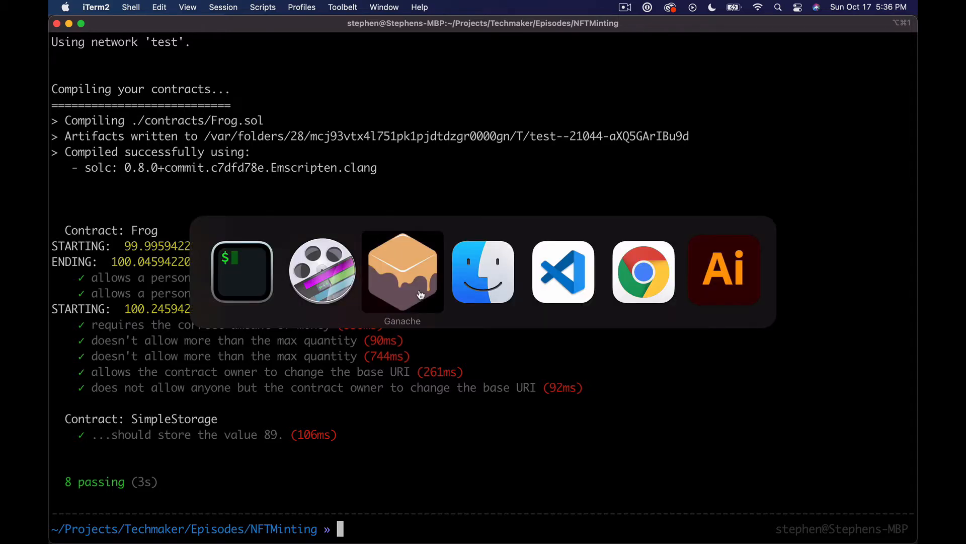
left_click(401, 271)
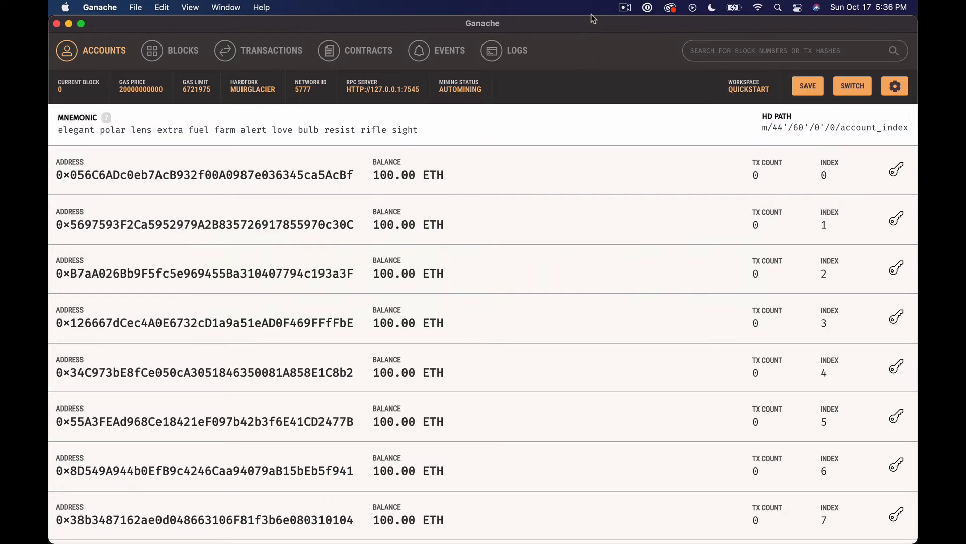
mouse_move(596, 36)
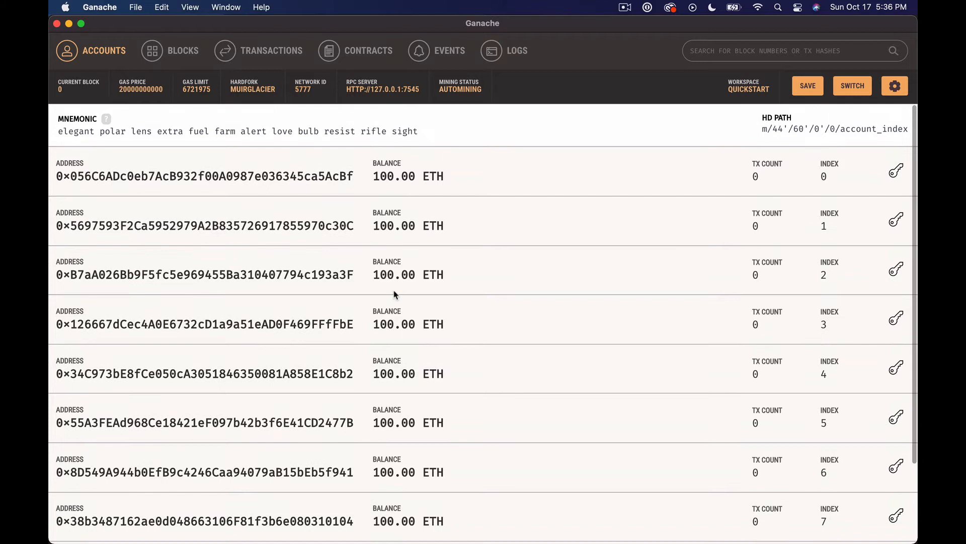
mouse_move(650, 313)
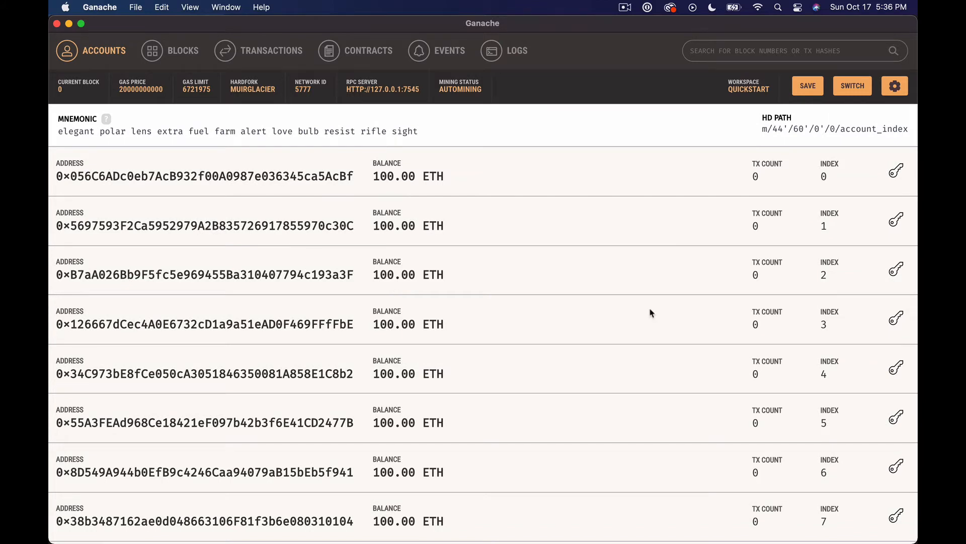
mouse_move(647, 176)
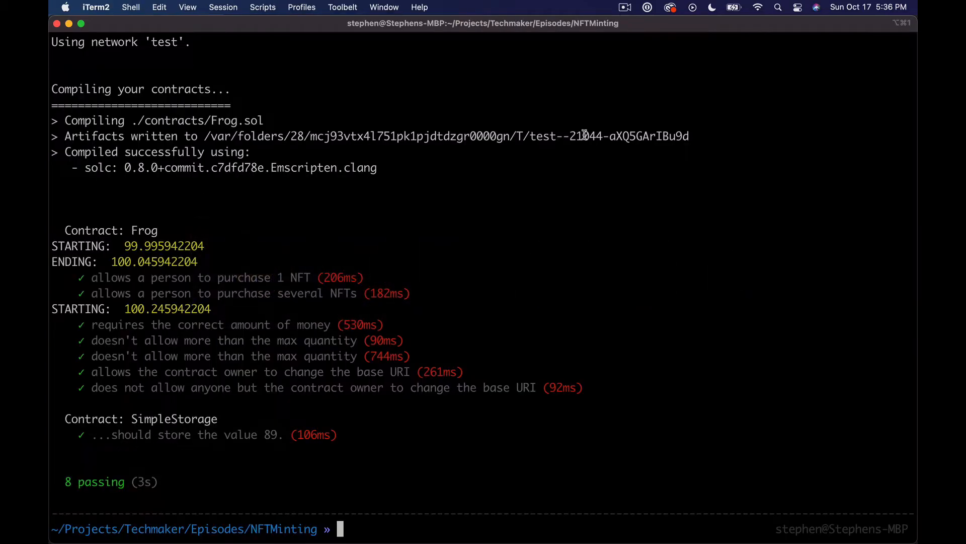
type("truffl e")
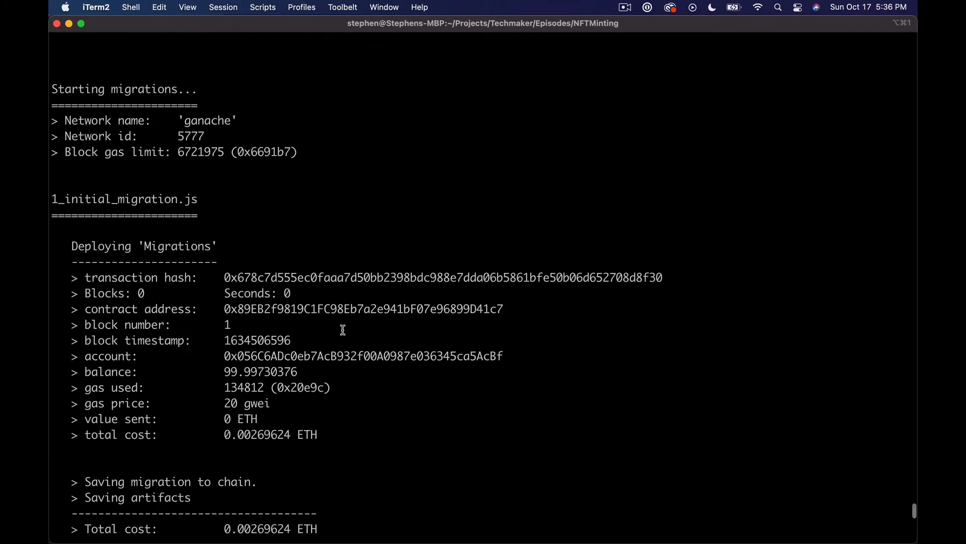
scroll("down", 3)
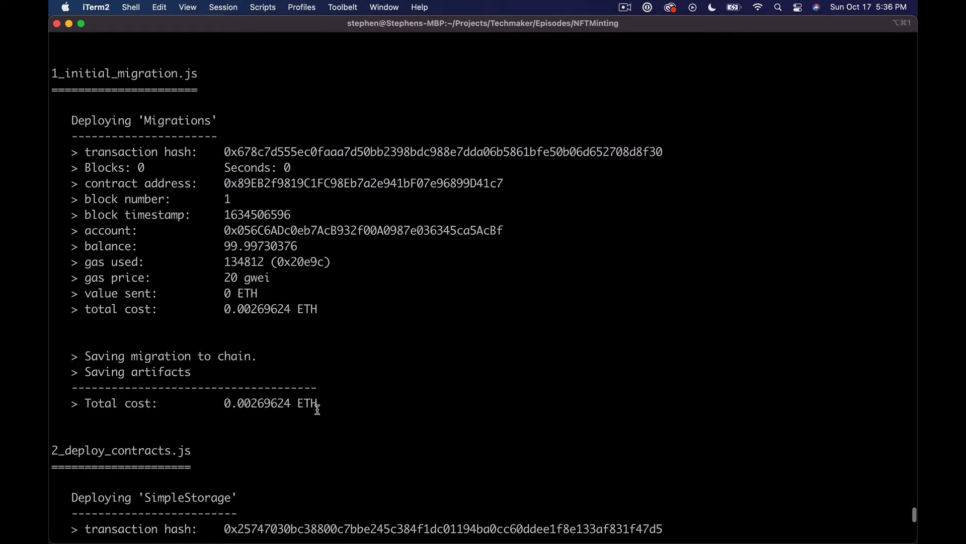
scroll("down", 3)
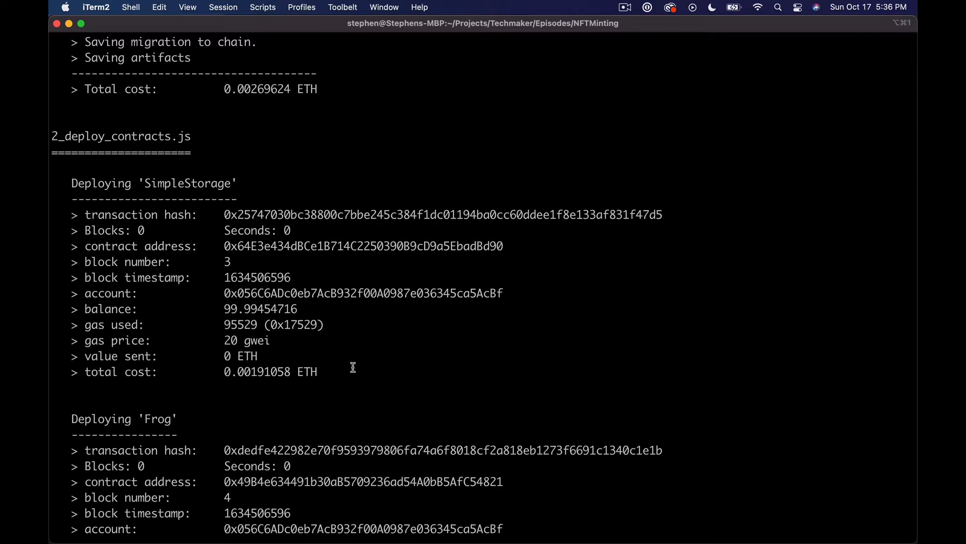
left_click_drag(72, 183, 355, 371)
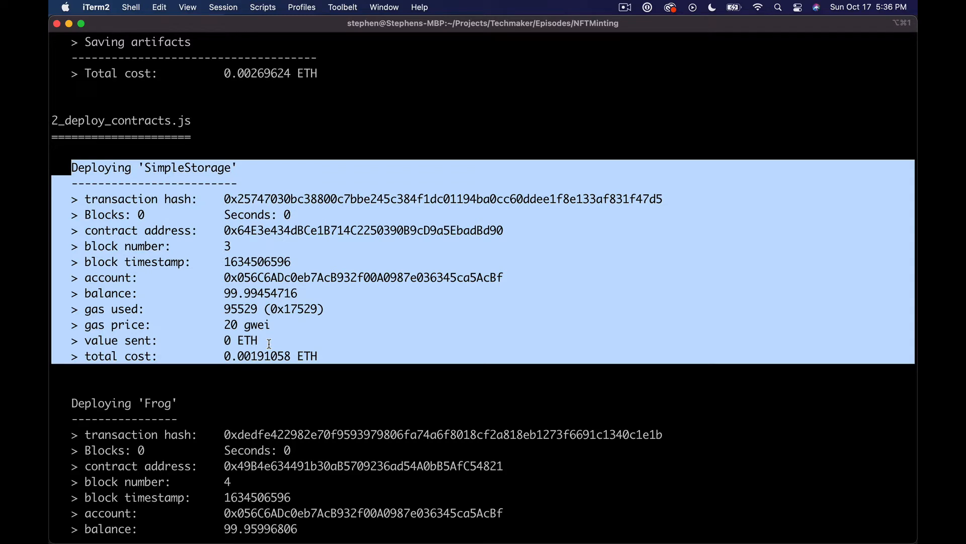
scroll("down", 3)
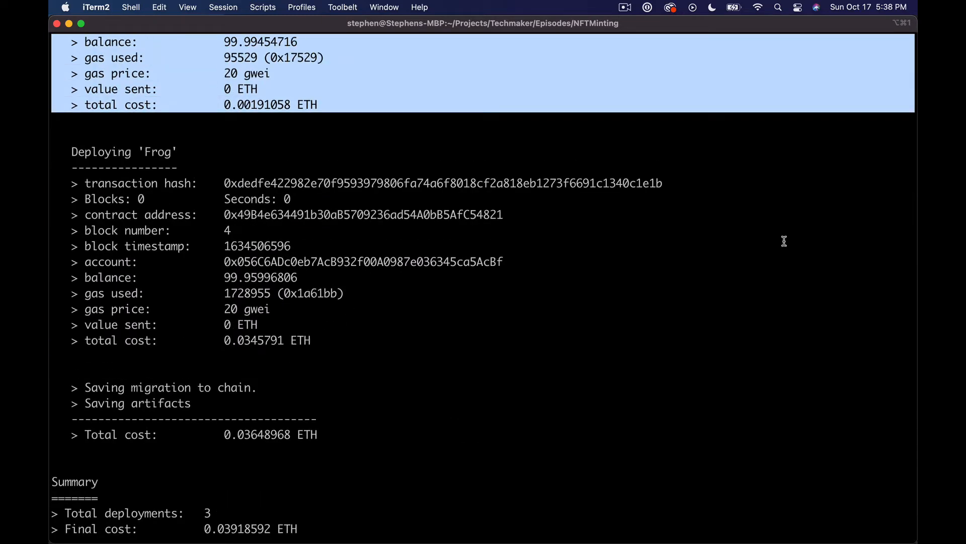
key("cmd+tab")
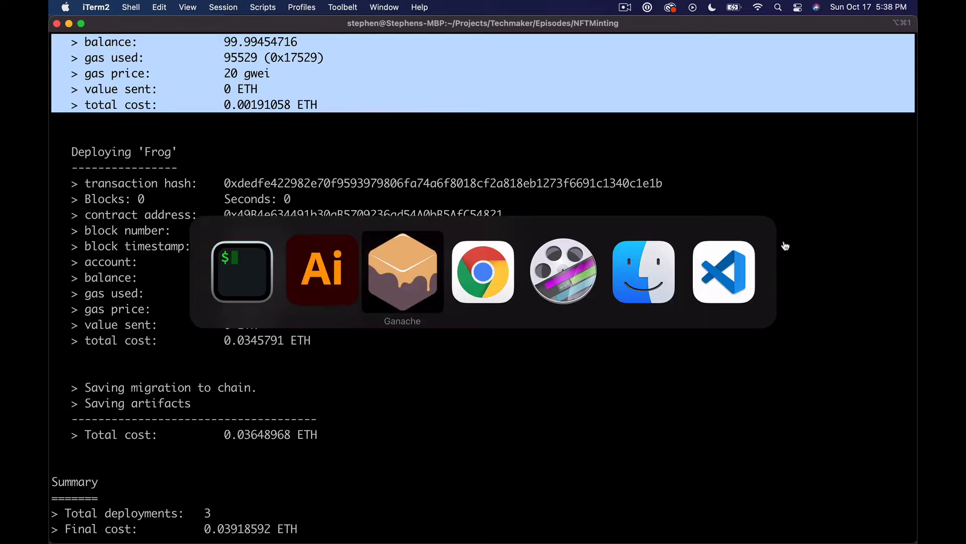
- Confirm Ganache account index 0 shows 99.96 ETH with 5 transactions, then move to Chrome
left_click(402, 271)
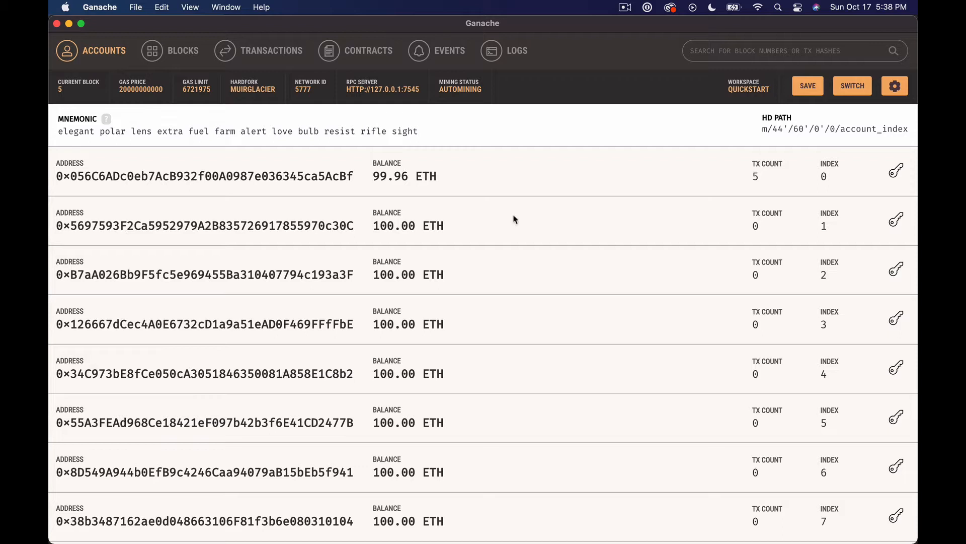
mouse_move(464, 181)
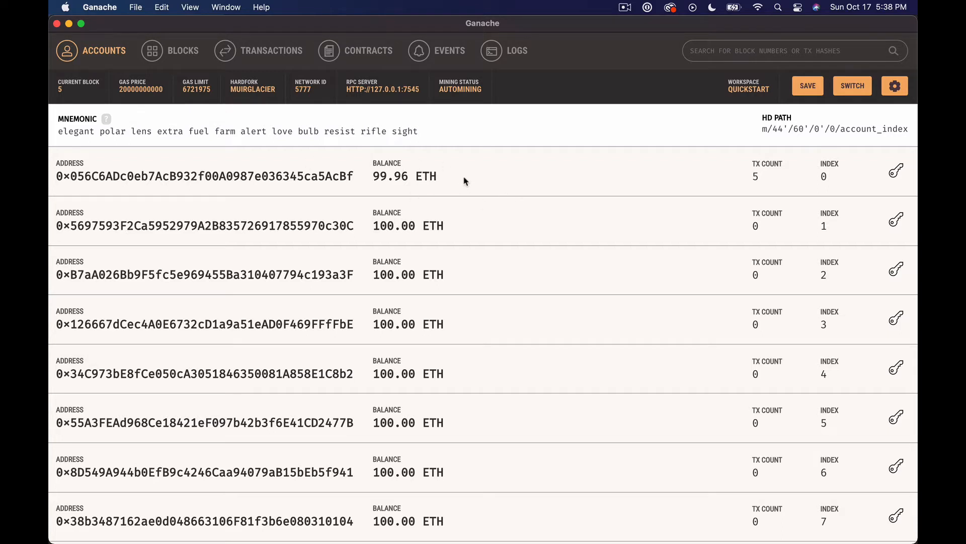
mouse_move(552, 189)
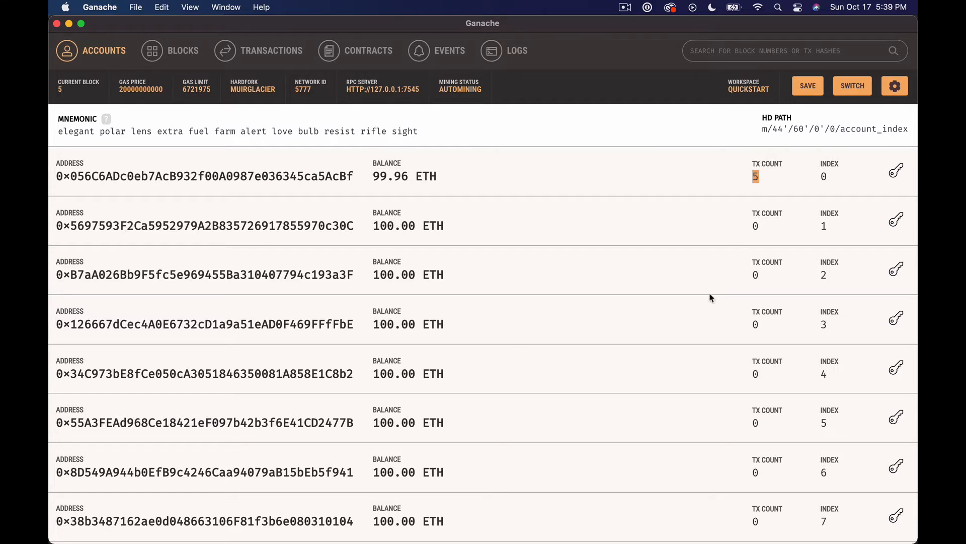
key("cmd+tab")
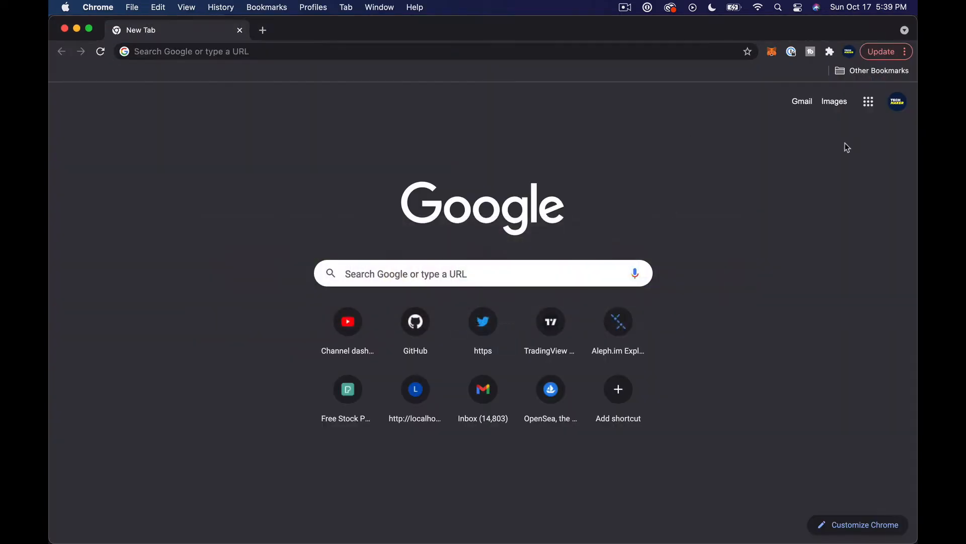
- Check MetaMask's network and account list against Ganache: Account 10 on Localhost 7545 with 100 ETH
left_click(771, 51)
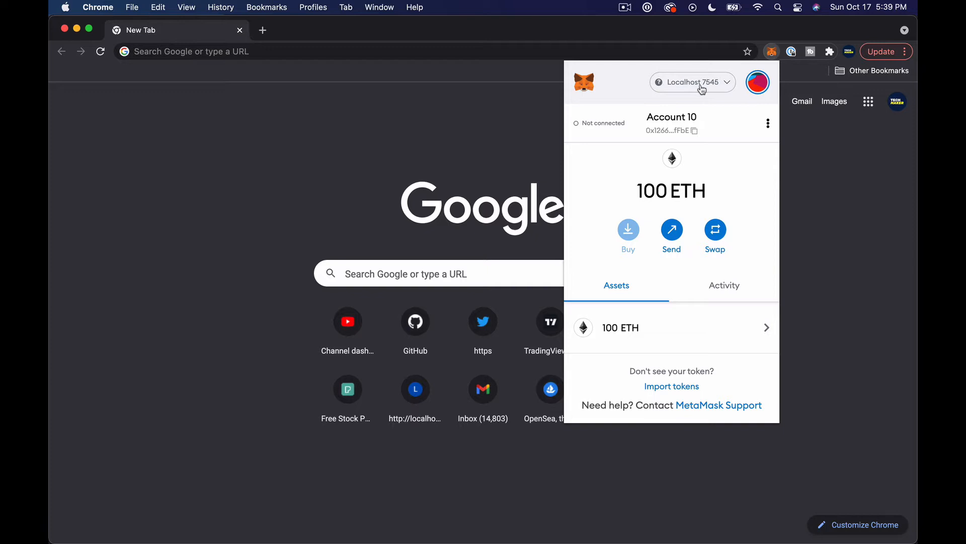
mouse_move(731, 91)
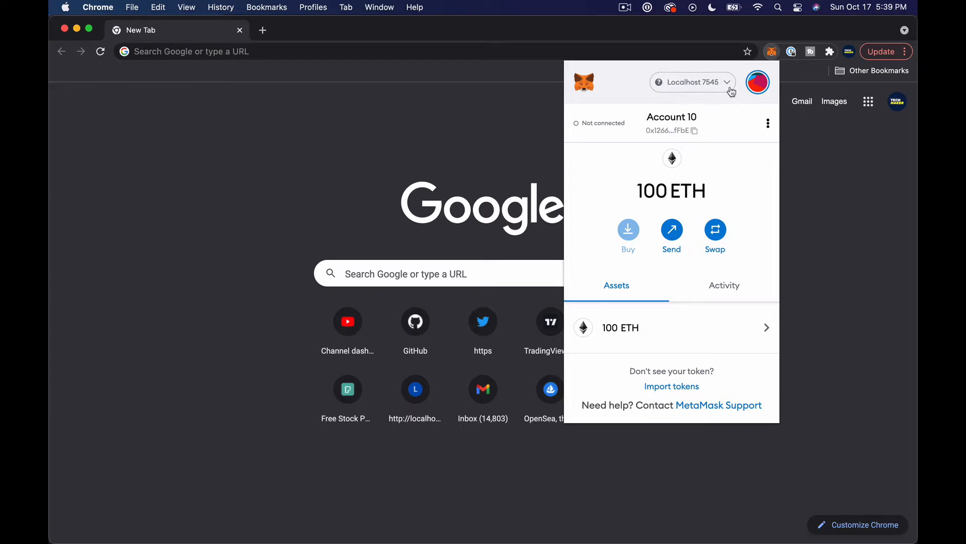
mouse_move(681, 105)
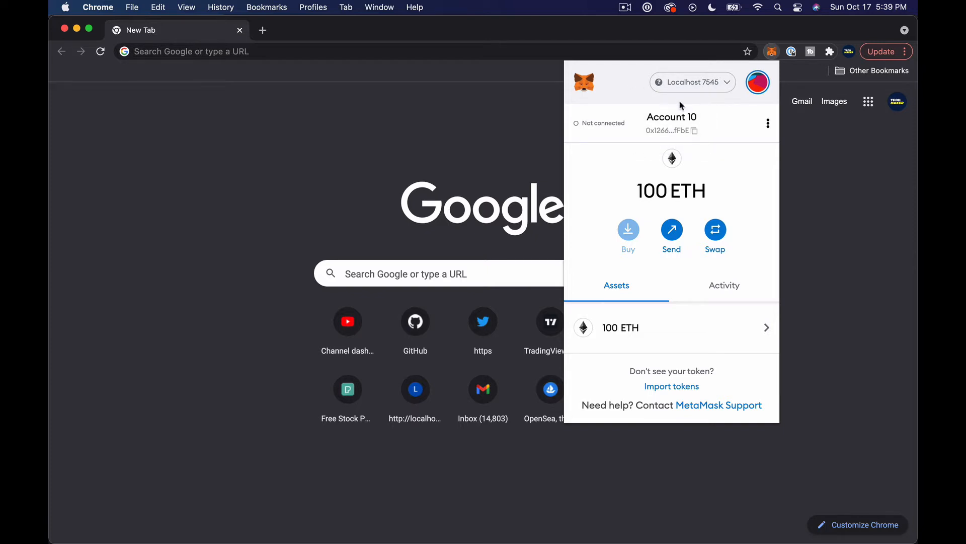
left_click(771, 51)
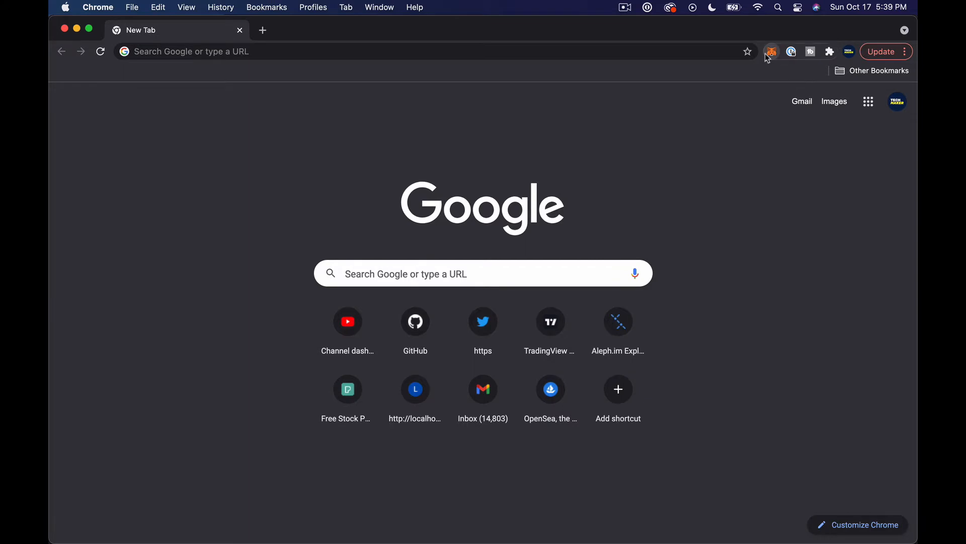
left_click(771, 51)
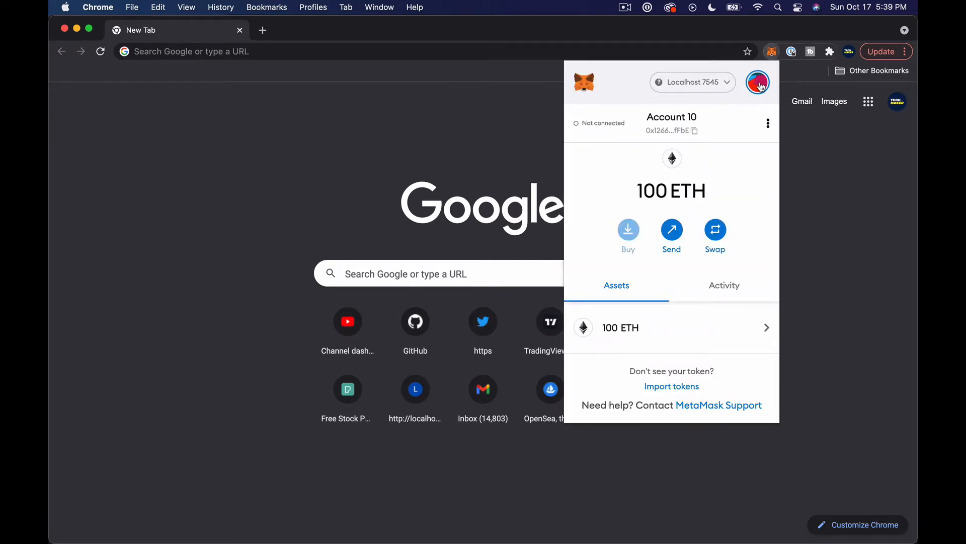
left_click(758, 82)
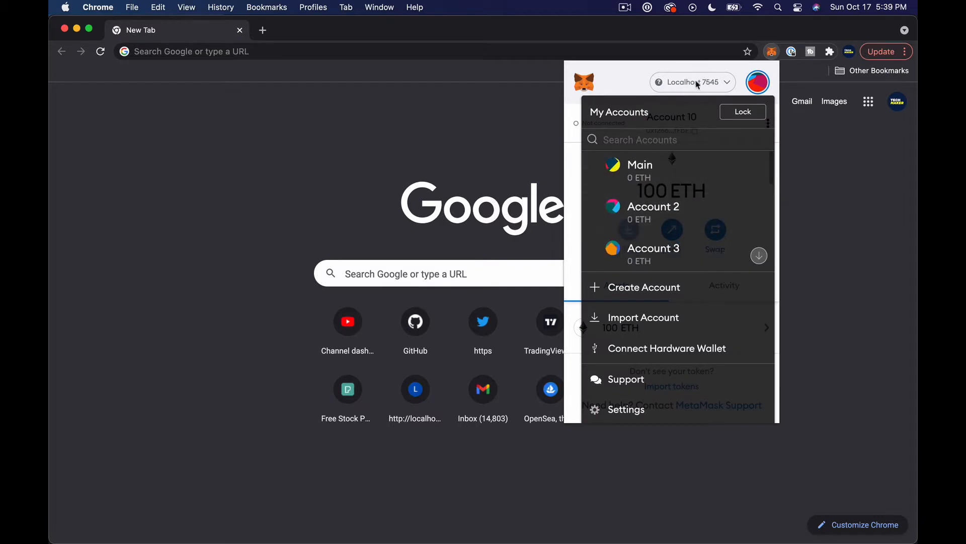
left_click(692, 82)
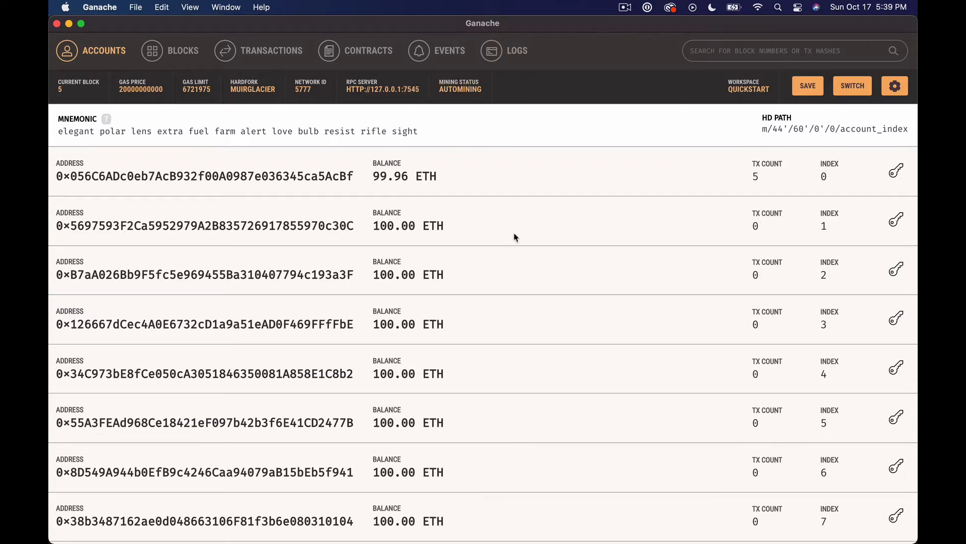
mouse_move(895, 267)
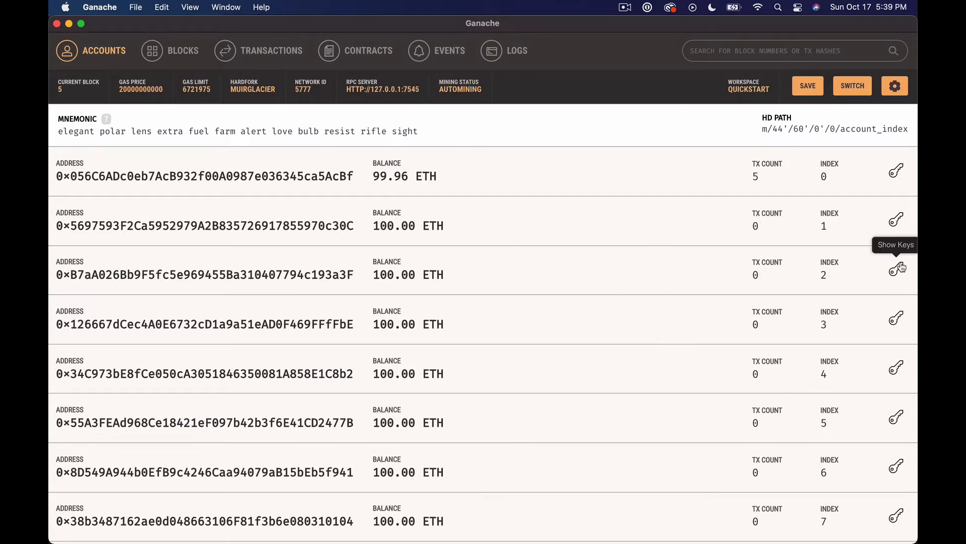
mouse_move(707, 393)
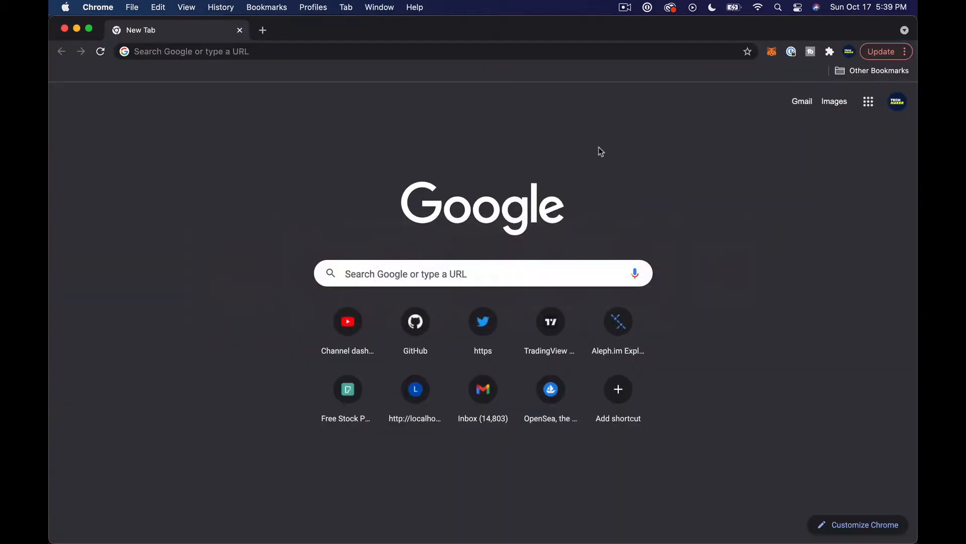
left_click(771, 52)
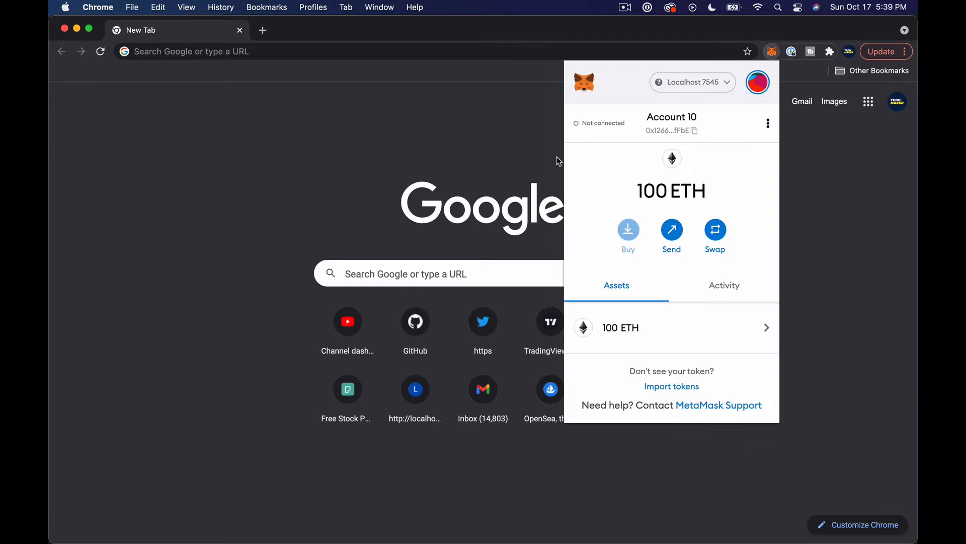
mouse_move(722, 252)
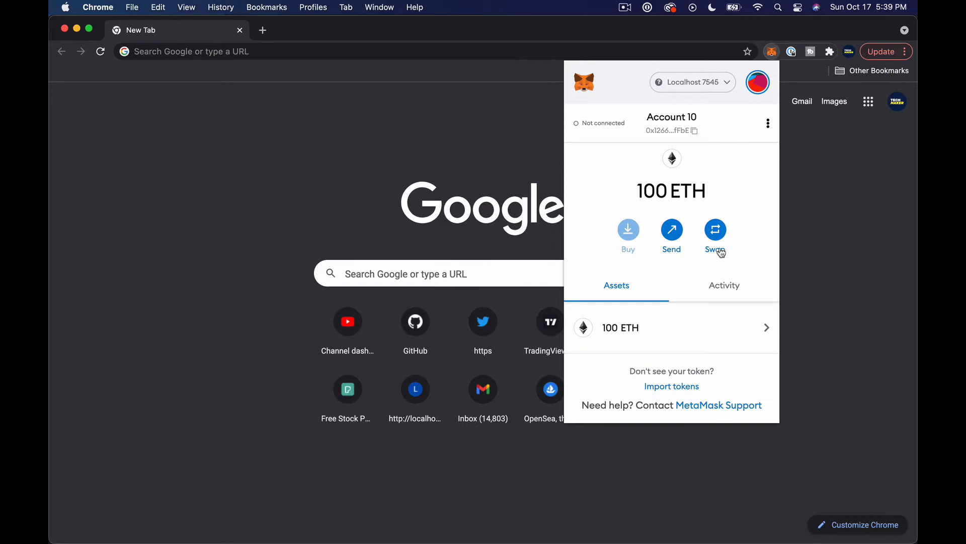
mouse_move(672, 126)
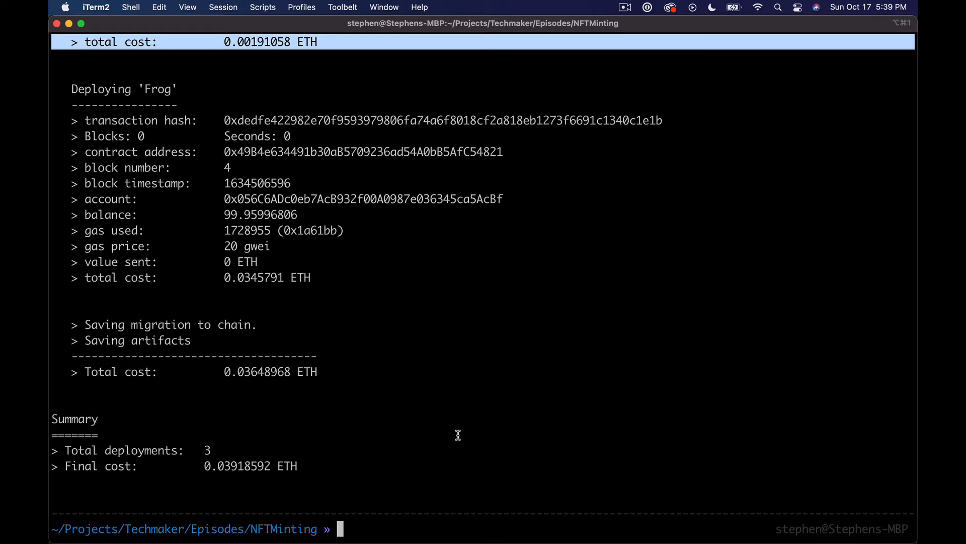
- List the project, change into the client folder and launch the dev server with npm start
type("ls")
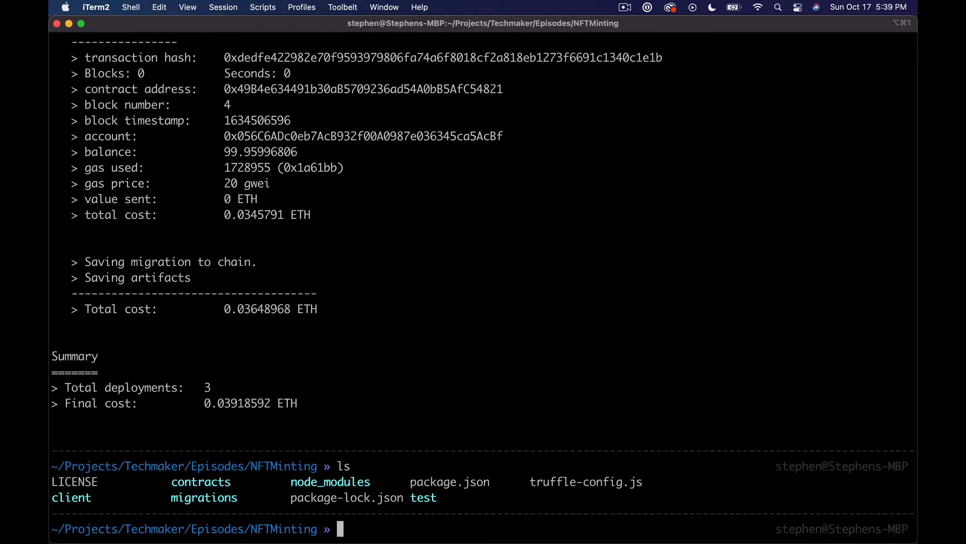
type("cd client")
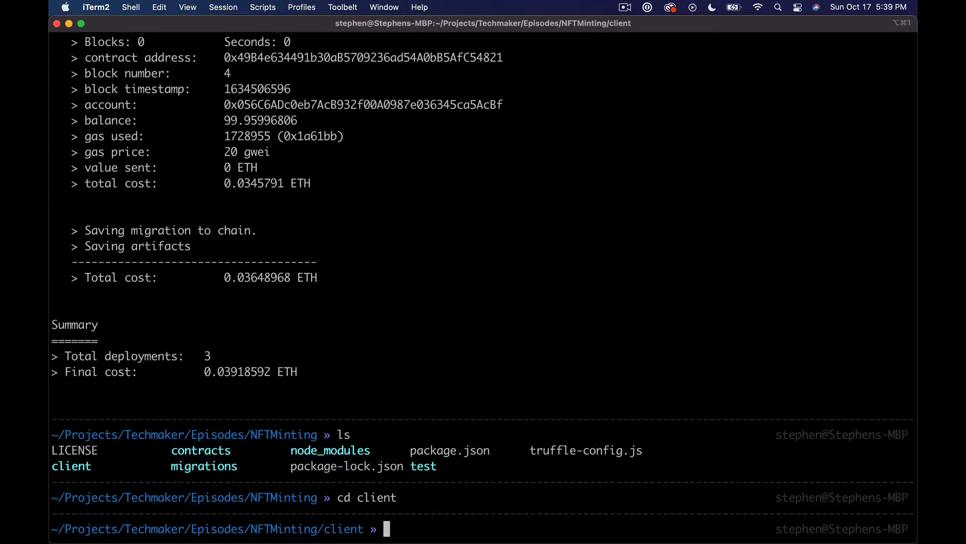
type("npm start")
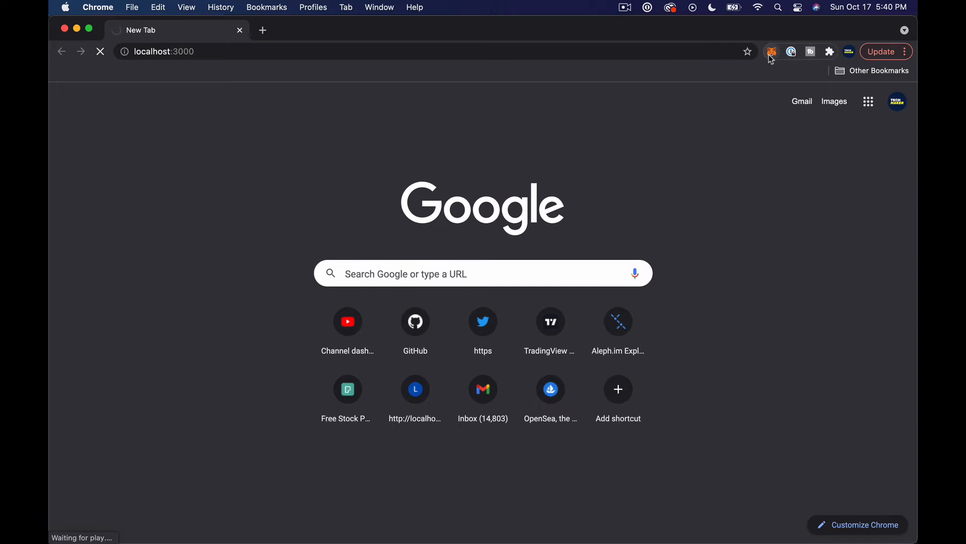
mouse_move(771, 52)
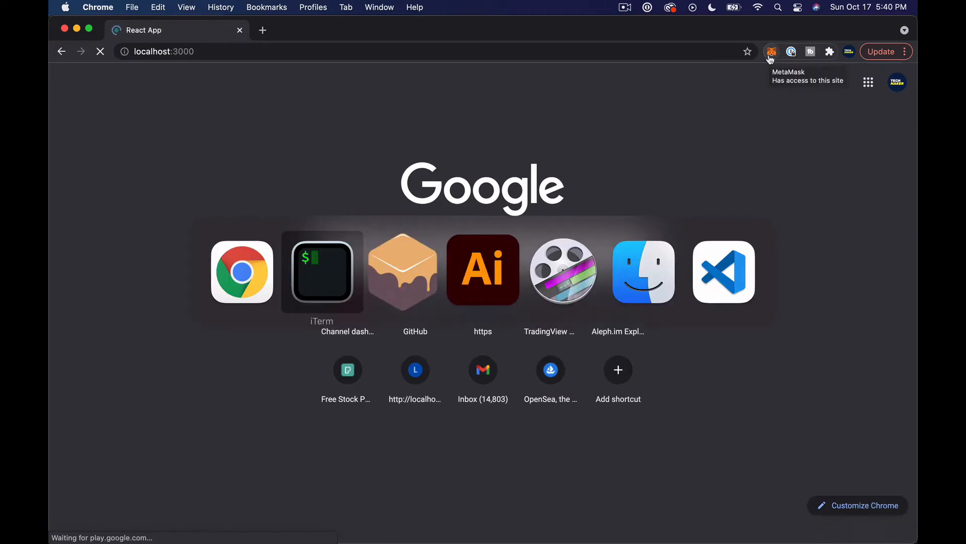
- Dismiss the insufficient-funds notice, connect Account 10 to localhost:3000 and confirm the set transaction
left_click(771, 51)
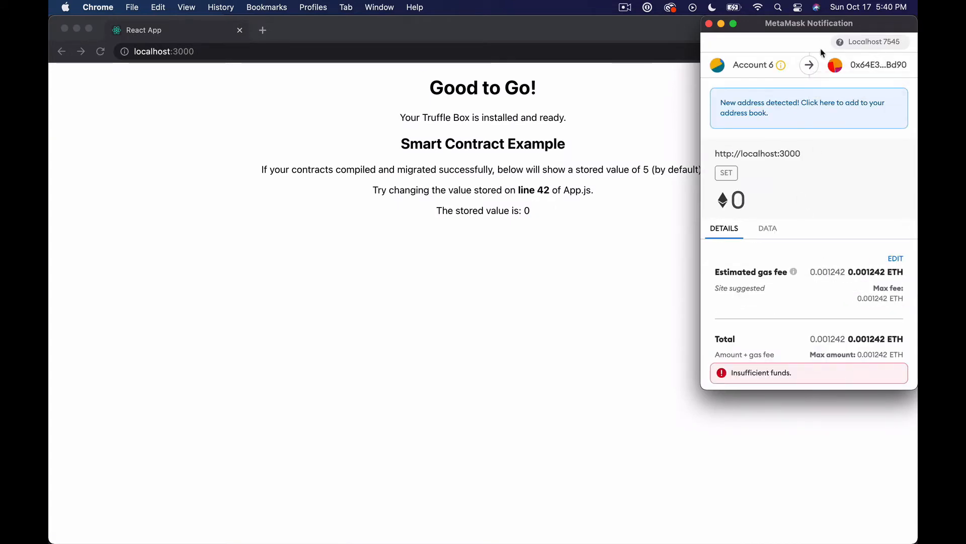
left_click(904, 30)
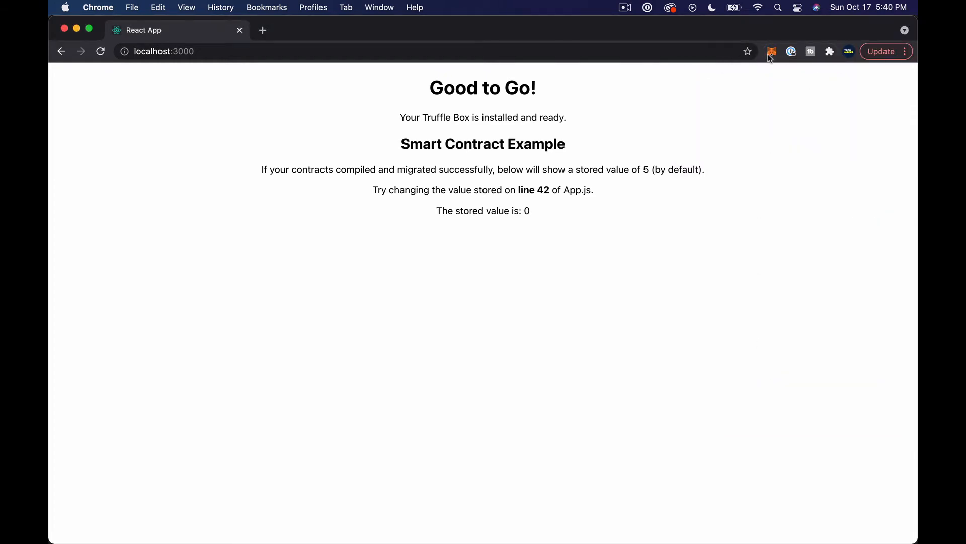
left_click(772, 51)
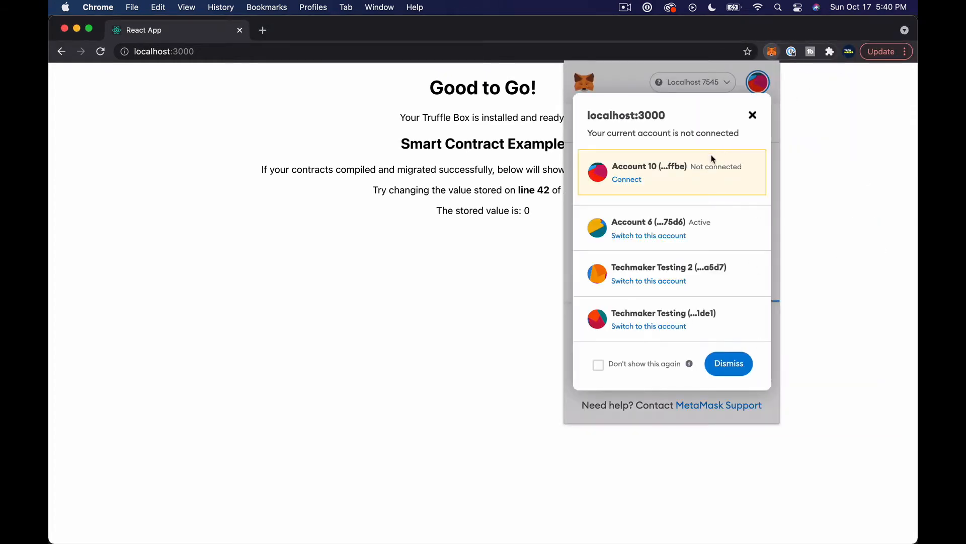
left_click(626, 179)
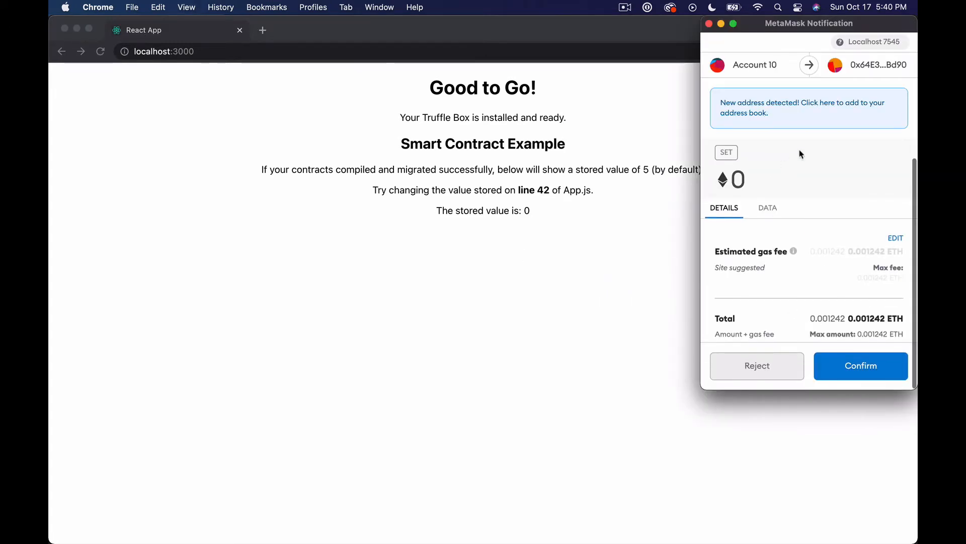
left_click(860, 366)
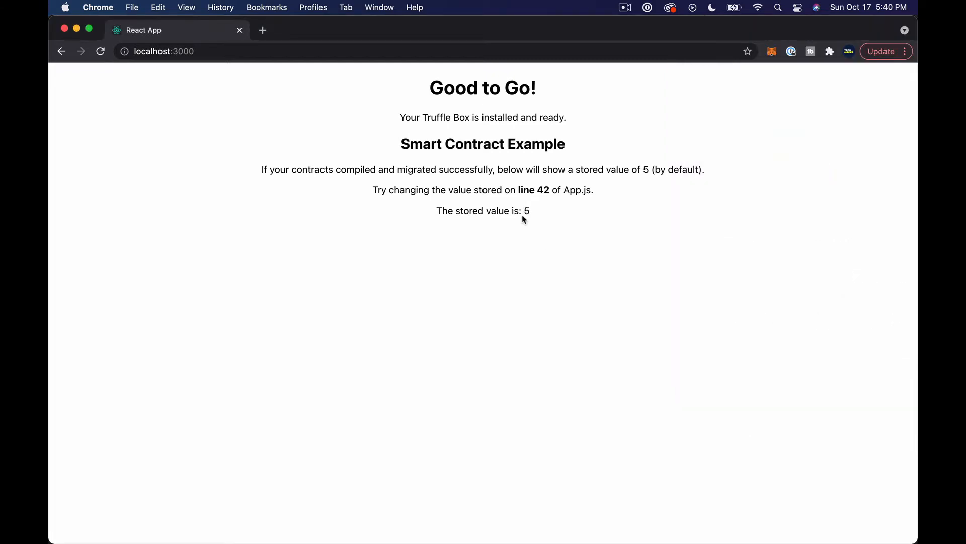
- Highlight the page text about the default stored value to check it reads 5
left_click_drag(434, 83, 523, 216)
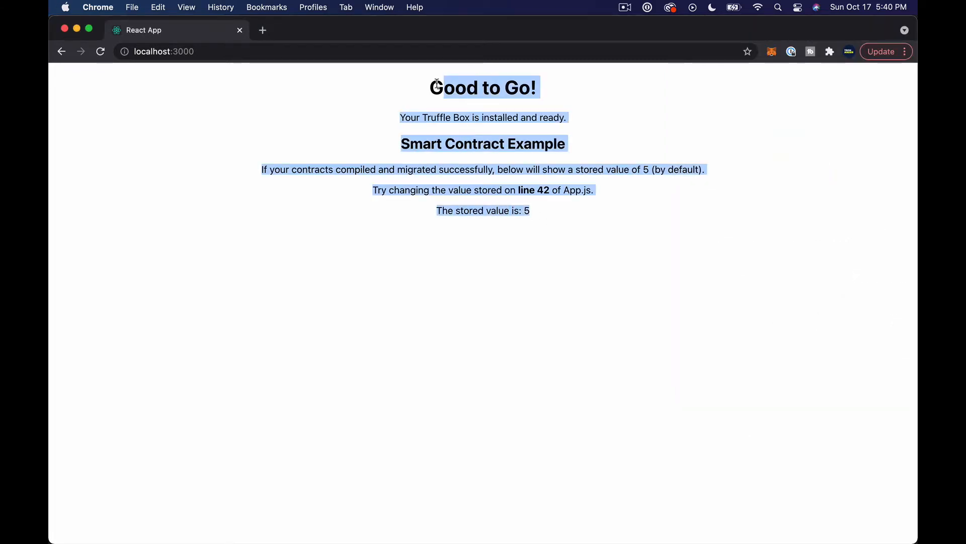
left_click(270, 170)
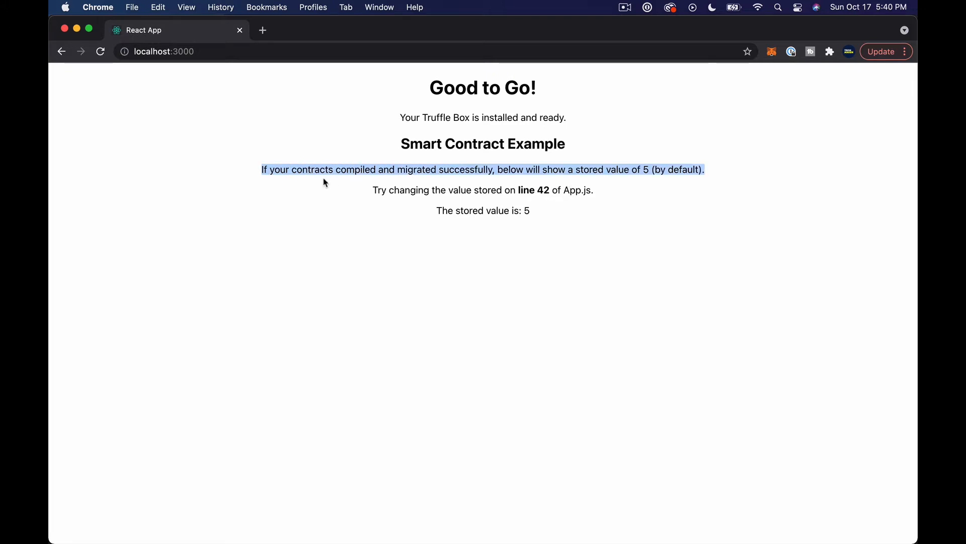
mouse_move(635, 174)
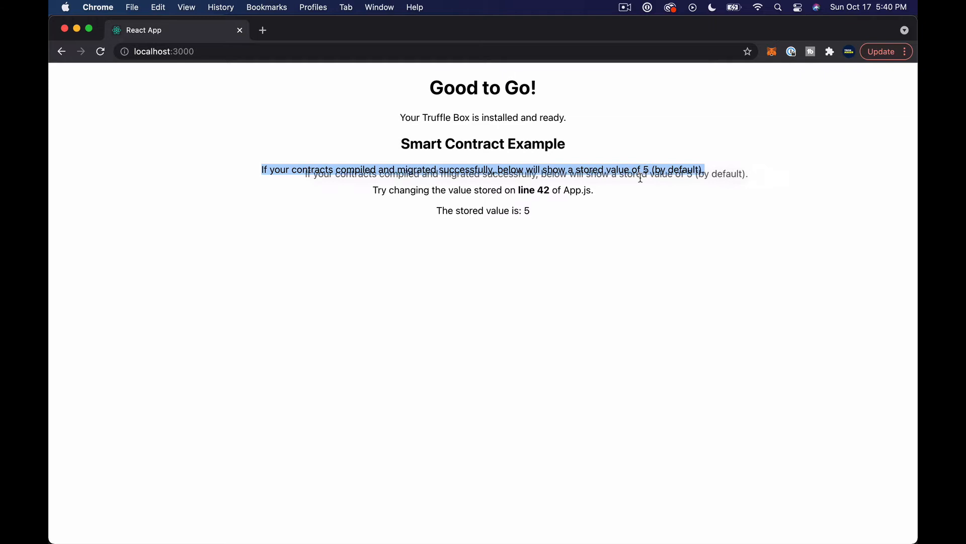
left_click(485, 204)
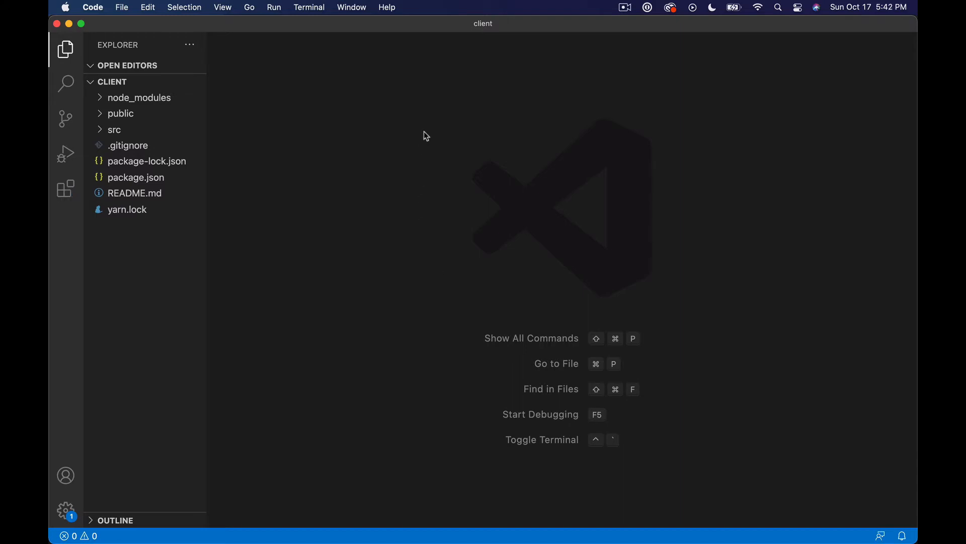
- Expand src and its contracts folder to confirm Frog.json is present, then collapse it
left_click(114, 130)
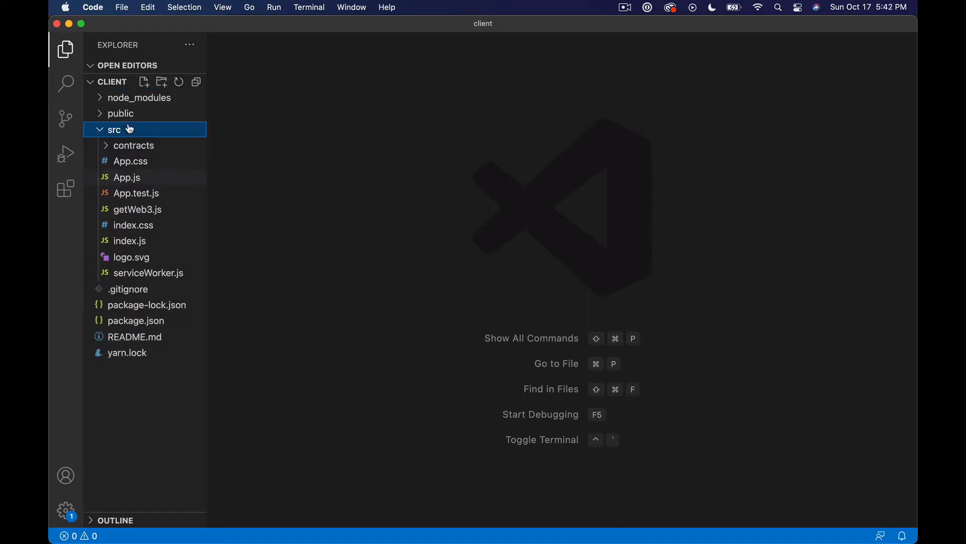
mouse_move(173, 241)
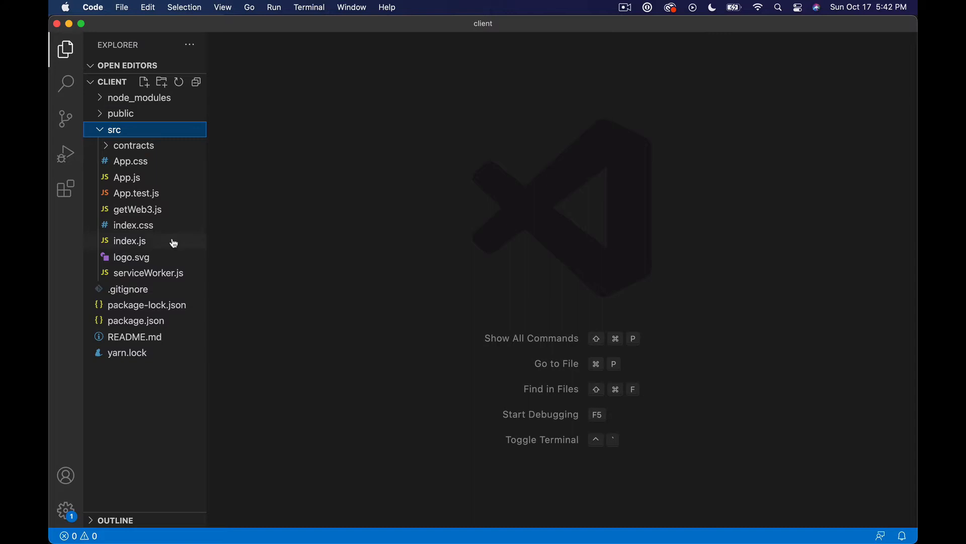
left_click(133, 145)
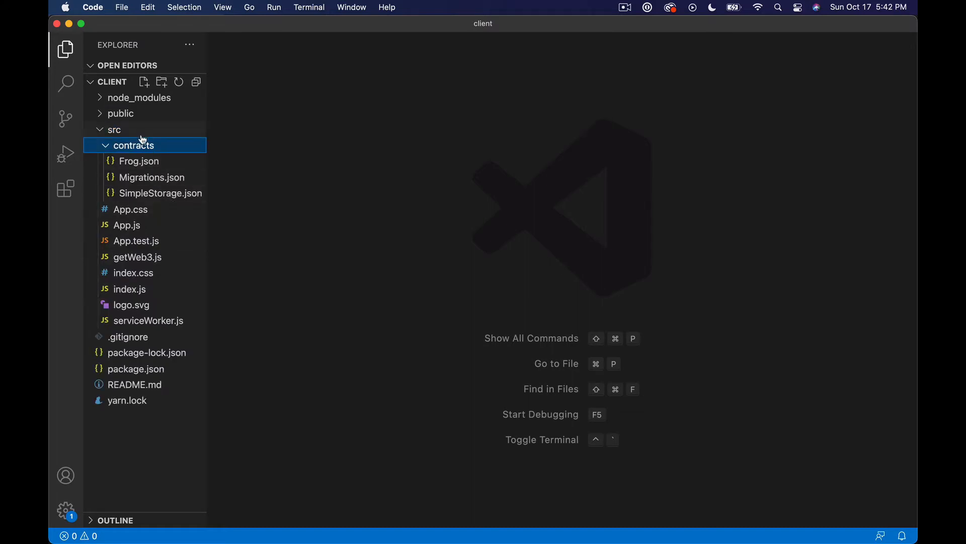
mouse_move(151, 145)
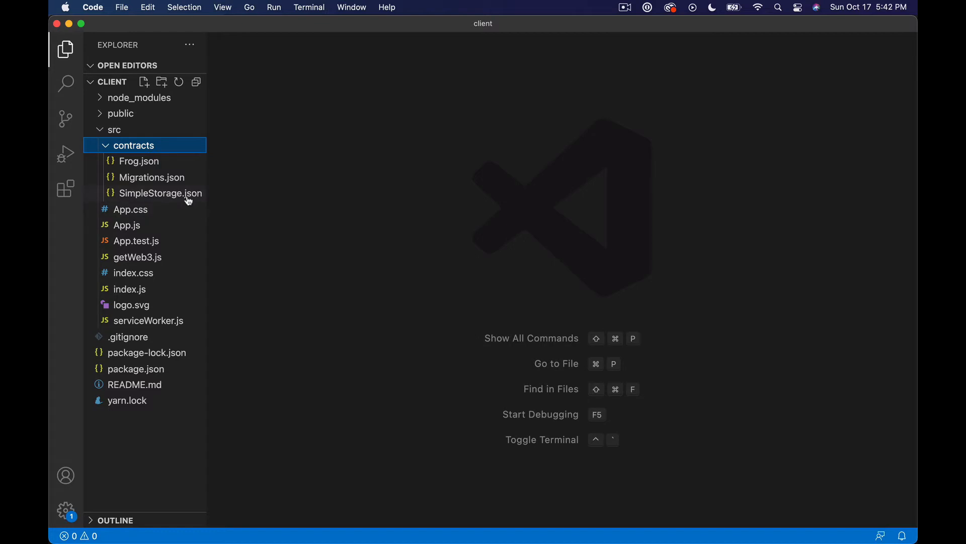
left_click(132, 145)
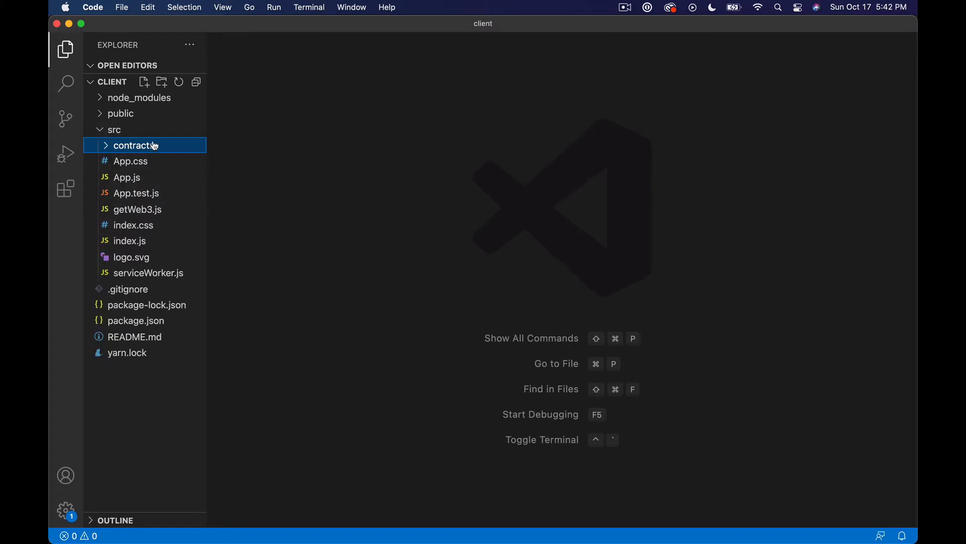
mouse_move(168, 325)
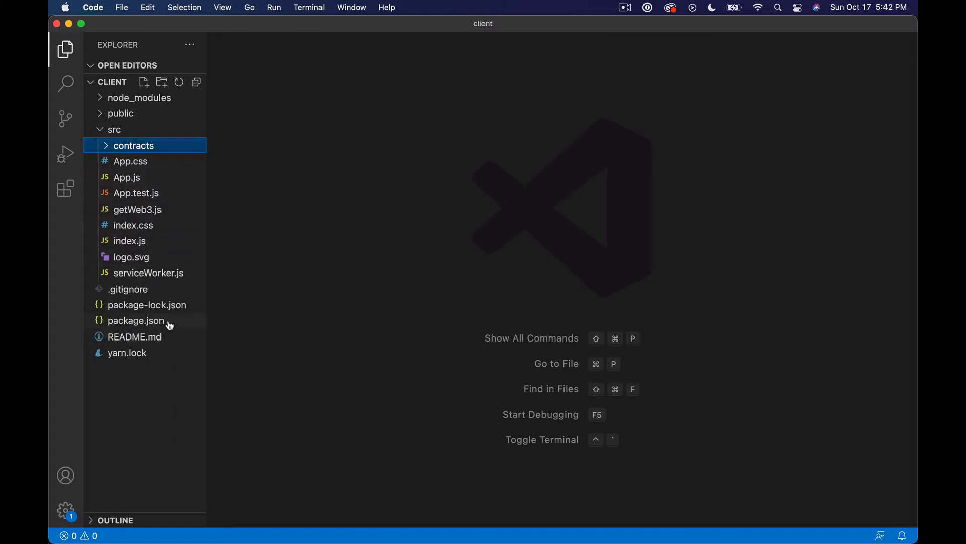
- Open App.js and read through the web3 setup, runExample set(5) call and render code
double_click(127, 177)
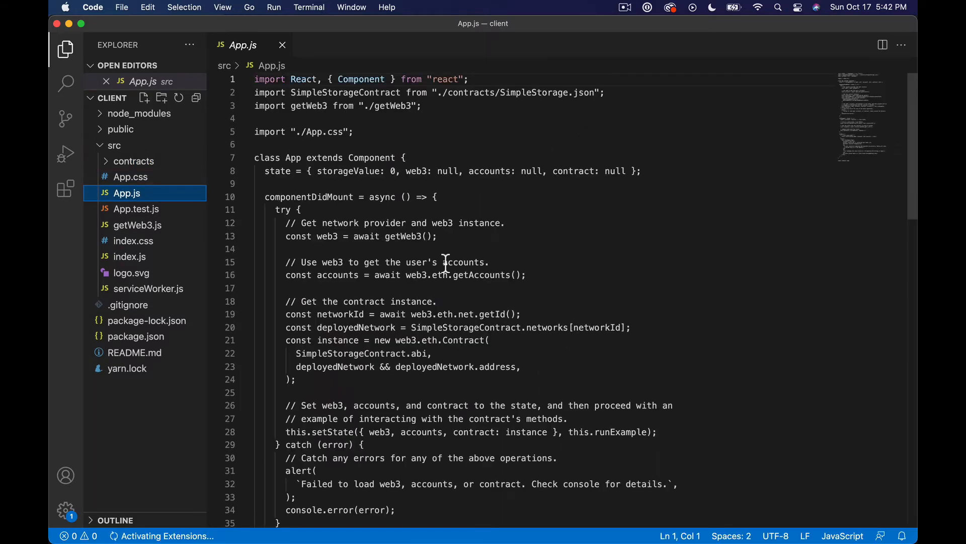
scroll("down", 3)
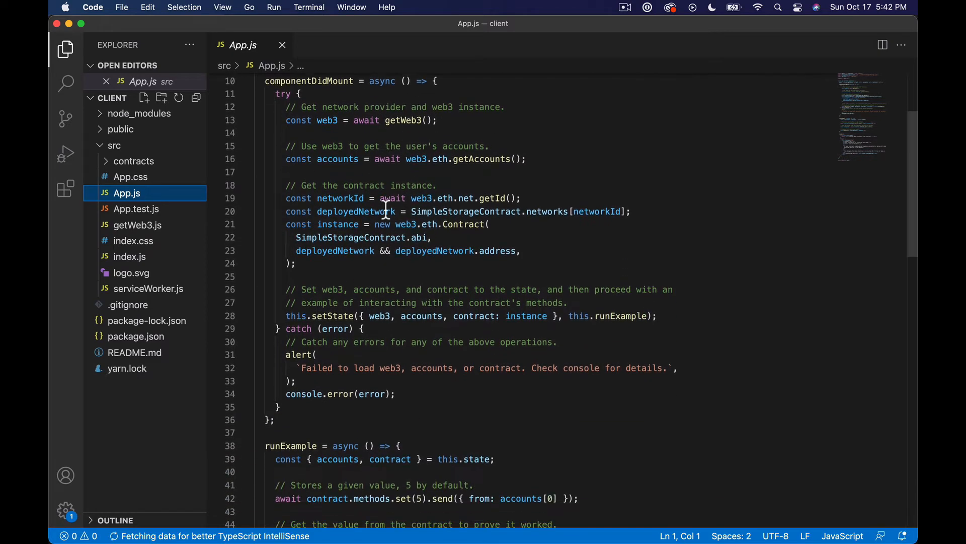
scroll("down", 3)
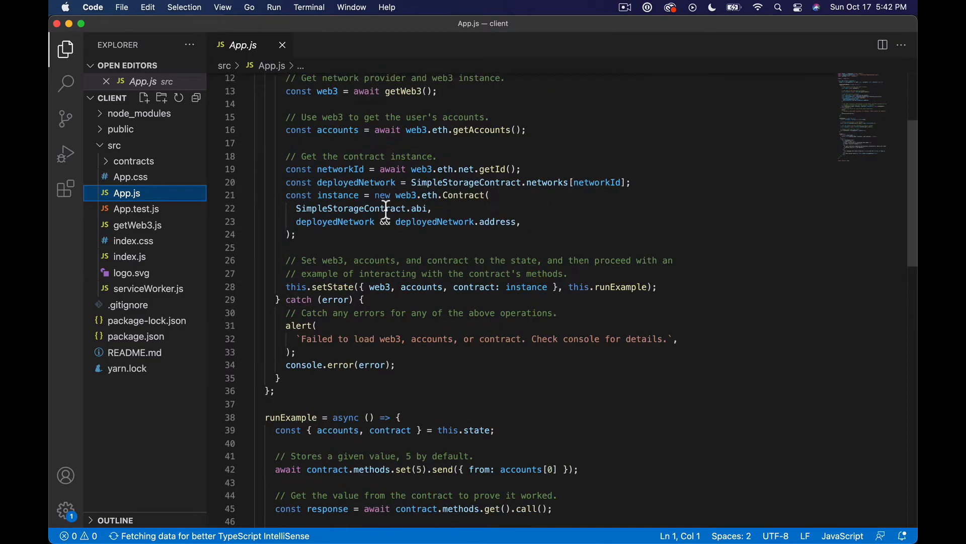
scroll("down", 3)
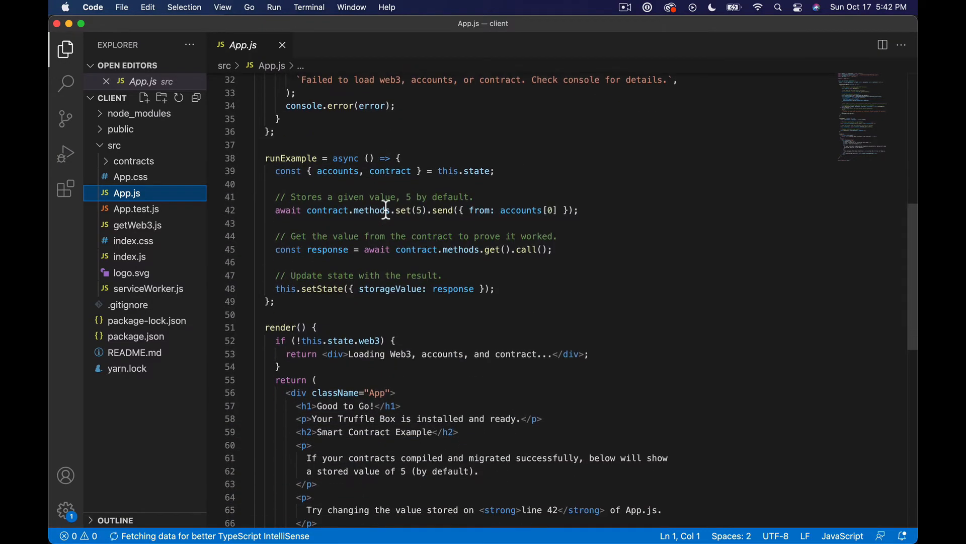
scroll("down", 3)
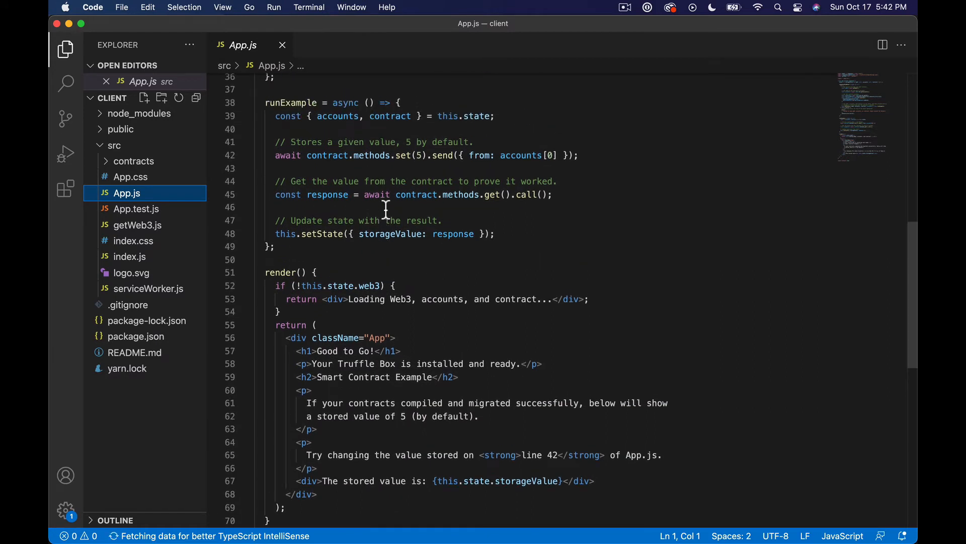
scroll("down", 3)
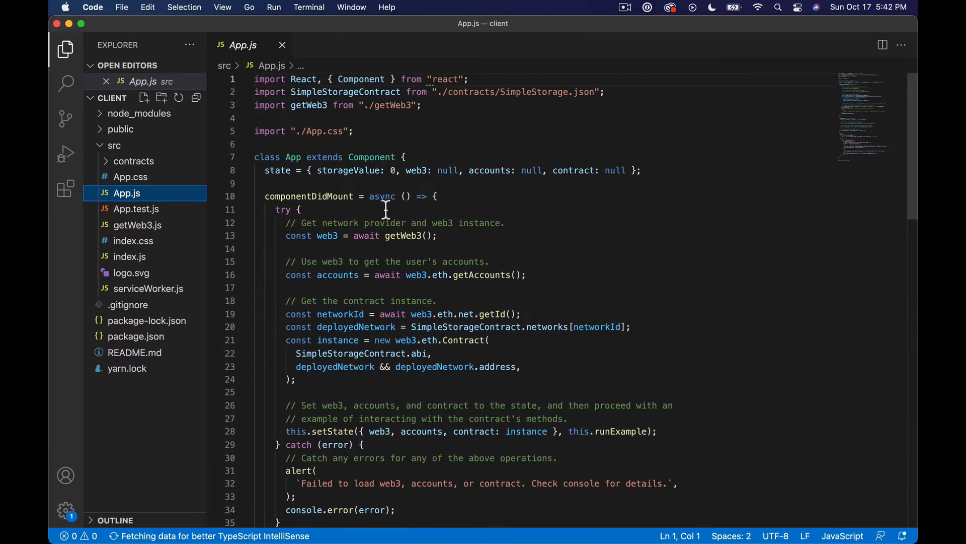
scroll("down", 3)
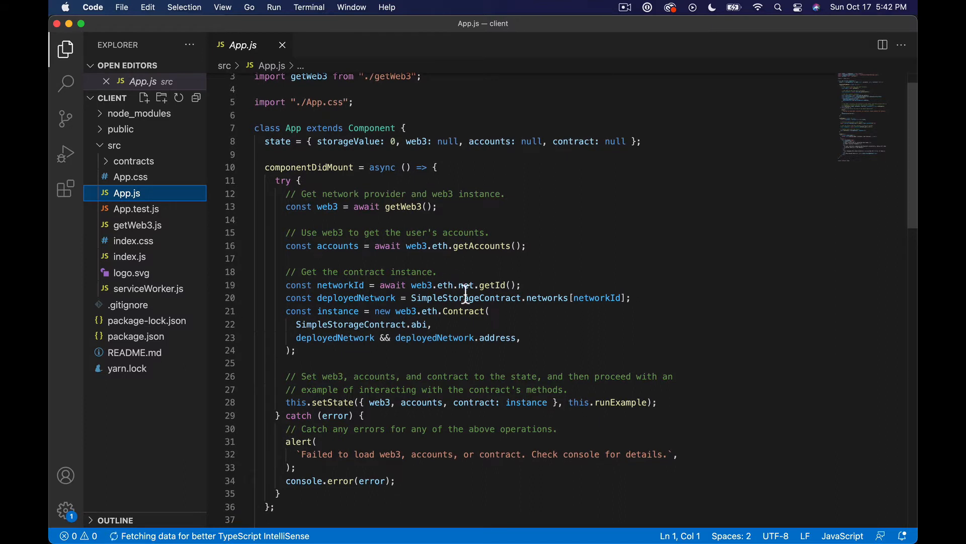
scroll("down", 3)
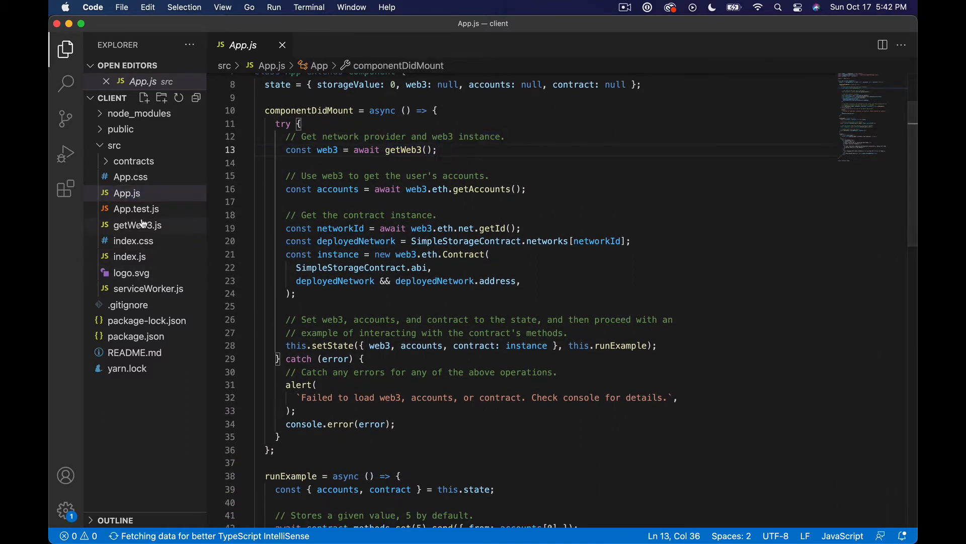
mouse_move(138, 225)
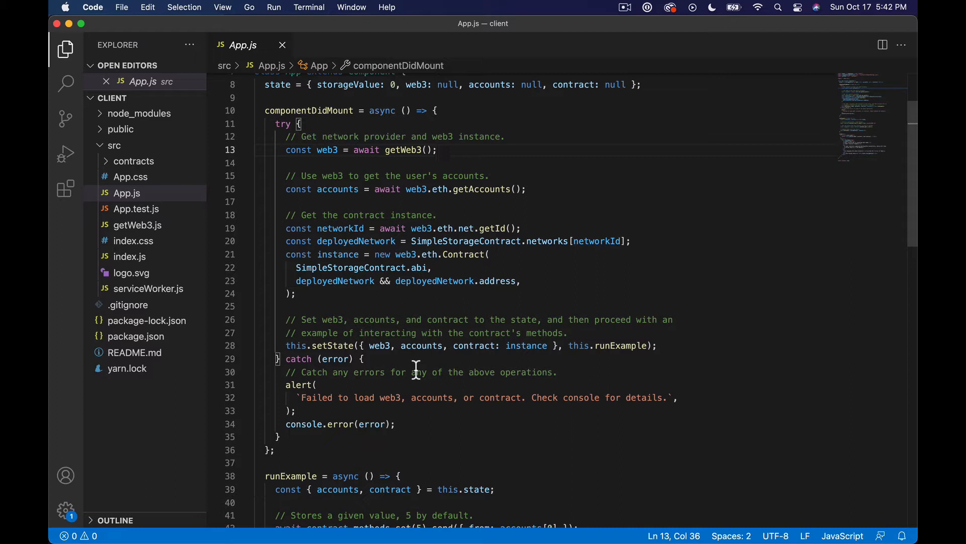
mouse_move(474, 246)
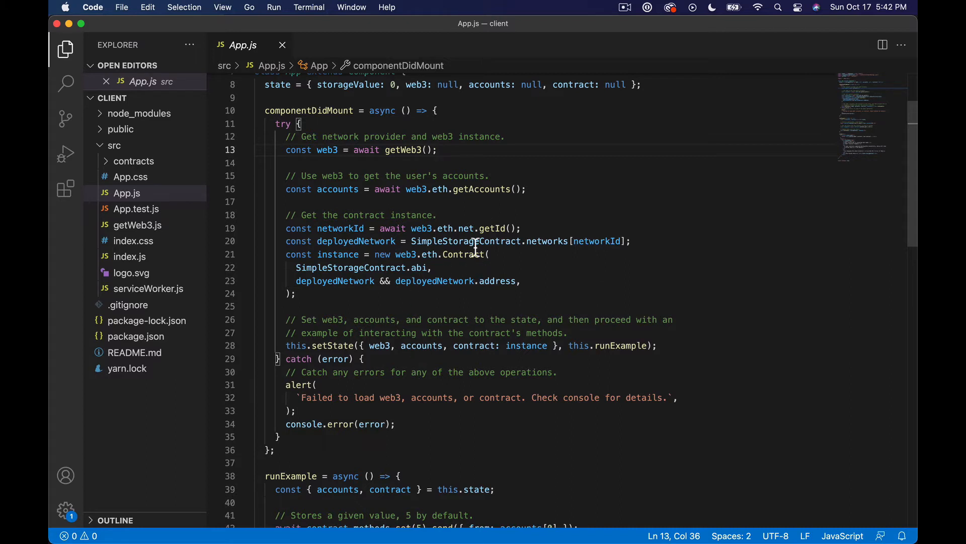
mouse_move(434, 281)
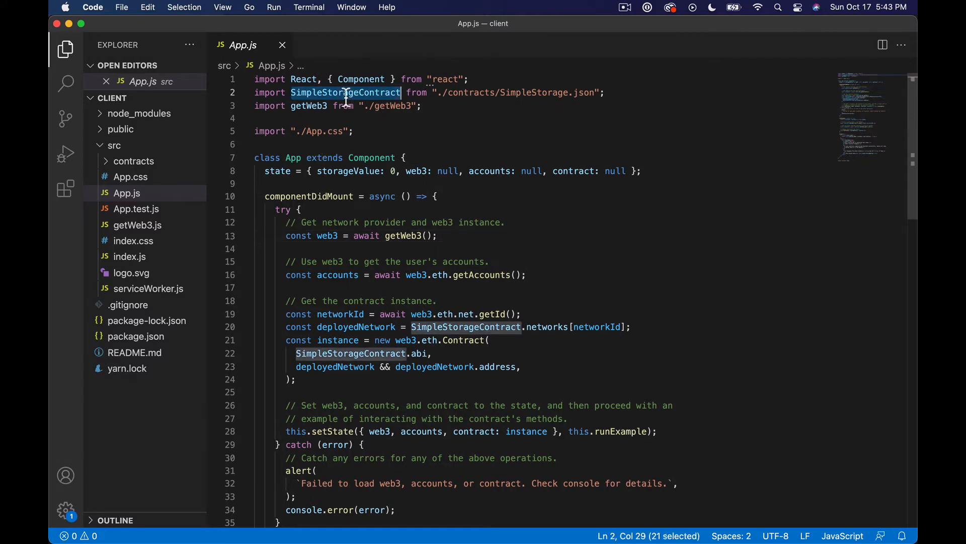
- Replace the SimpleStorageContract references in the networks lookup and abi argument with Frog, then save
type("Frg")
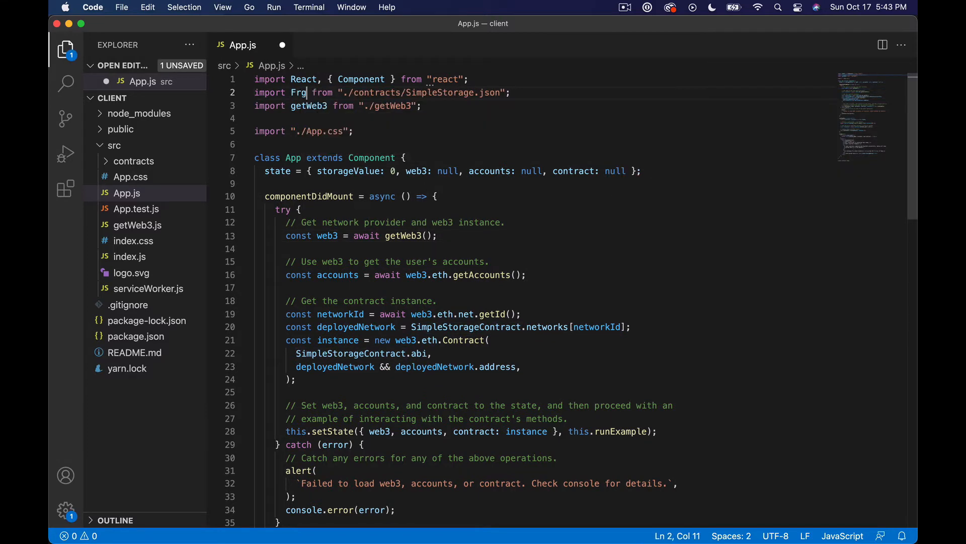
type("g")
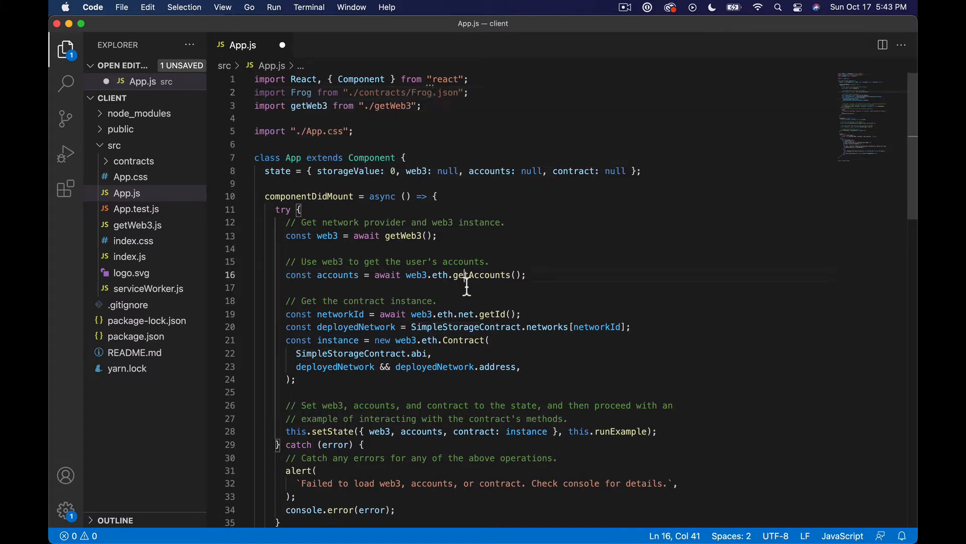
scroll("down", 3)
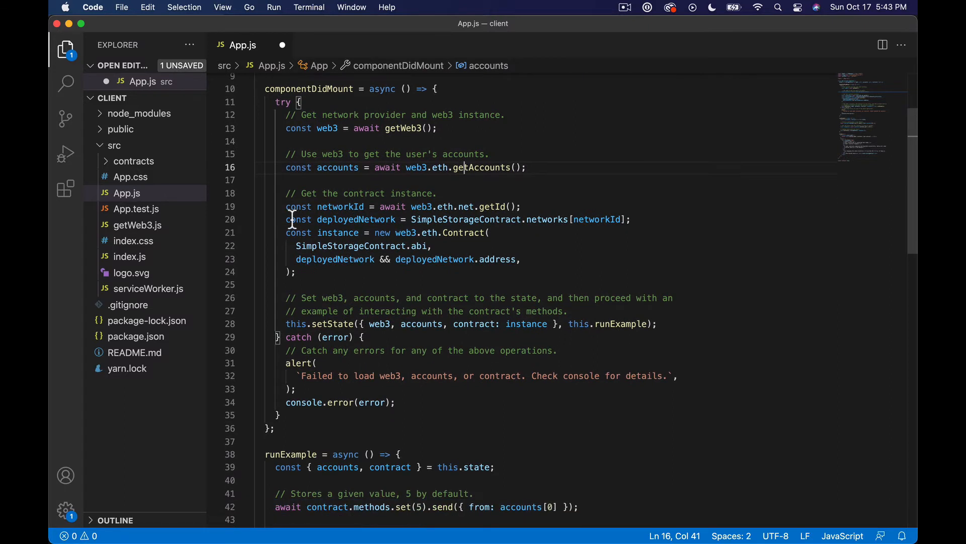
double_click(351, 244)
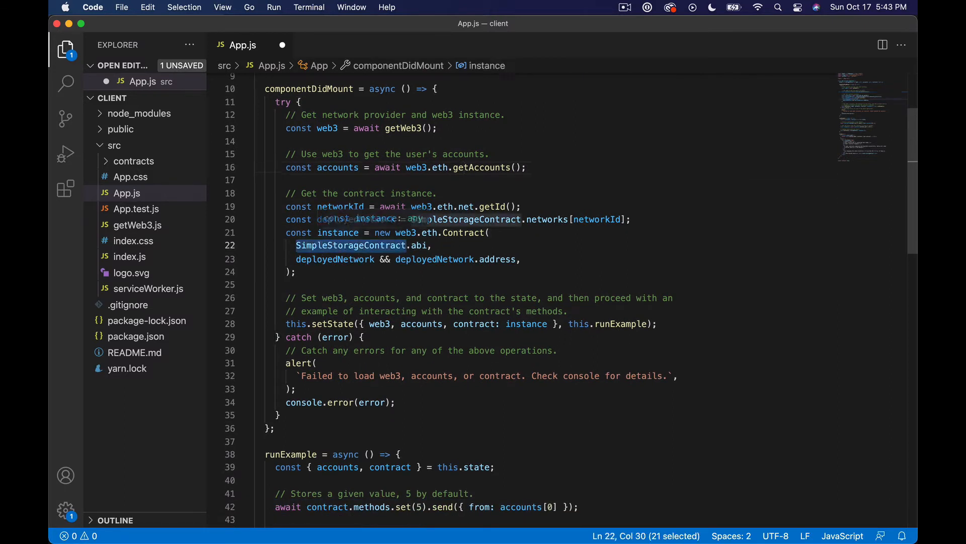
type("Fr.abi,")
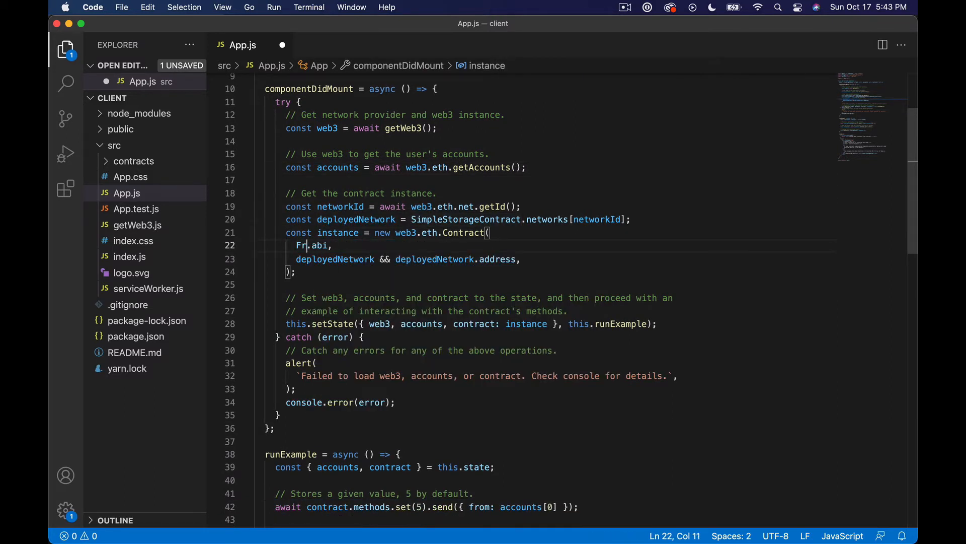
type("og")
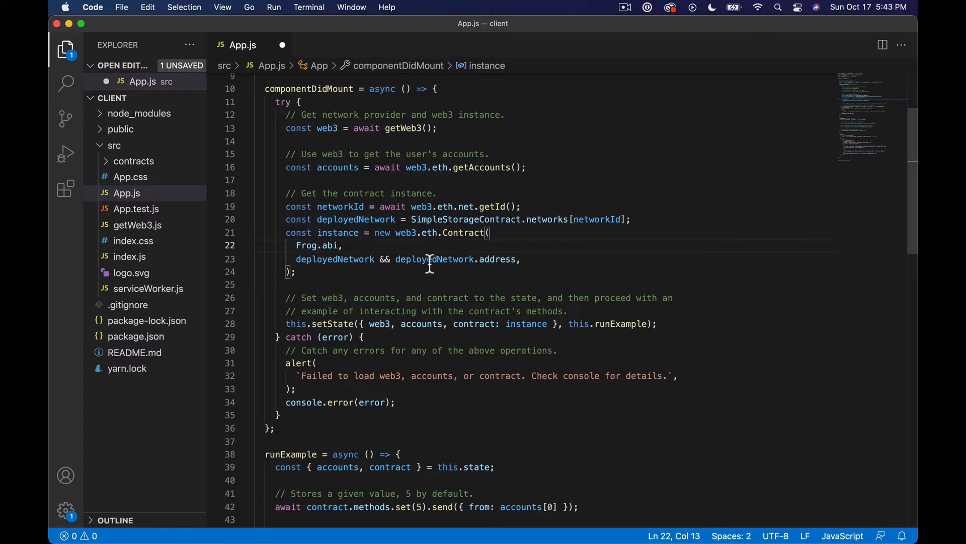
double_click(465, 219)
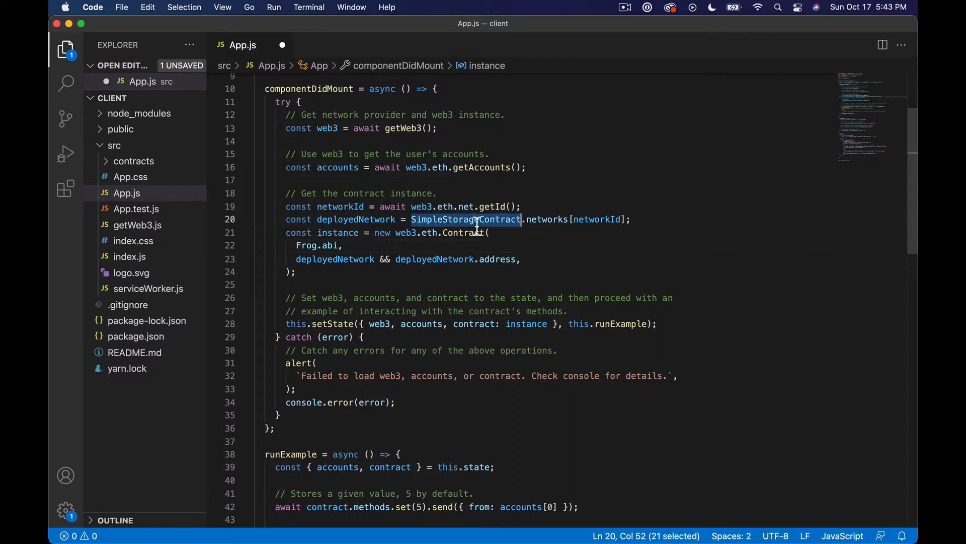
type("Frog")
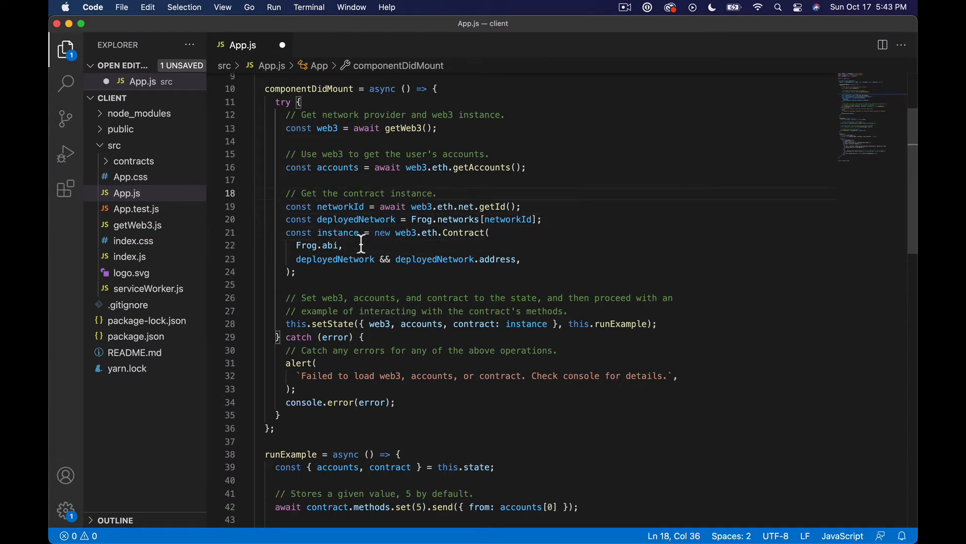
scroll("down", 3)
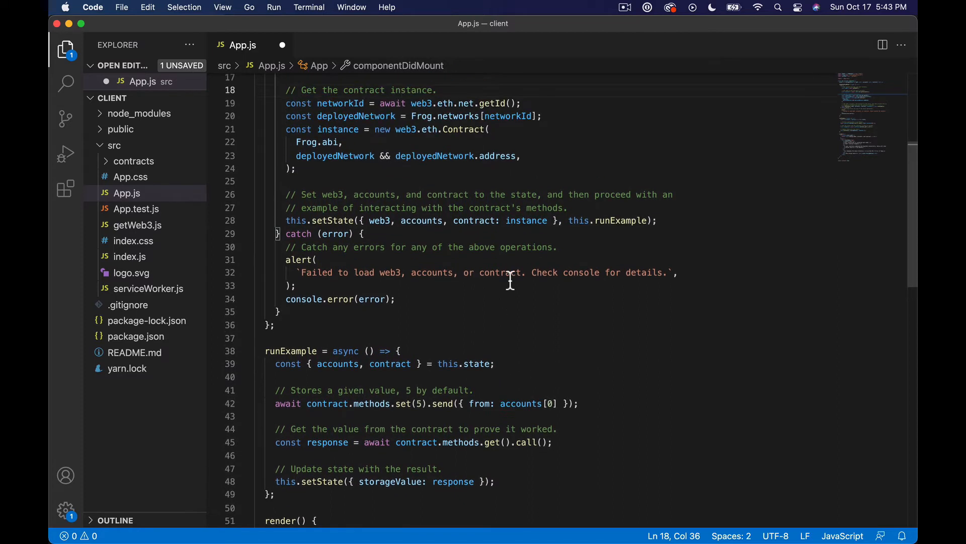
scroll("down", 3)
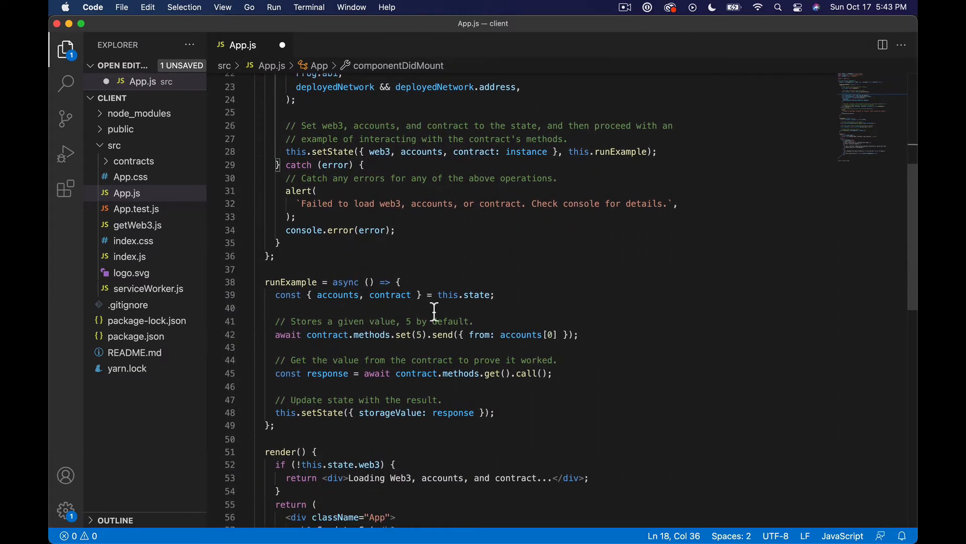
scroll("down", 3)
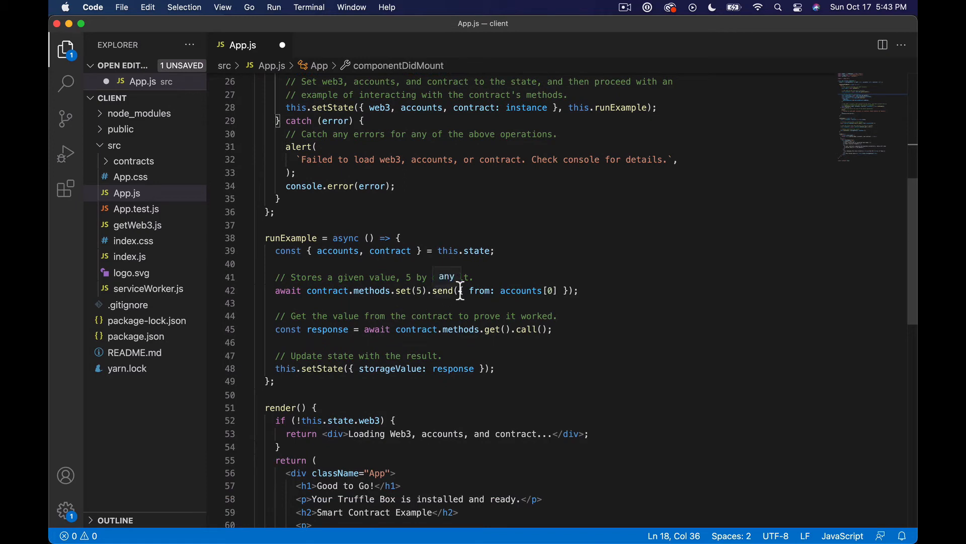
key("cmd+tab")
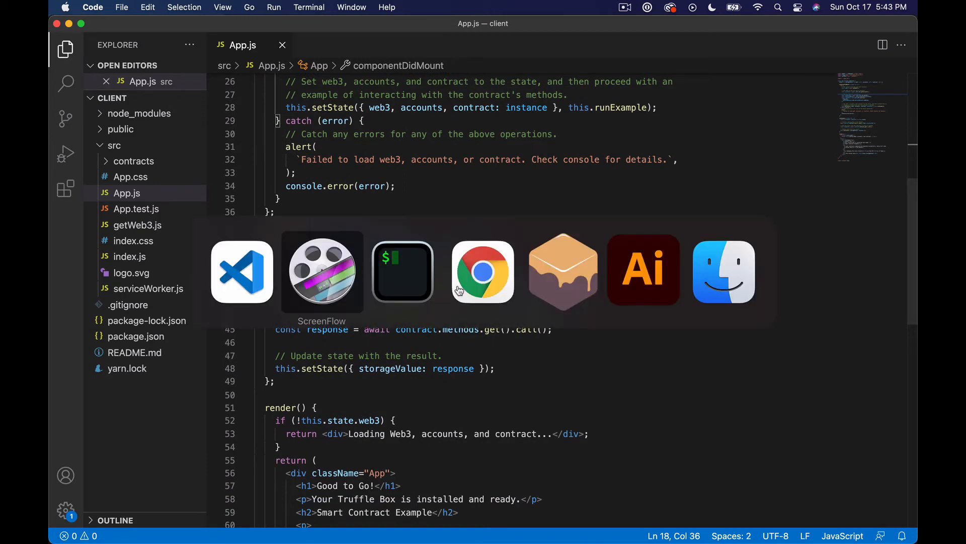
- Restart the dev server, reload the app and view the 'contract.methods.set is not a function' Console error
left_click(483, 271)
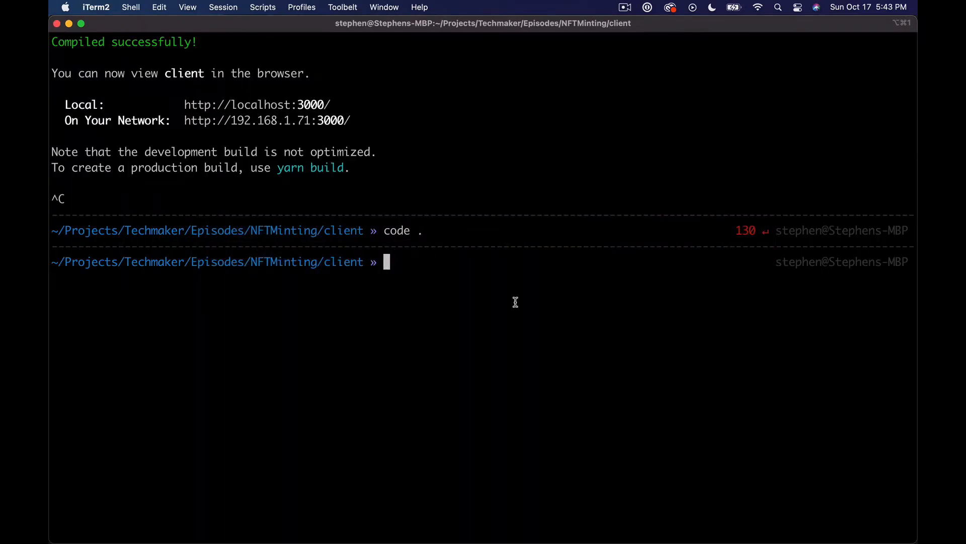
type("np")
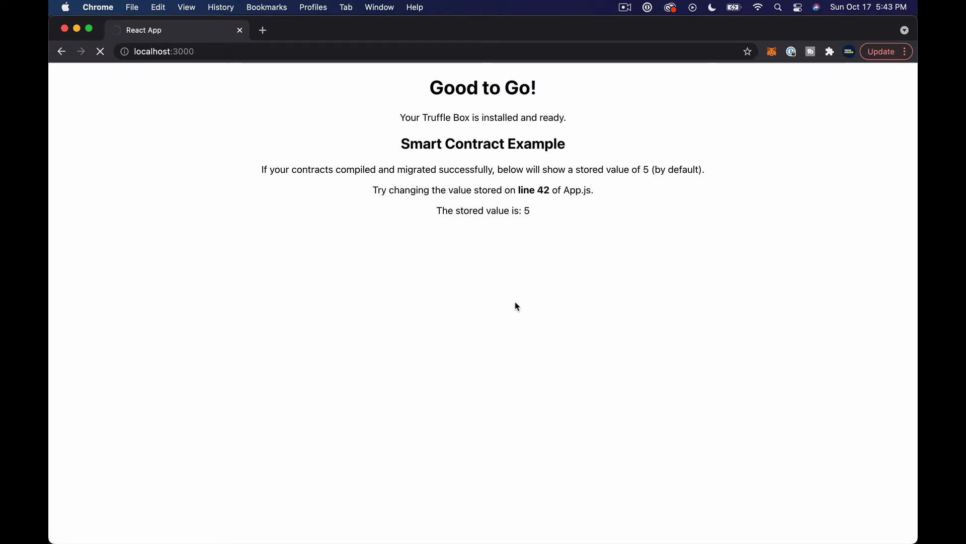
key("F12")
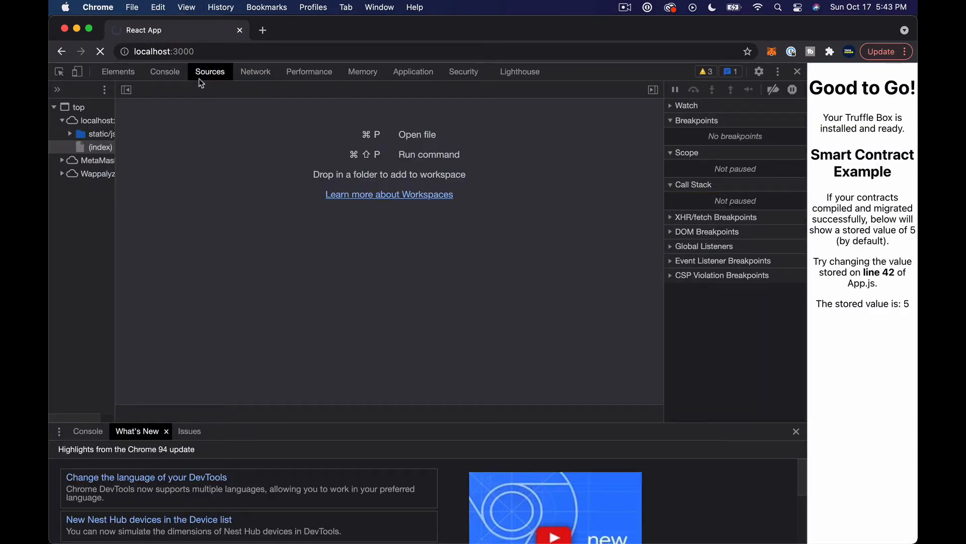
left_click(165, 72)
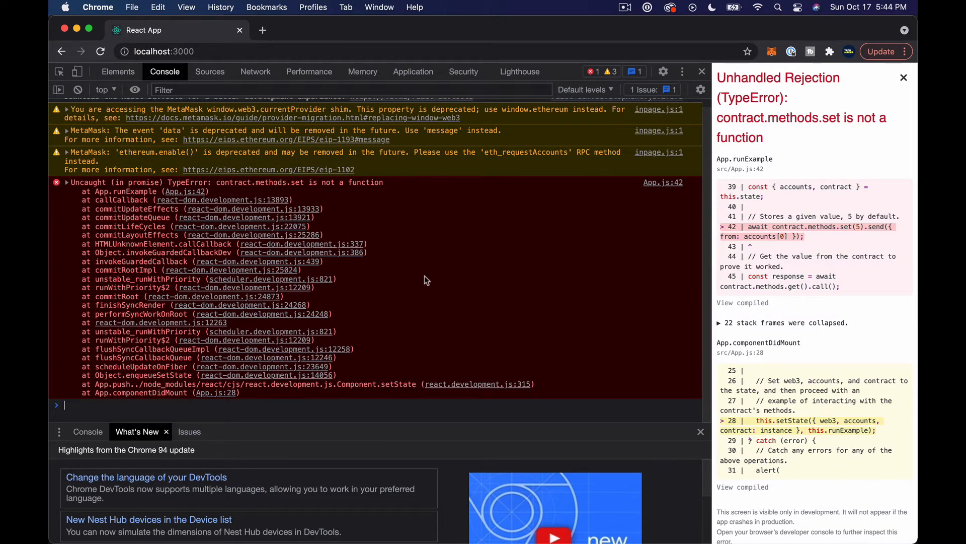
key("cmd+tab")
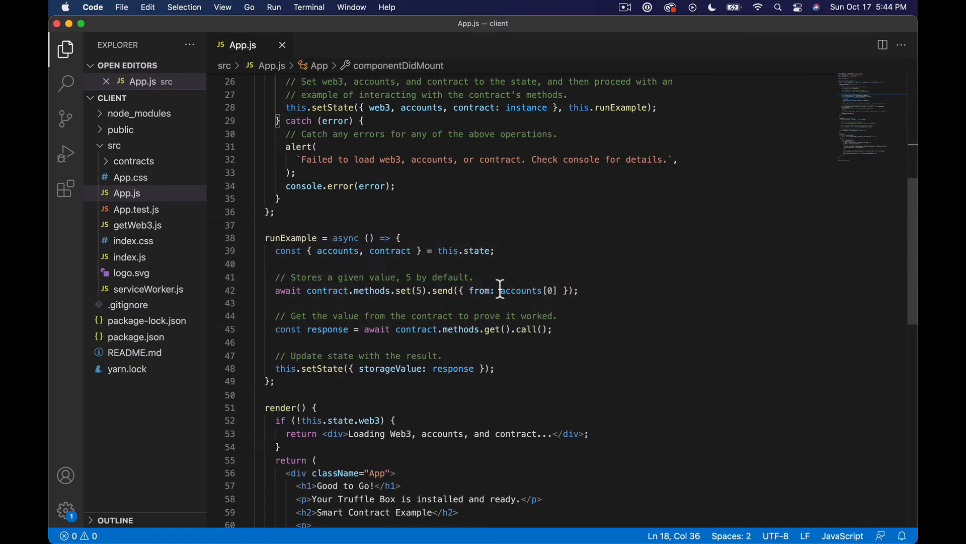
- Delete the runExample function and the this.runExample setState callback, then save App.js
scroll("down", 3)
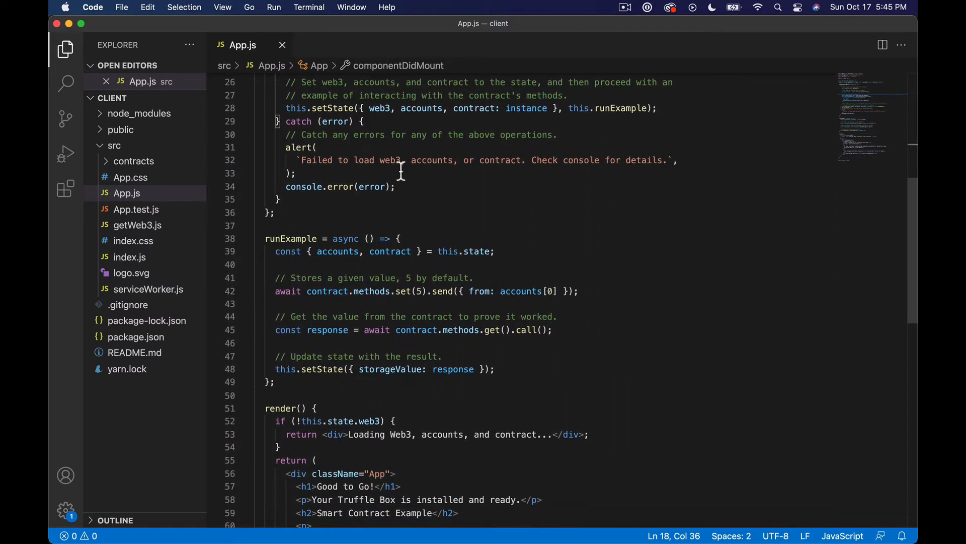
mouse_move(524, 420)
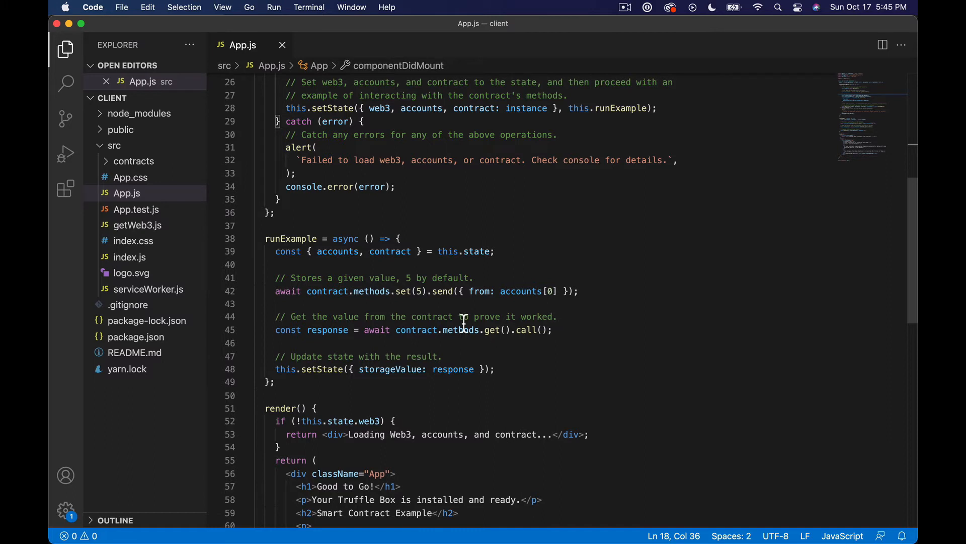
scroll("down", 3)
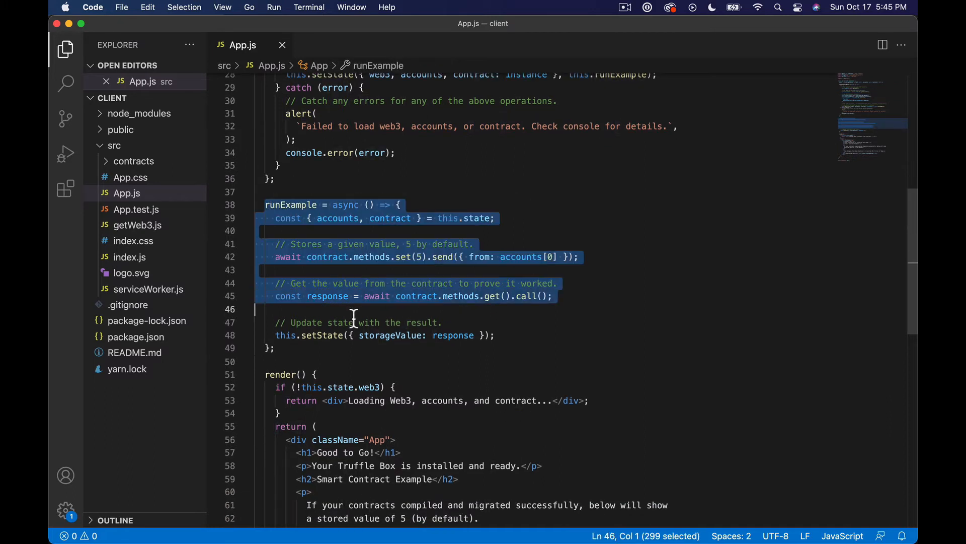
key("Delete")
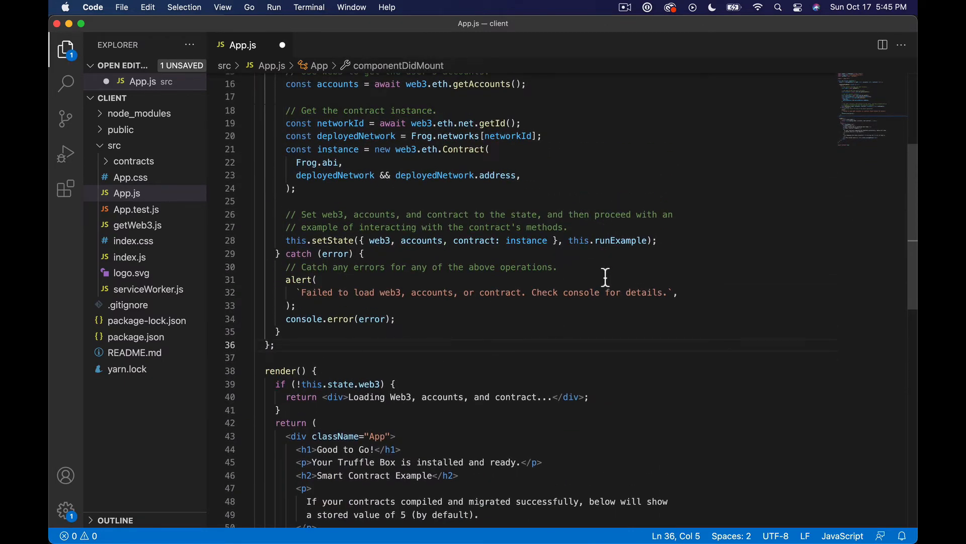
double_click(624, 240)
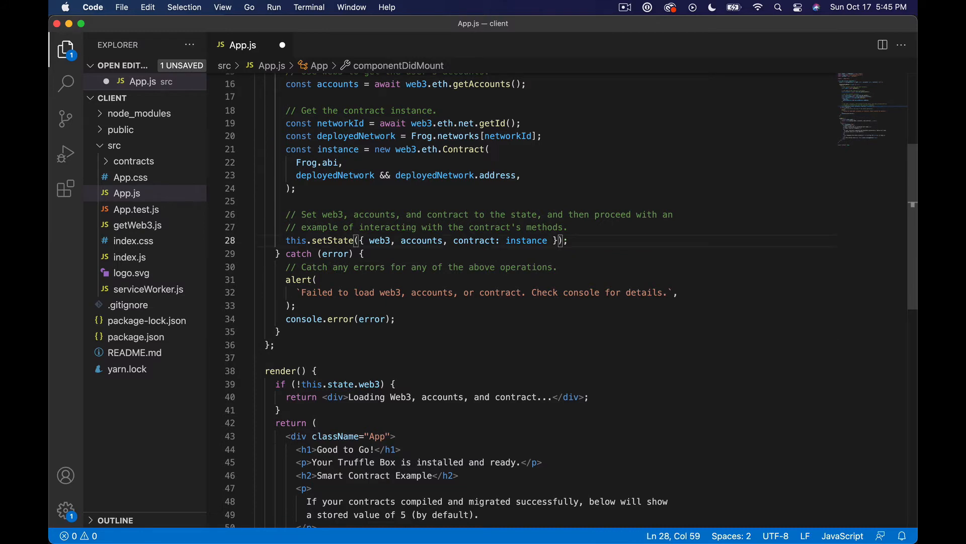
key("Cmd+Tab")
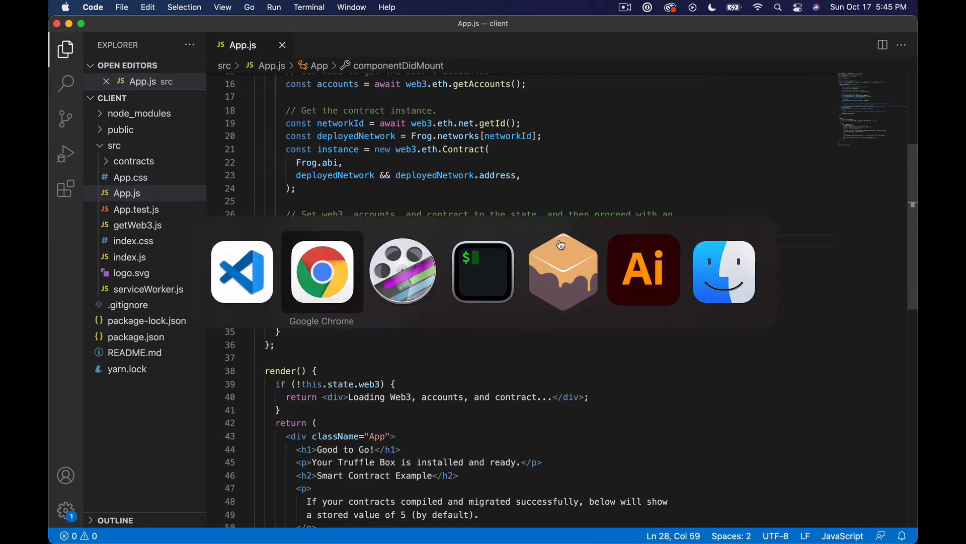
- Disconnect Account 10 from localhost:3000 under MetaMask's connected sites
left_click(321, 271)
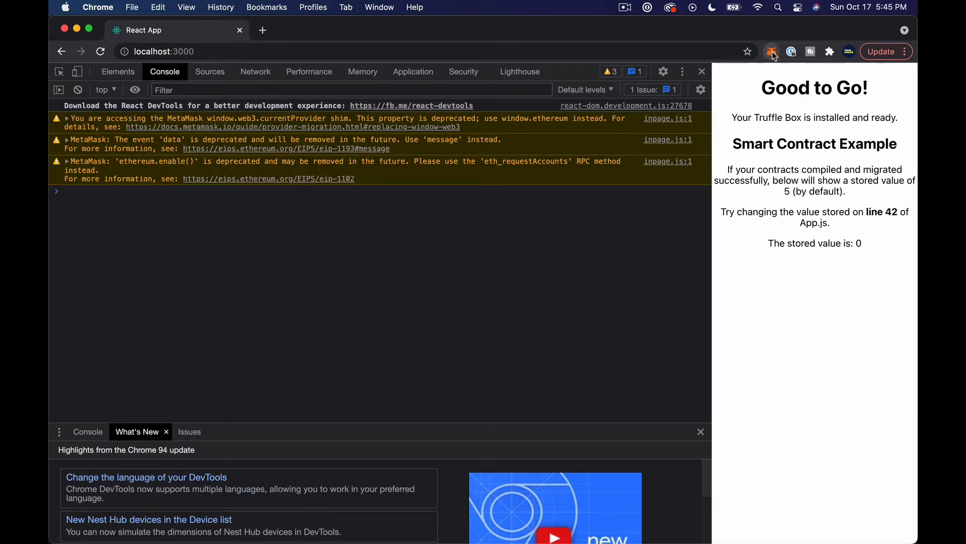
left_click(771, 52)
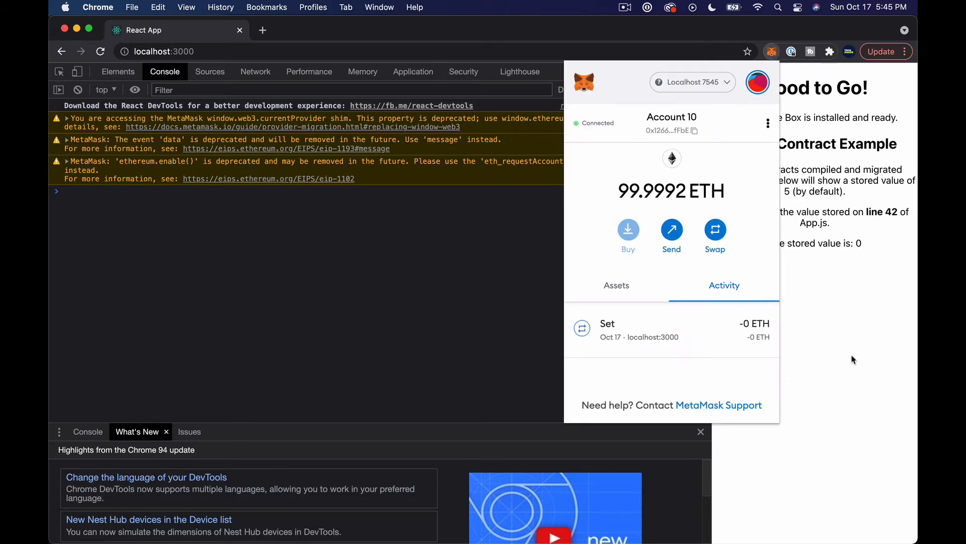
mouse_move(603, 96)
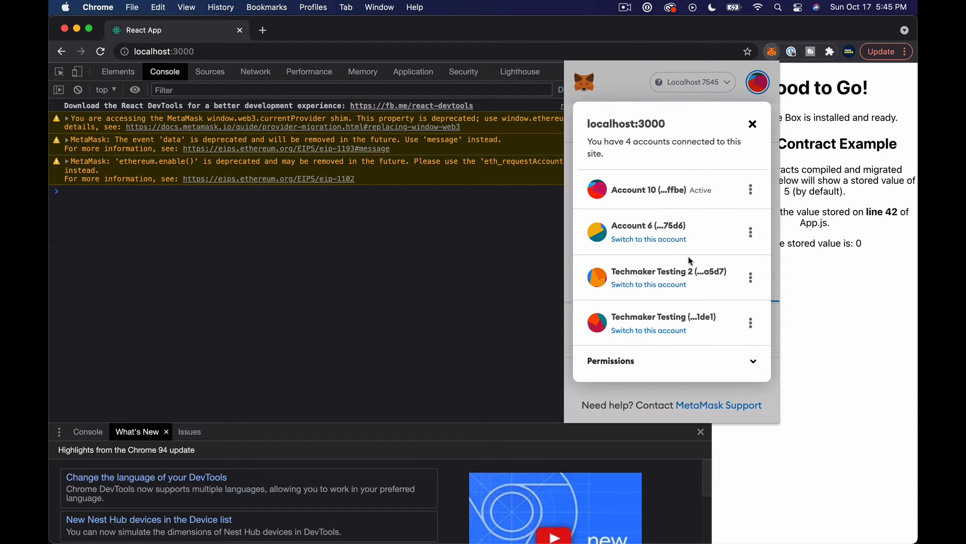
left_click(750, 190)
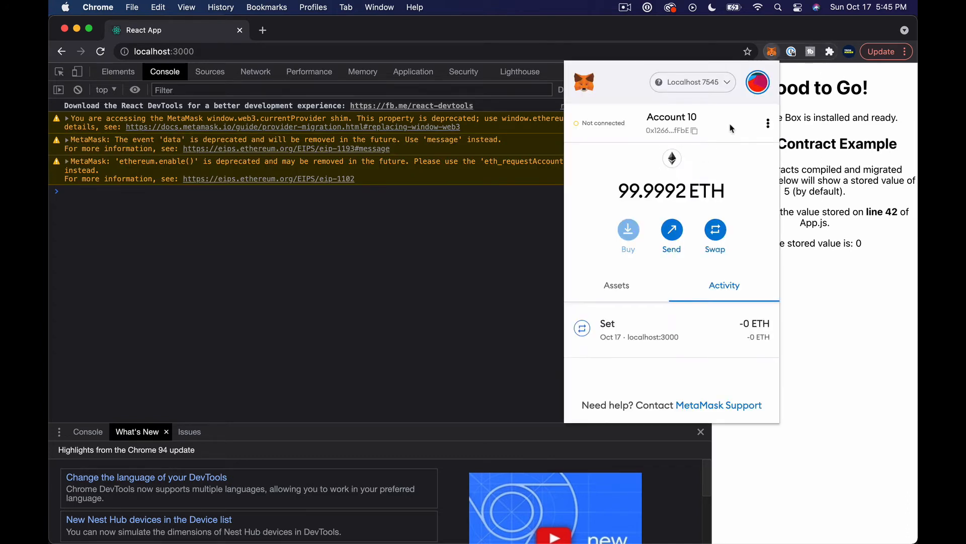
left_click(769, 124)
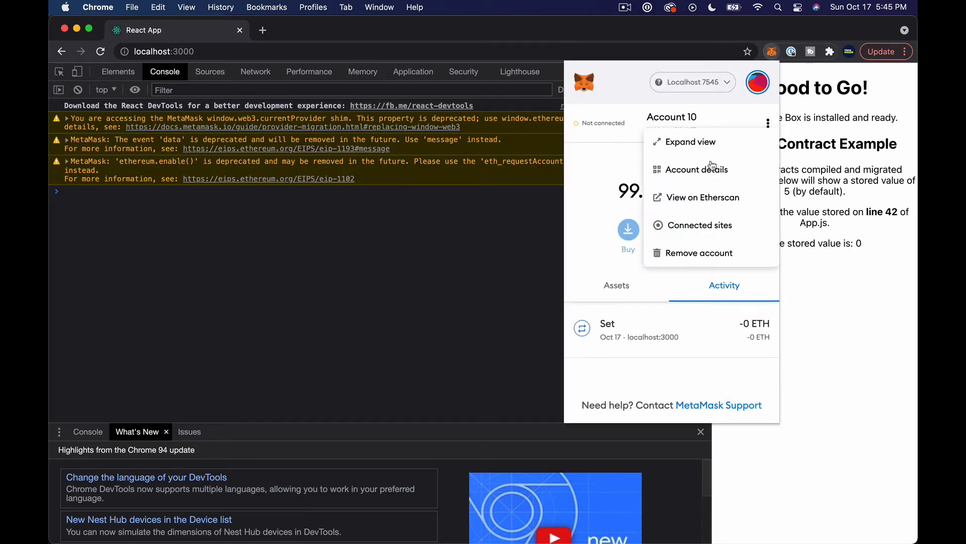
left_click(757, 82)
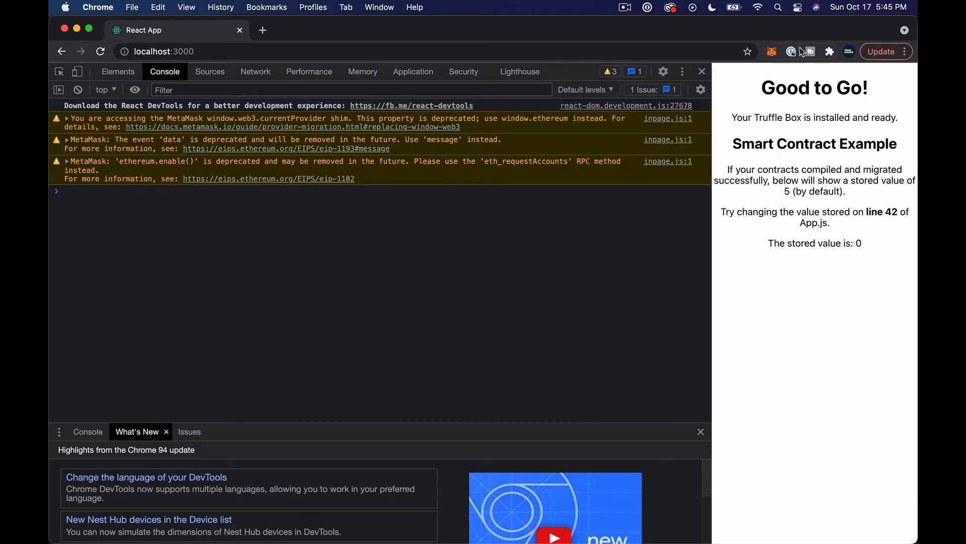
- Answer the new MetaMask connection request with Account 10 ticked and continue
left_click(771, 51)
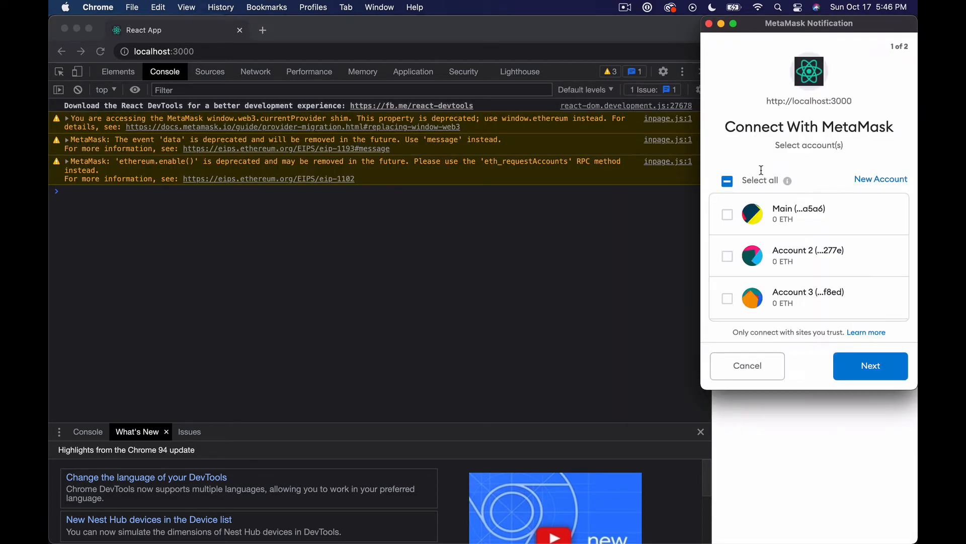
scroll("down", 3)
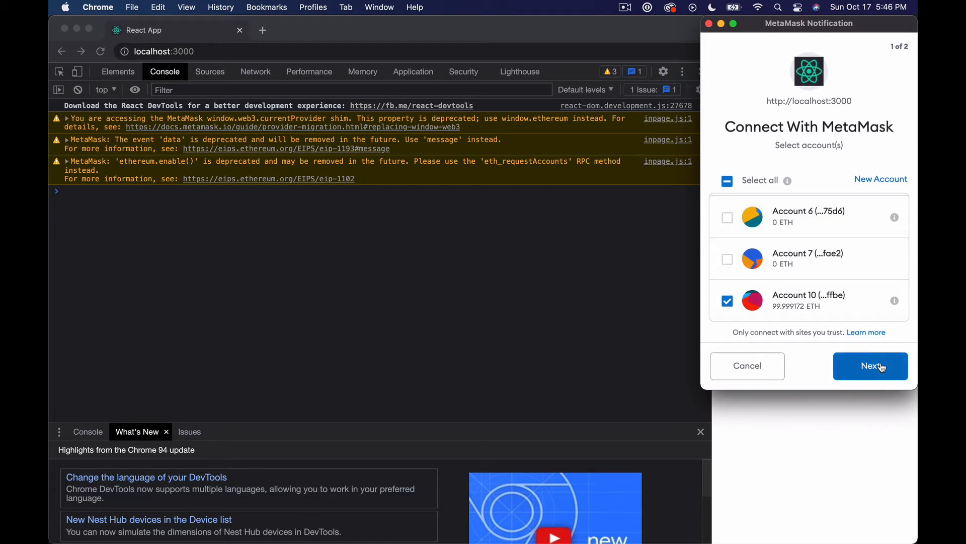
left_click(870, 365)
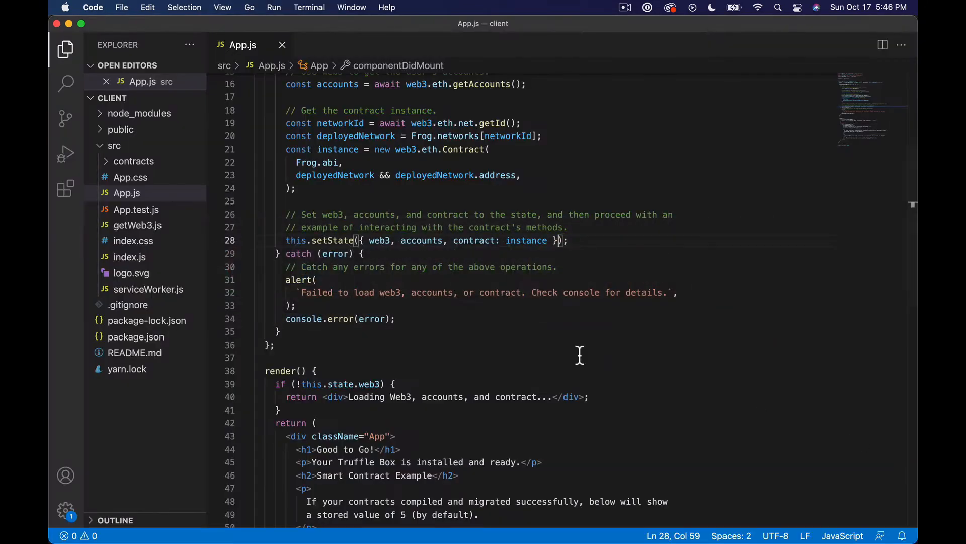
- Replace the App div's boilerplate JSX with a Mint Frog link whose onClick calls mintNFT
scroll("down", 3)
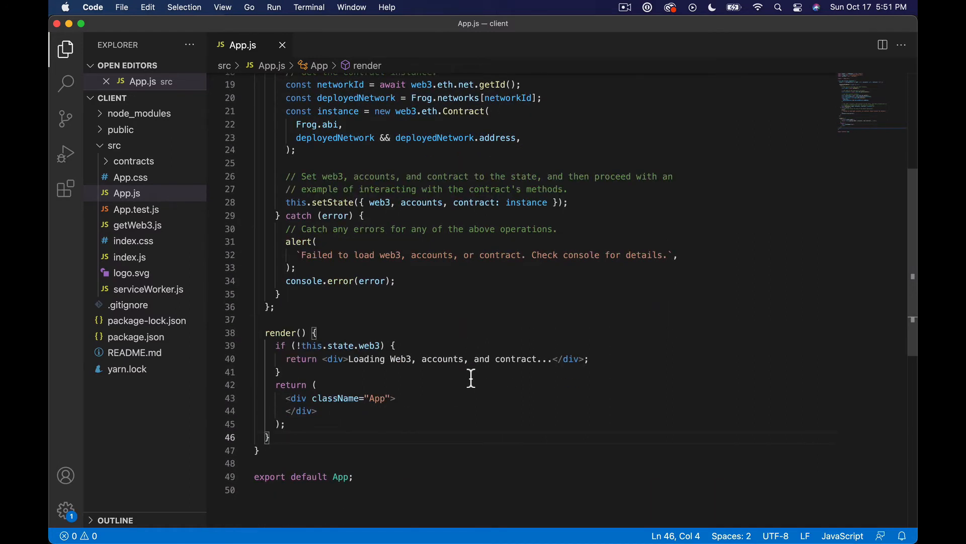
key("enter")
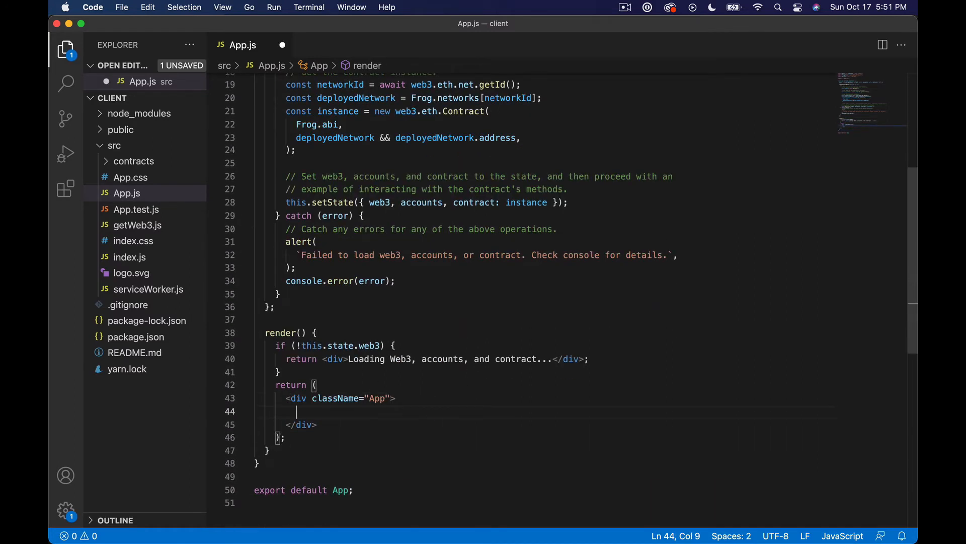
type("<")
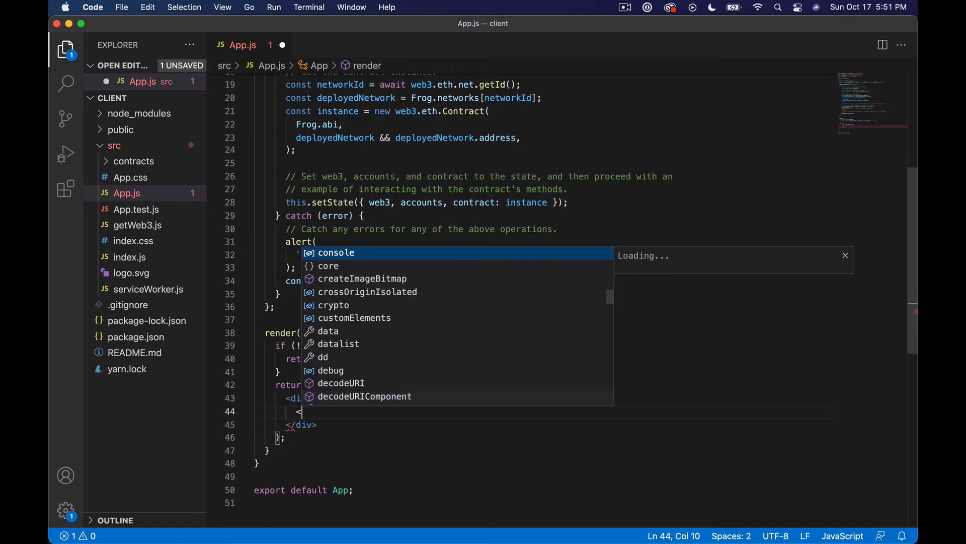
type("onClick={")
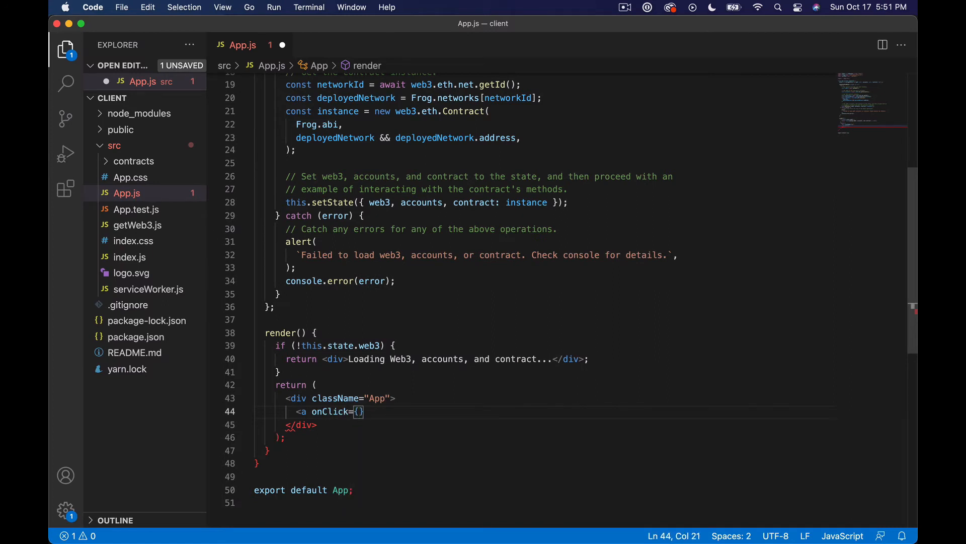
type("mint")
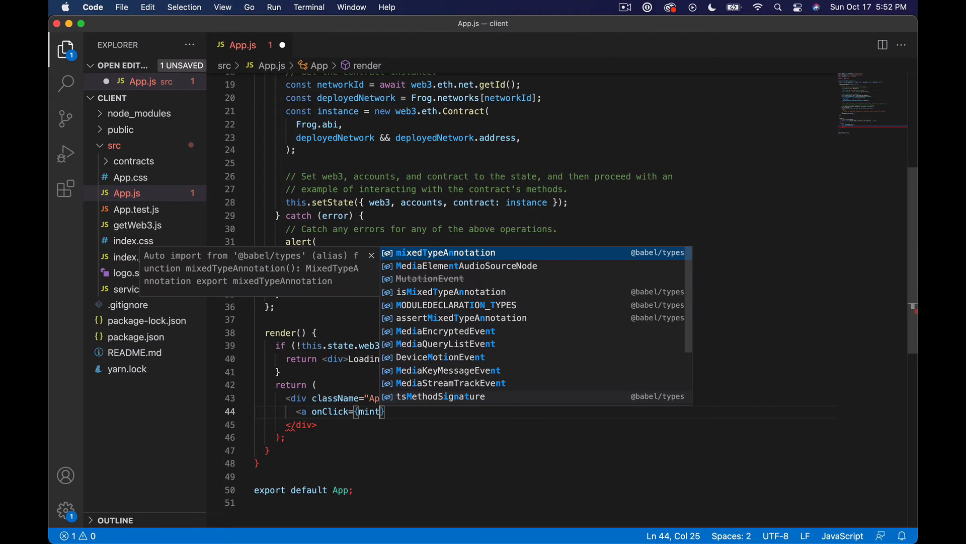
type("NFT")
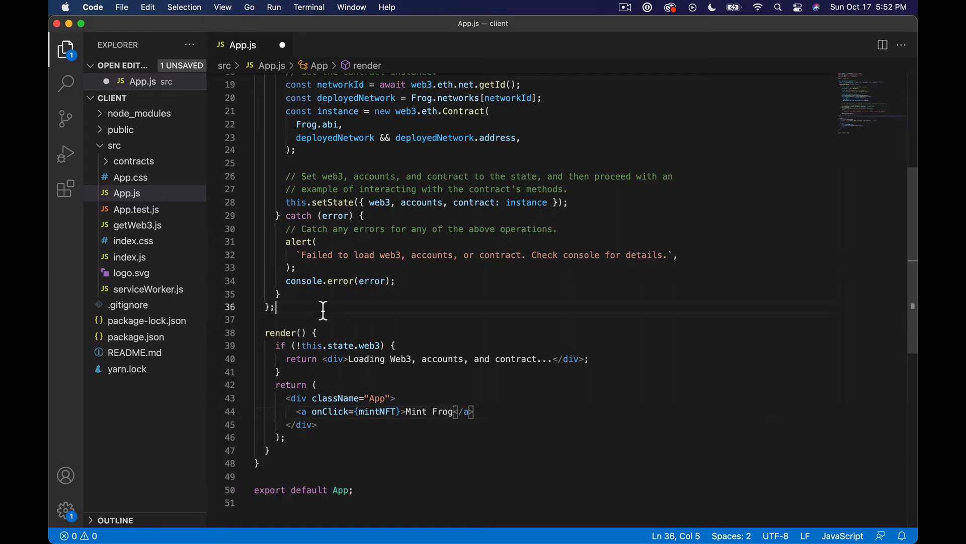
key("enter")
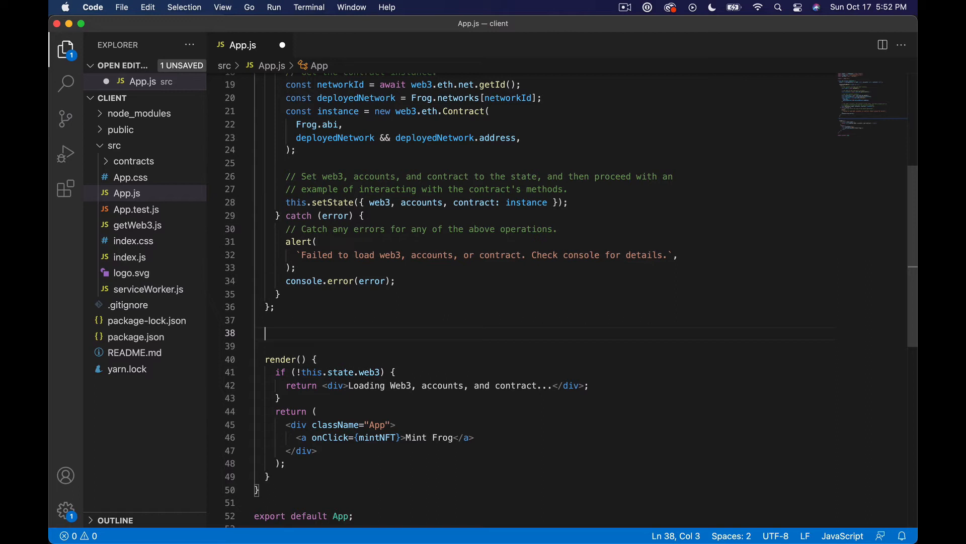
- Add async mintNFT() logging 'Minting...', save App.js, and prefix the onClick handler with this
type("async mintNFT() {")
left_click(549, 346)
type("conso")
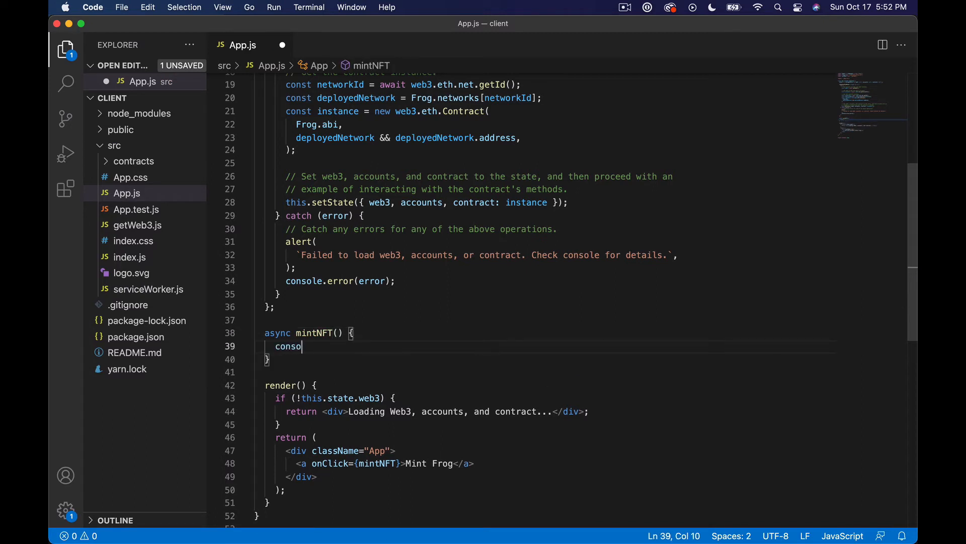
type("le.log")
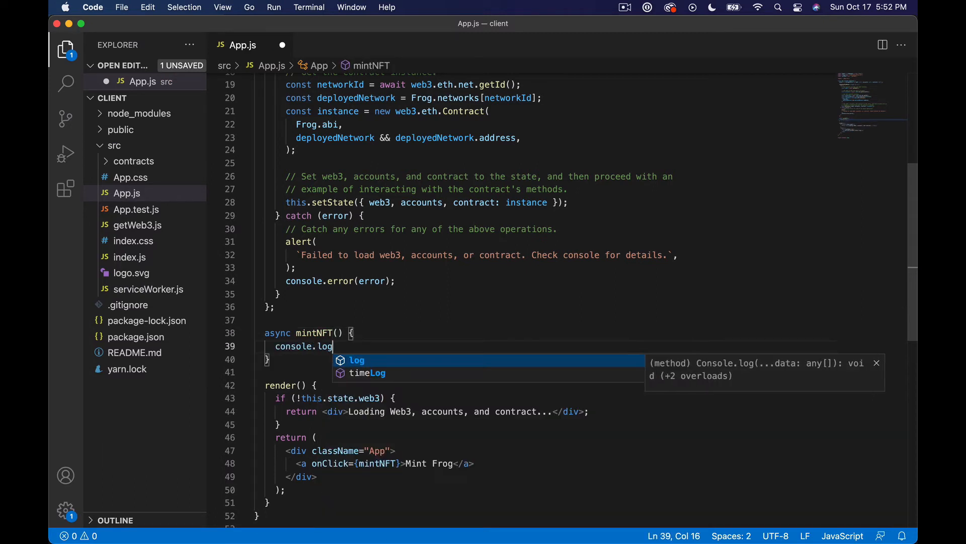
type("('Mint')")
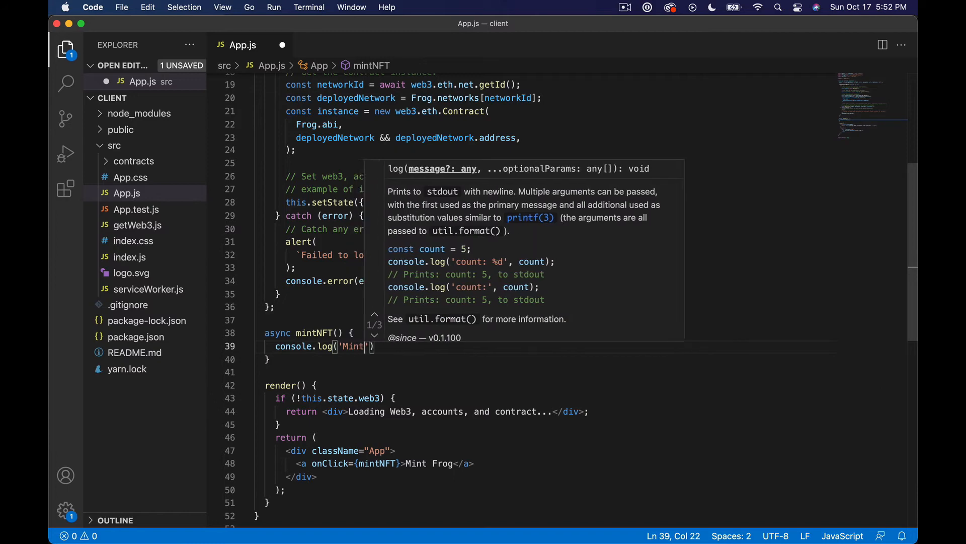
key("cmd+tab")
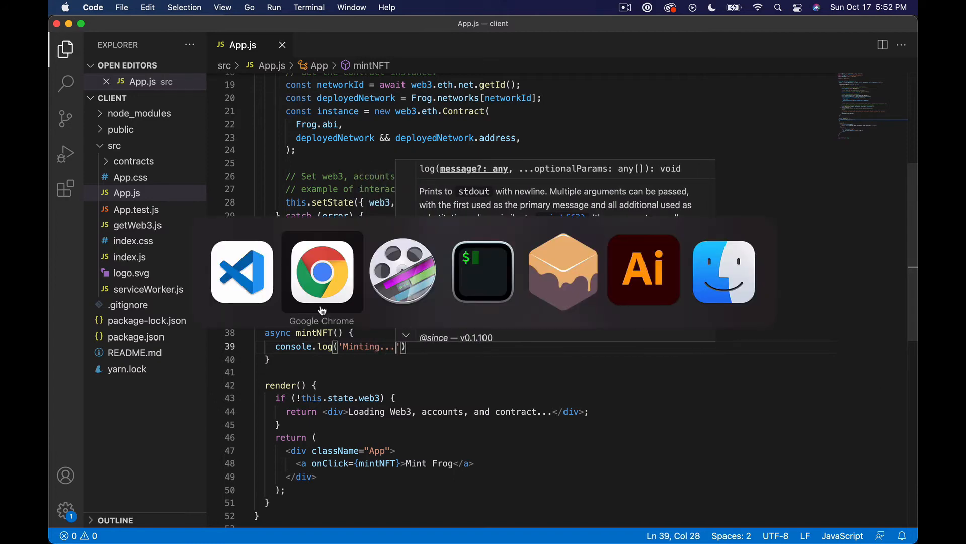
left_click(321, 272)
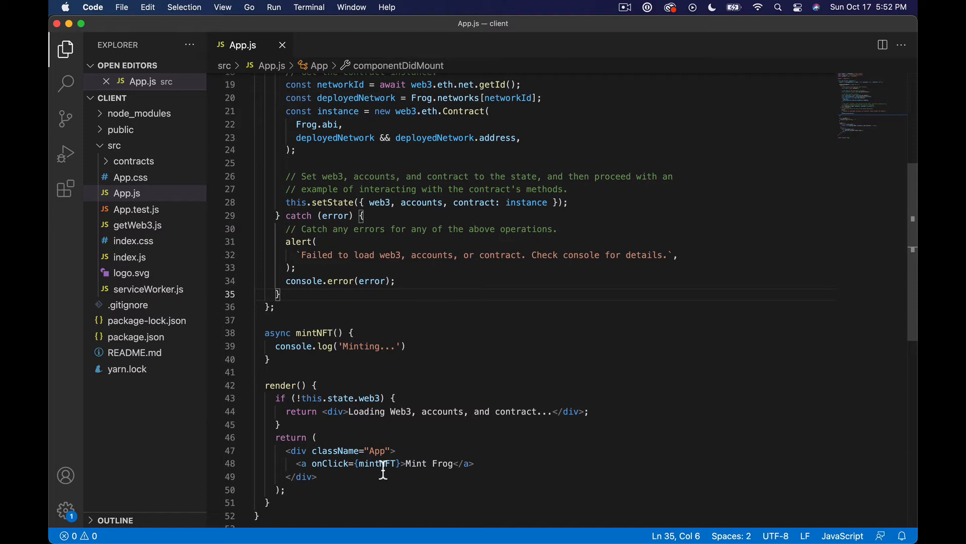
type("thi")
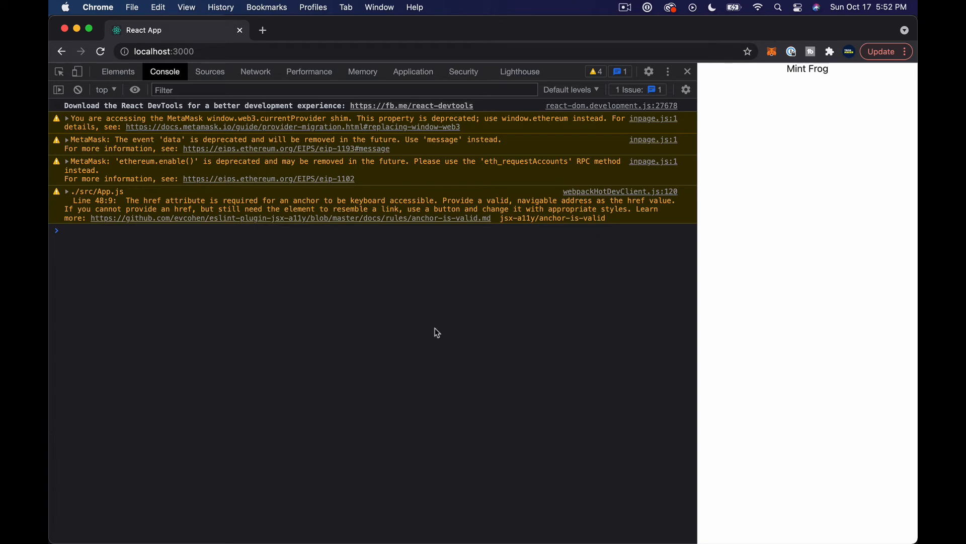
- Click Mint Frog on localhost:3000 to print 'Minting...' in the DevTools console
left_click(807, 68)
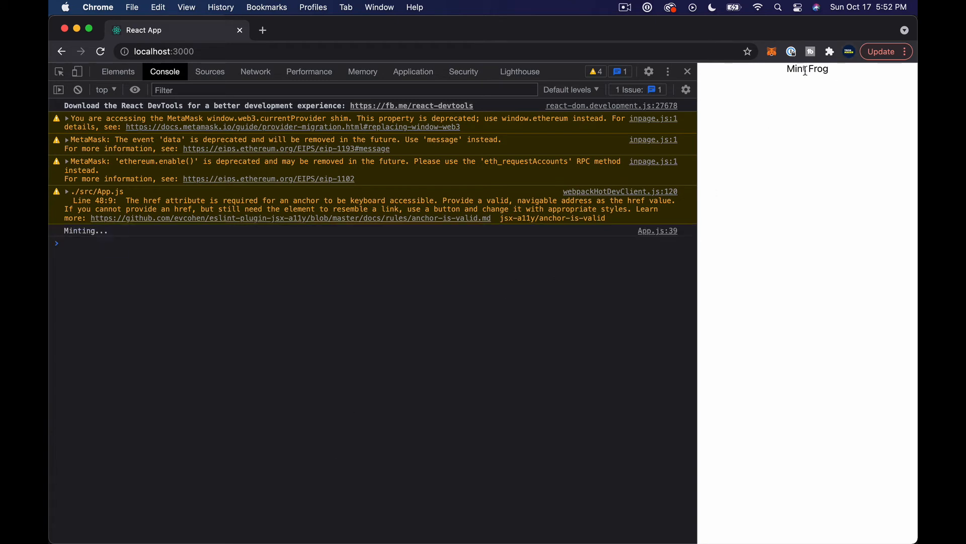
mouse_move(413, 332)
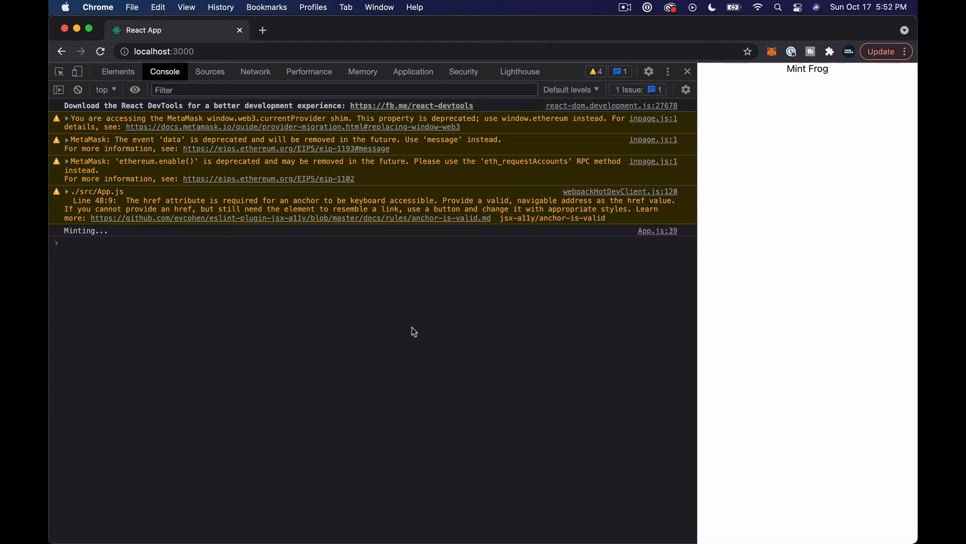
mouse_move(755, 85)
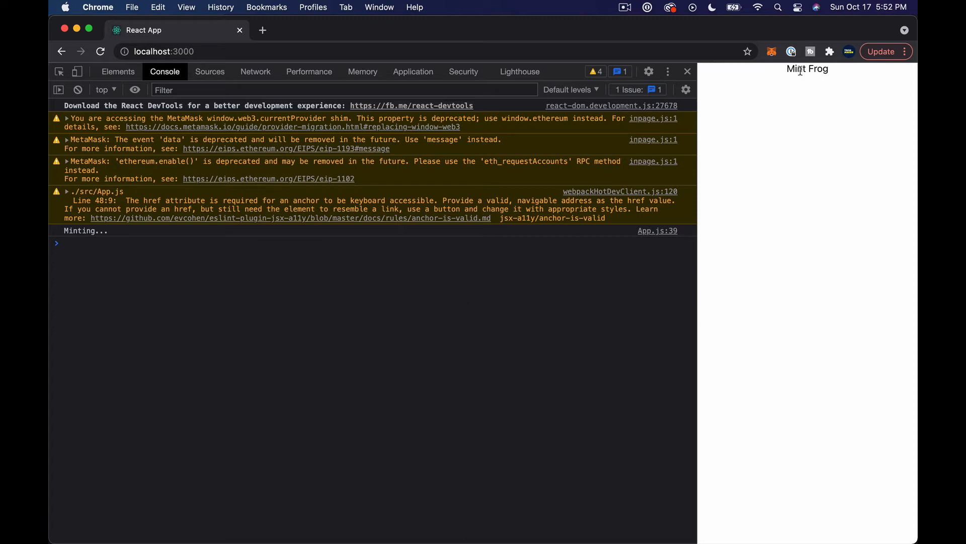
mouse_move(760, 111)
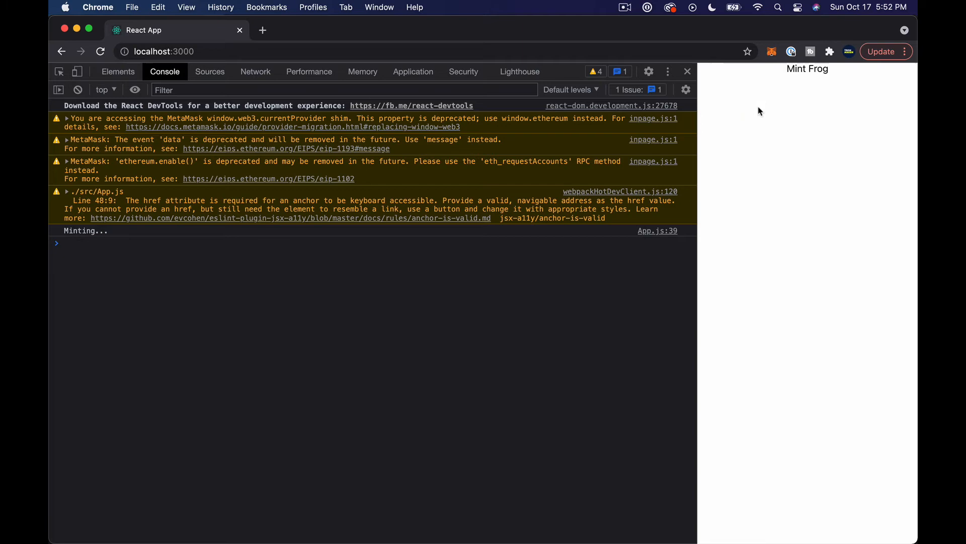
mouse_move(799, 91)
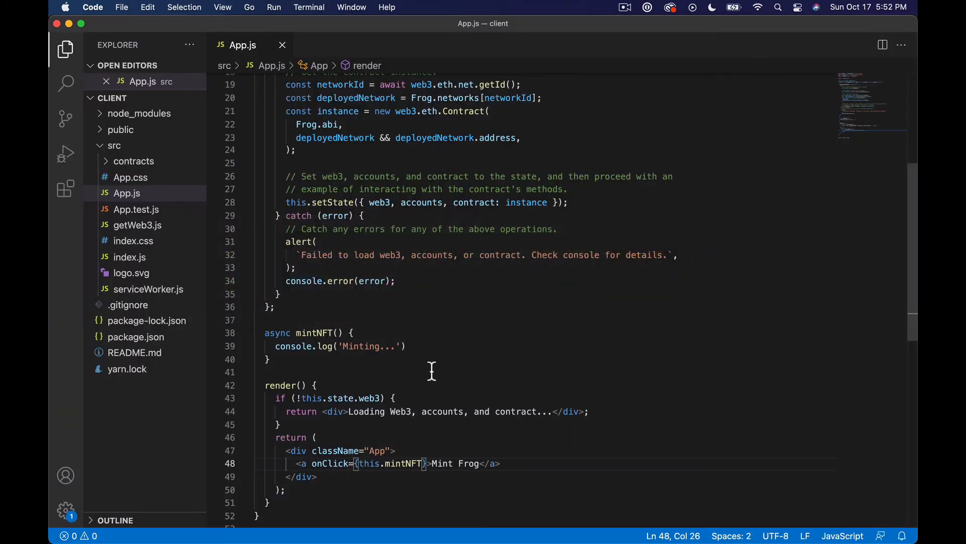
mouse_move(154, 216)
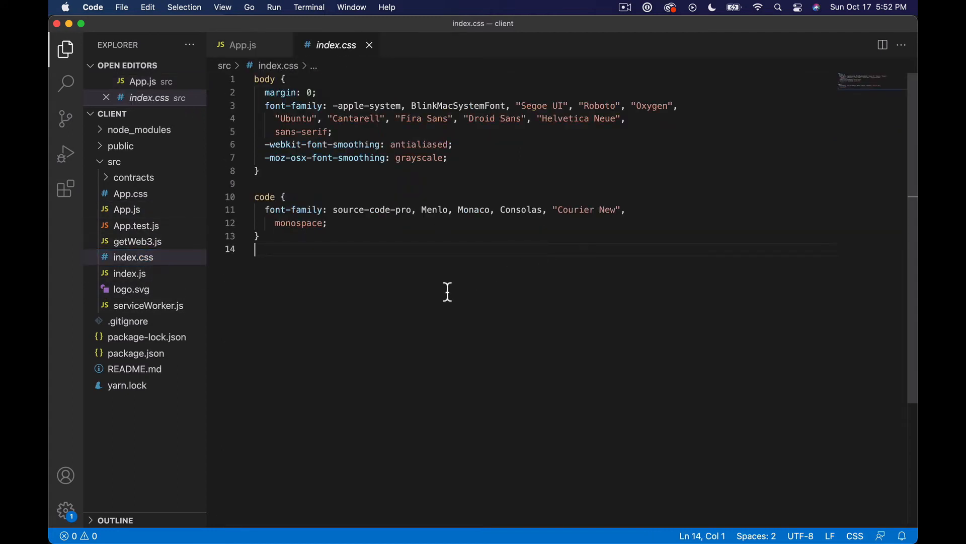
- Give the Mint Frog link an href of '#'
left_click(130, 193)
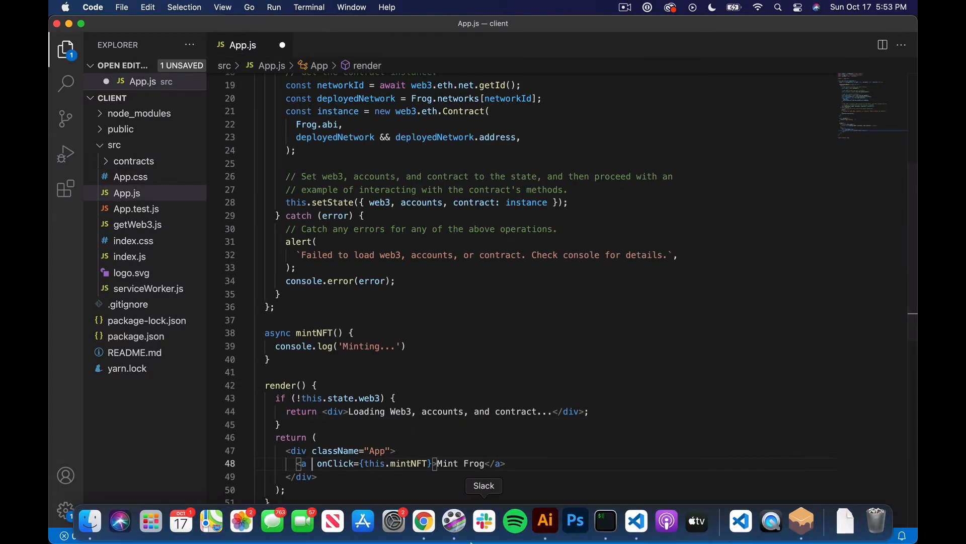
type("href")
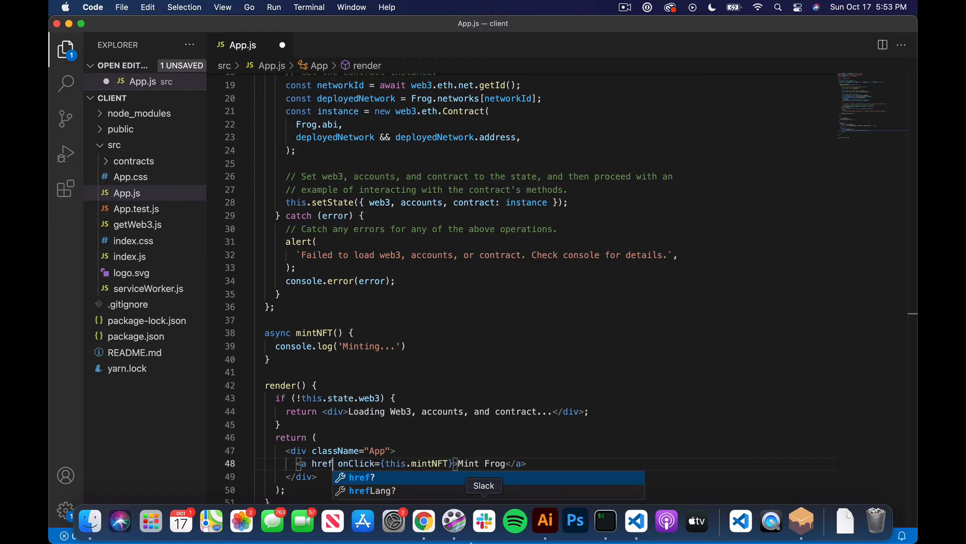
type("='e'")
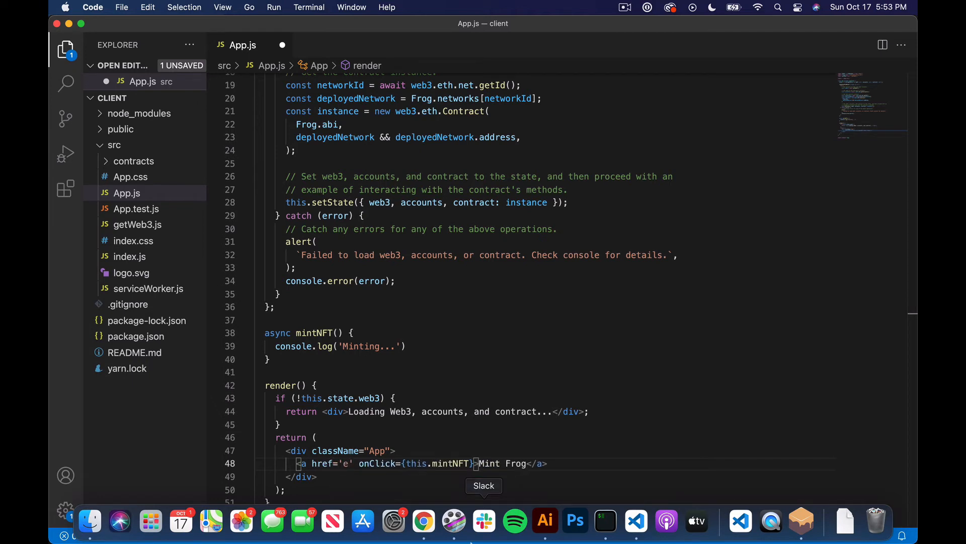
type("#")
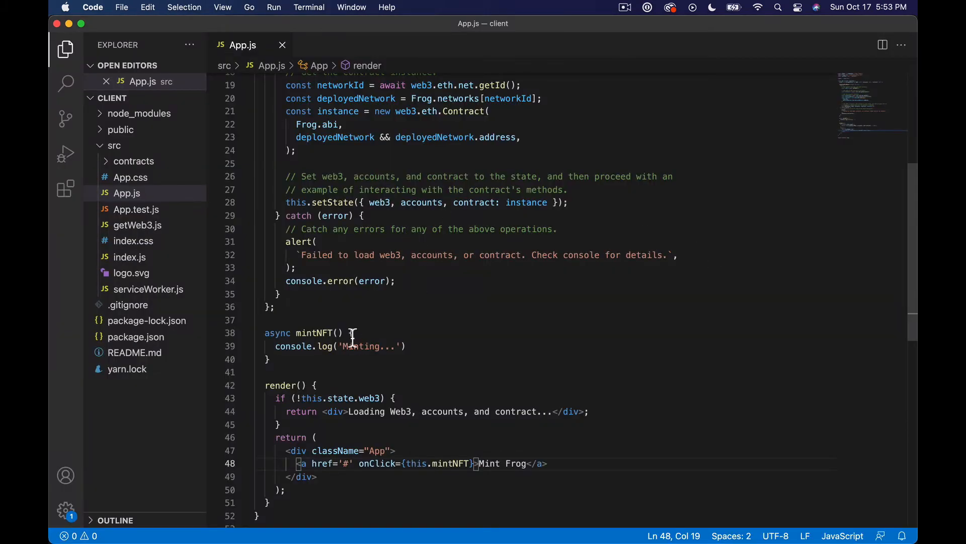
- Make mintNFT take an event e and call e.preventDefault() first
type("e")
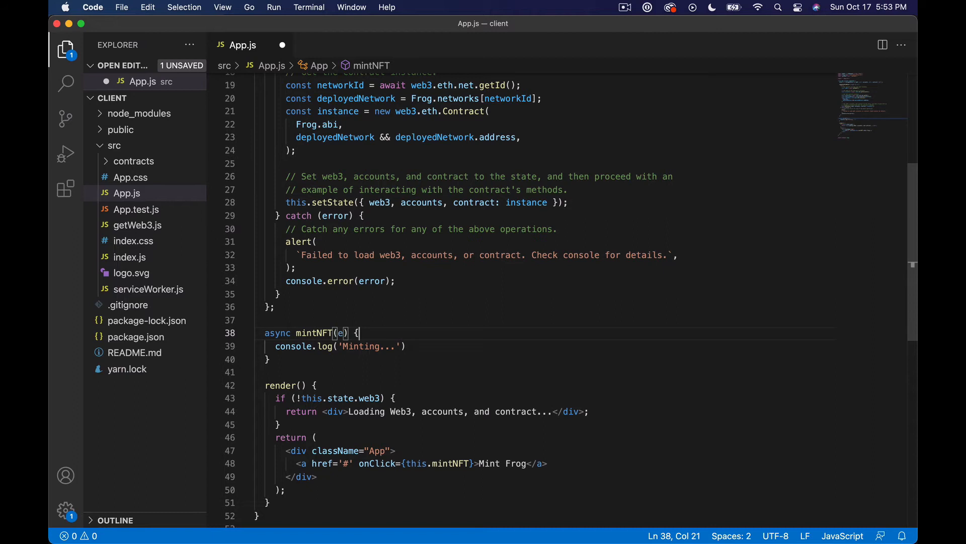
type("e.pr")
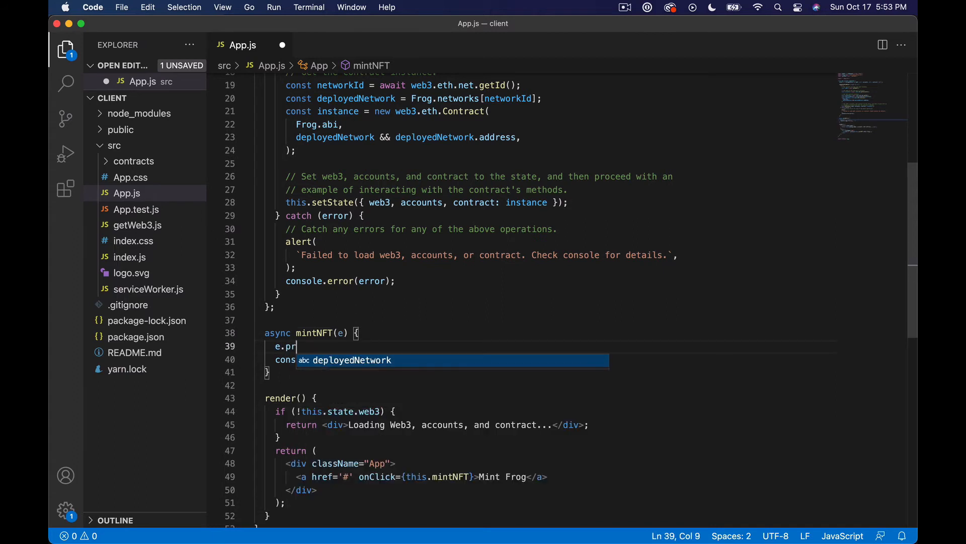
type("eventDefault")
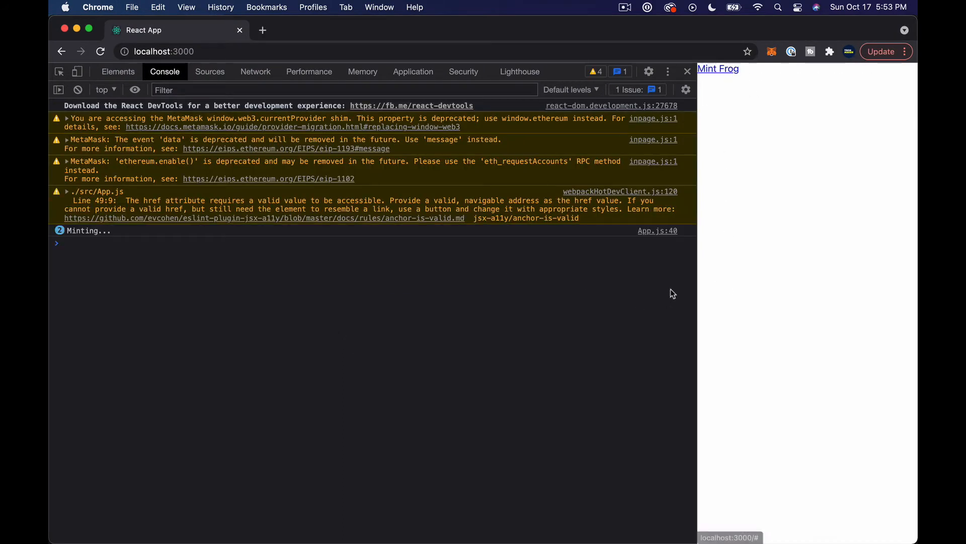
mouse_move(558, 289)
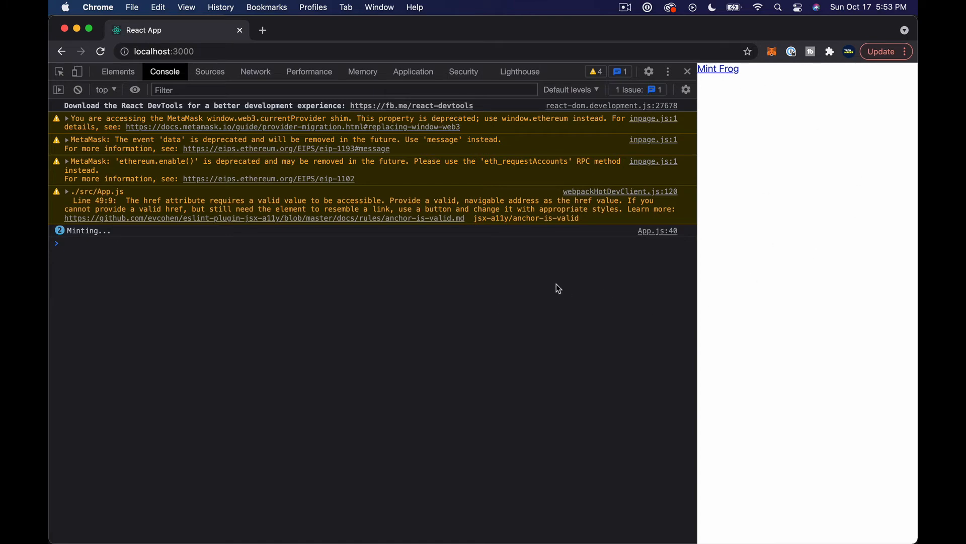
mouse_move(597, 265)
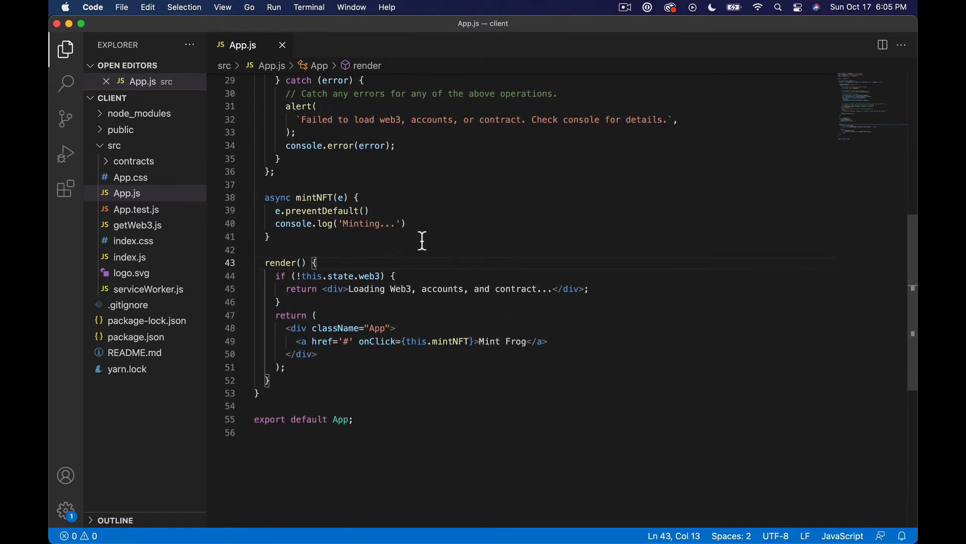
- Change the 'Minting...' log to log this, and test Mint Frog in Chrome
double_click(369, 223)
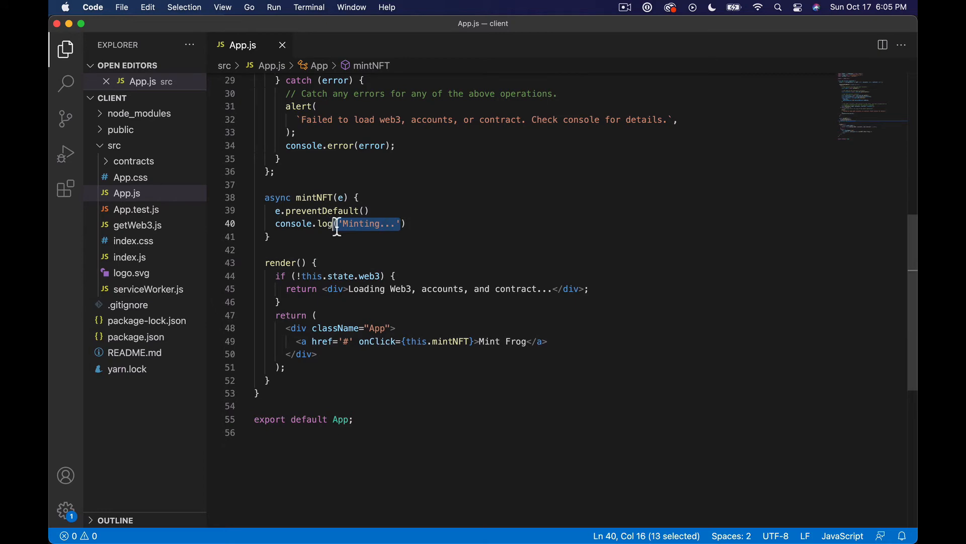
type("this")
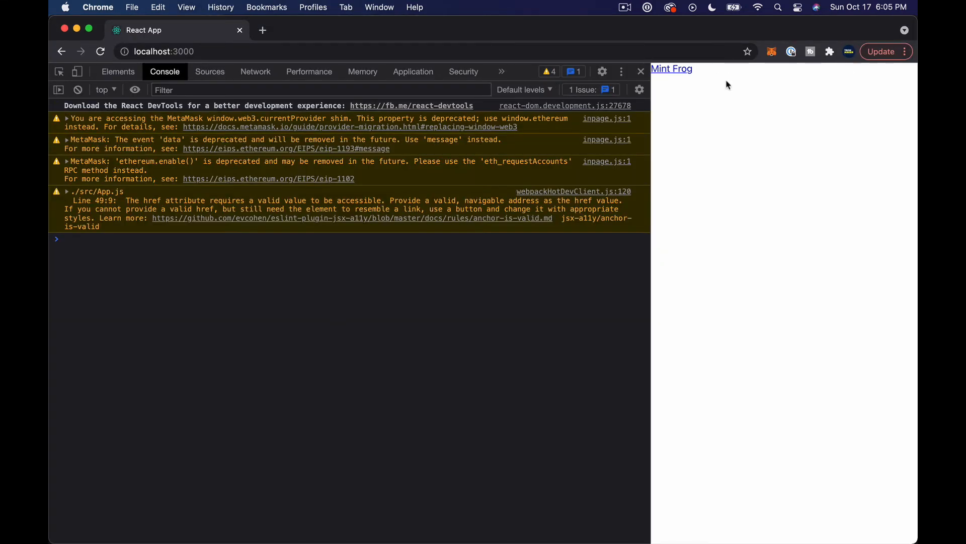
left_click(670, 68)
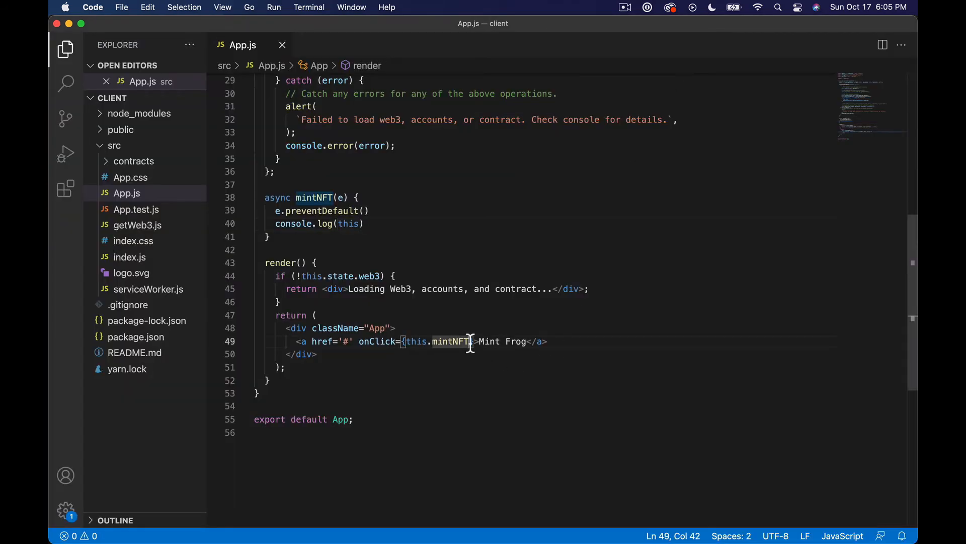
- Bind mintNFT with .bind(this), log this.state, and test Mint Frog again
type(".bind()")
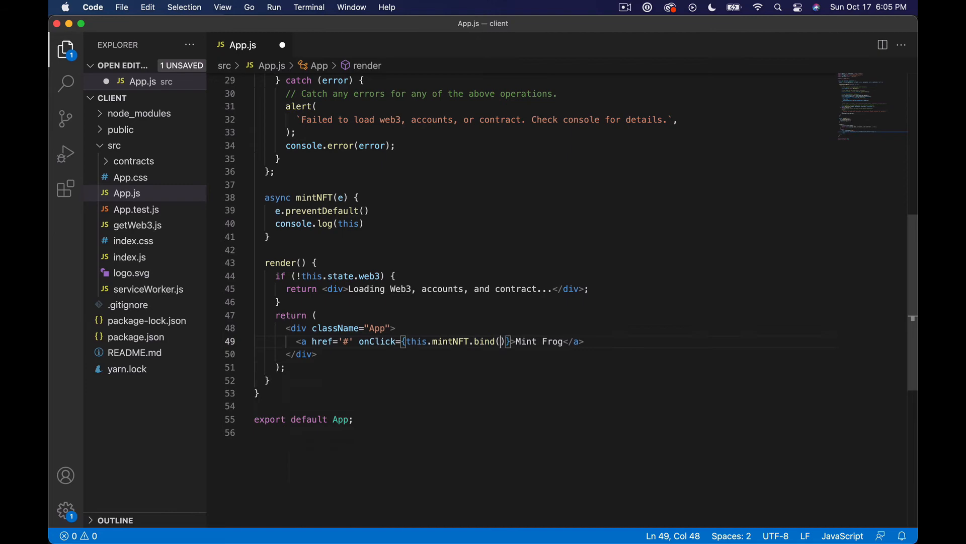
type("this")
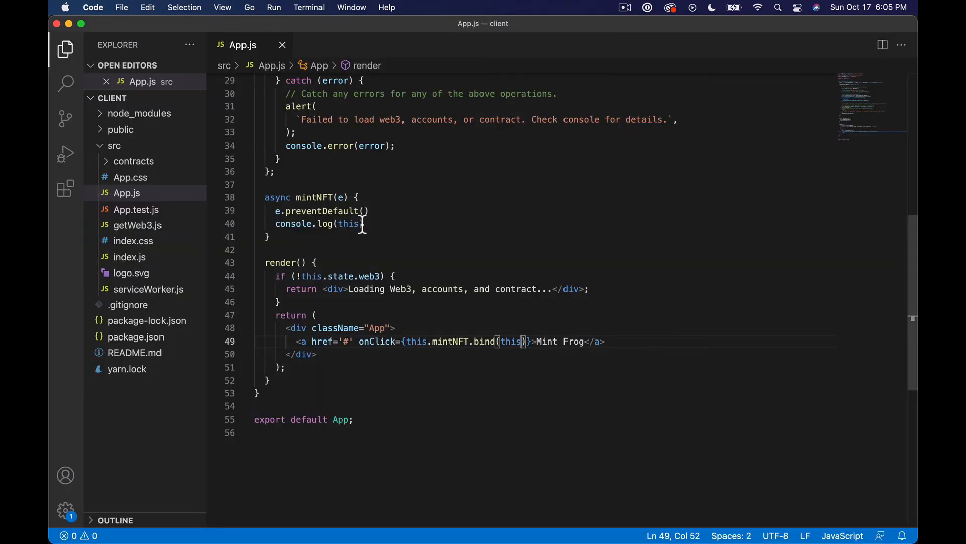
type(".state")
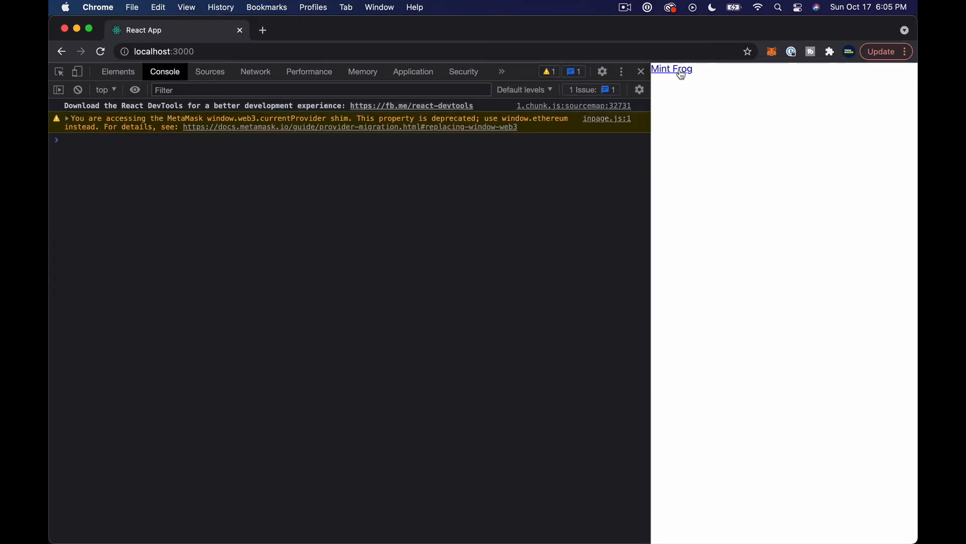
left_click(670, 69)
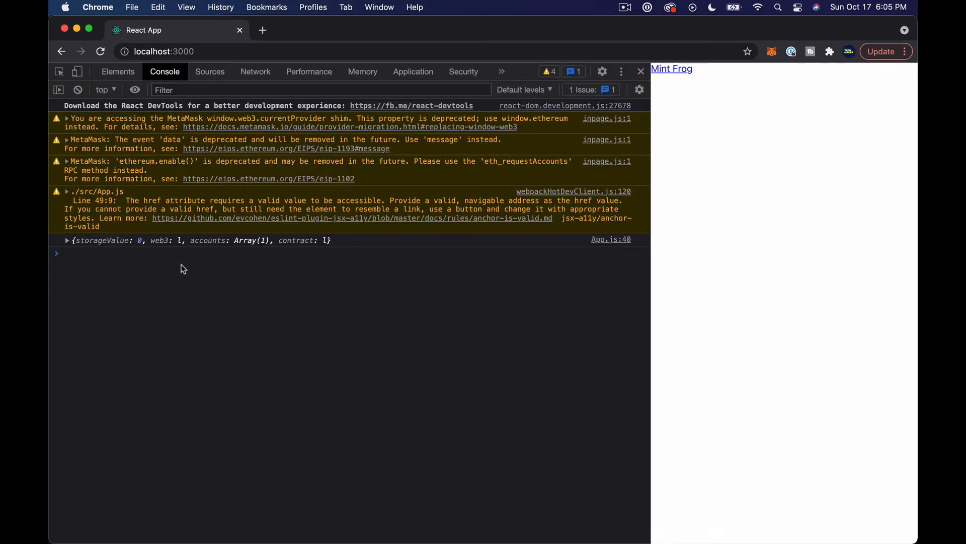
mouse_move(653, 257)
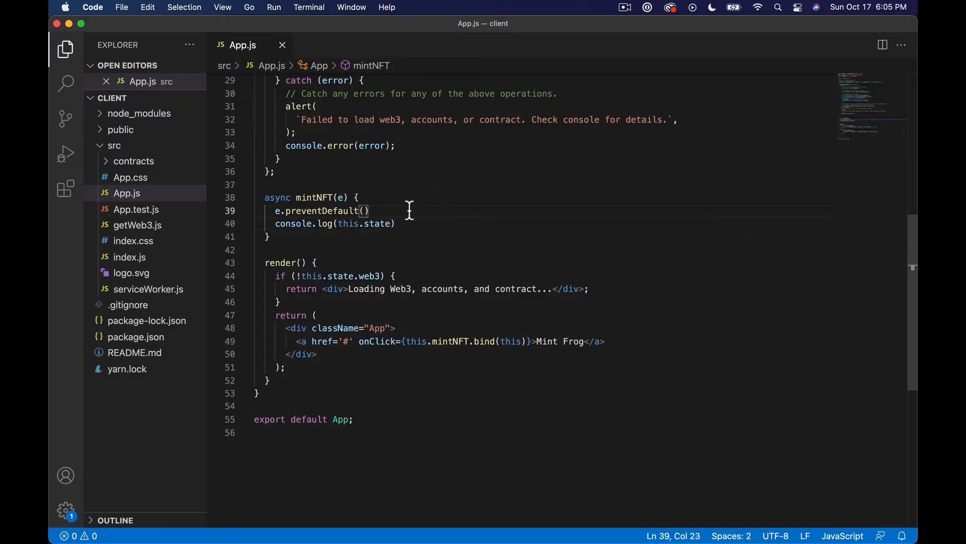
- In mintNFT, destructure accounts and contract from this.state and console.log the contract
type("const {accounts,")
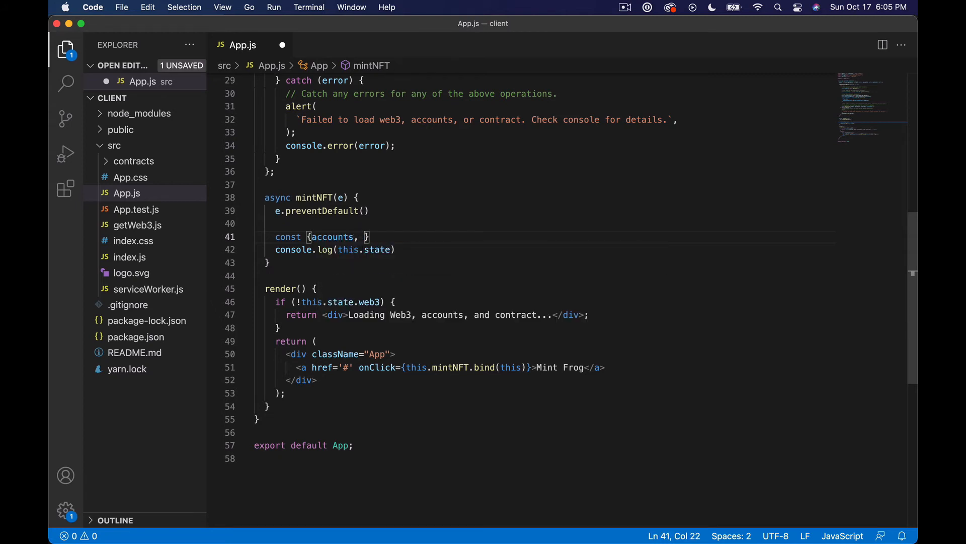
type("c")
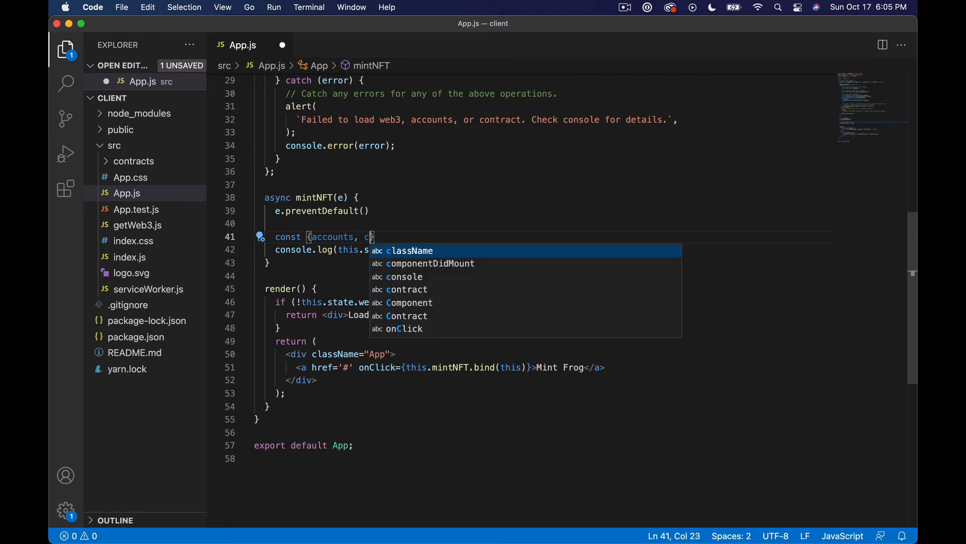
type("ontract} =")
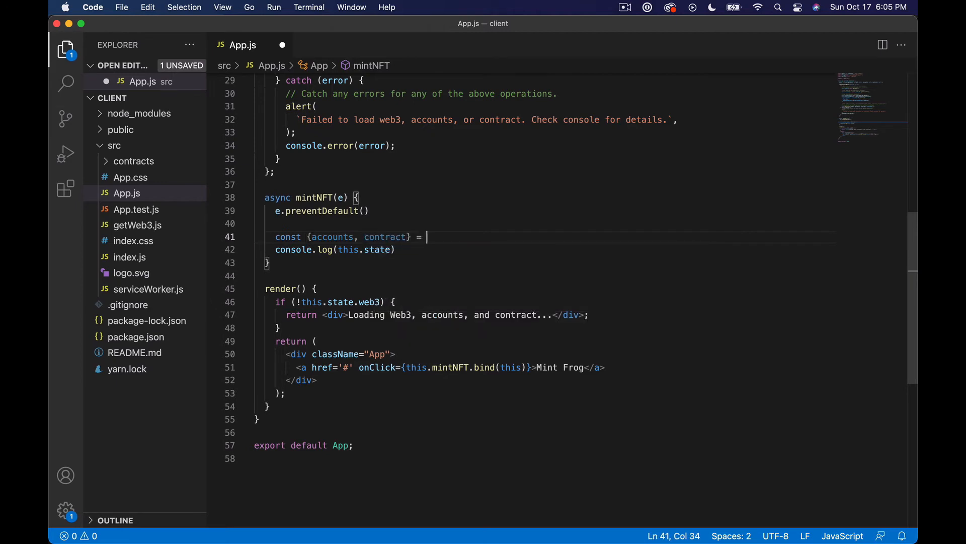
type("this.state")
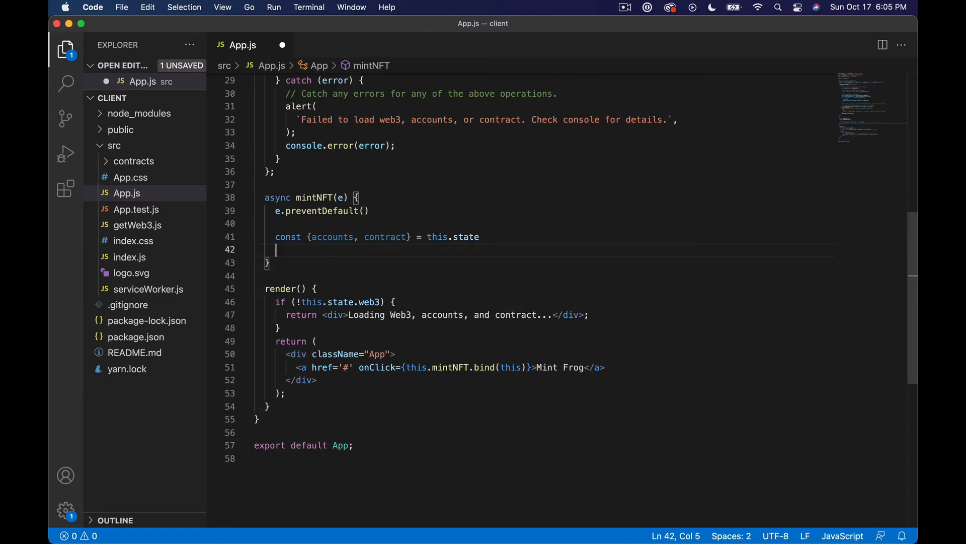
type("console.log")
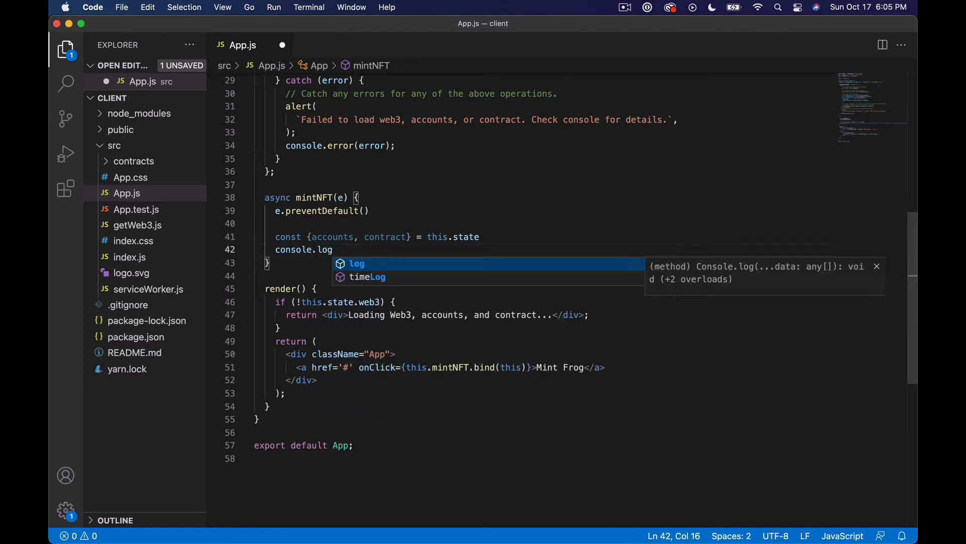
type("(accounts")
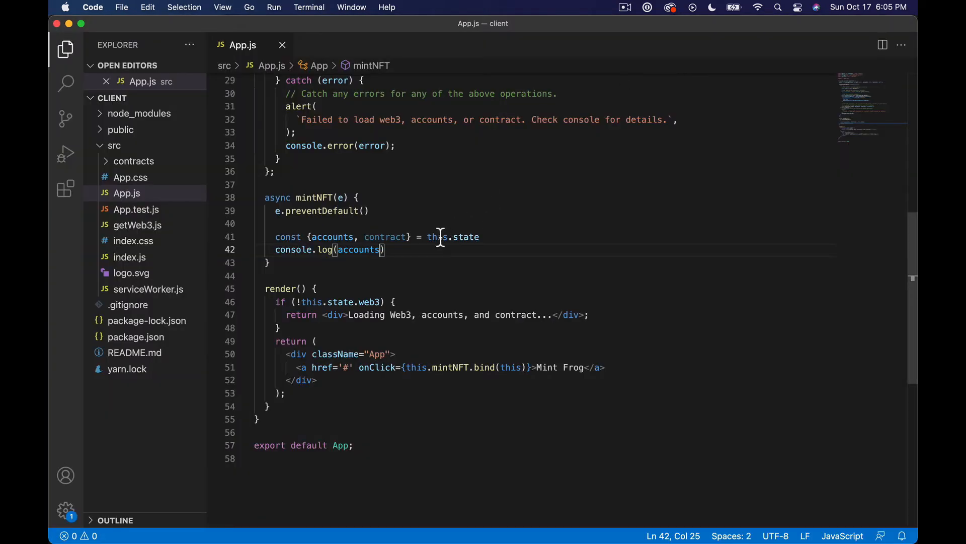
type("contr")
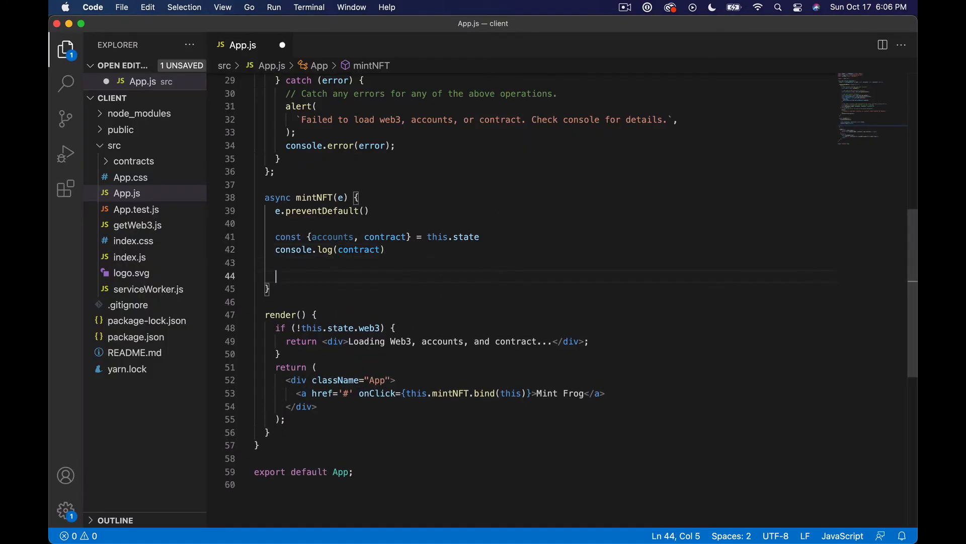
- Add await contract.methods.purchase(1).send({from: accounts[0]}) to mintNFT
type("a")
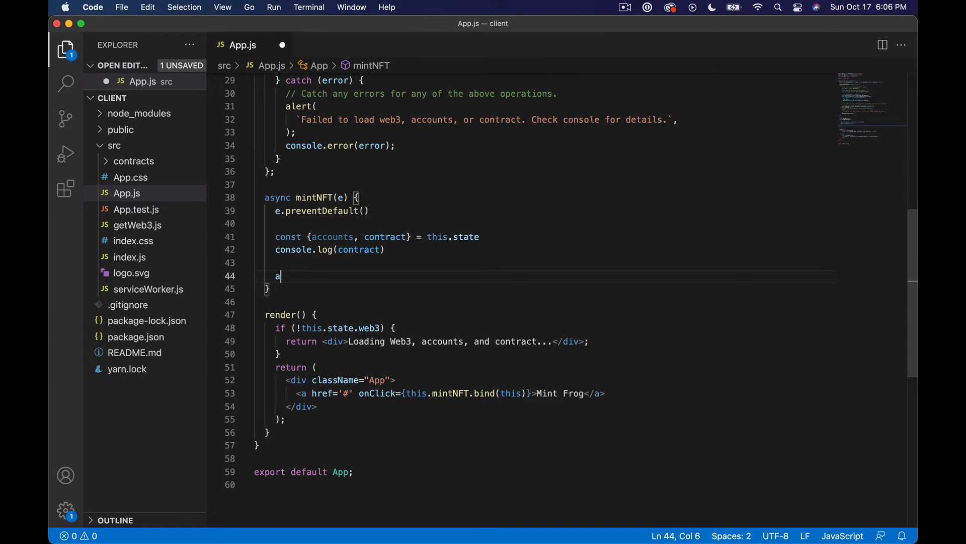
type("wait contract")
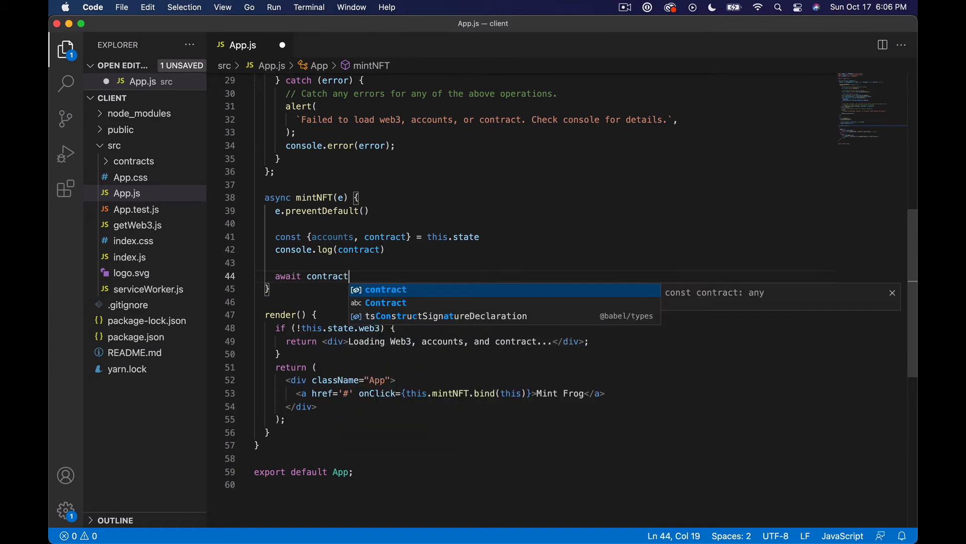
type(".methods.")
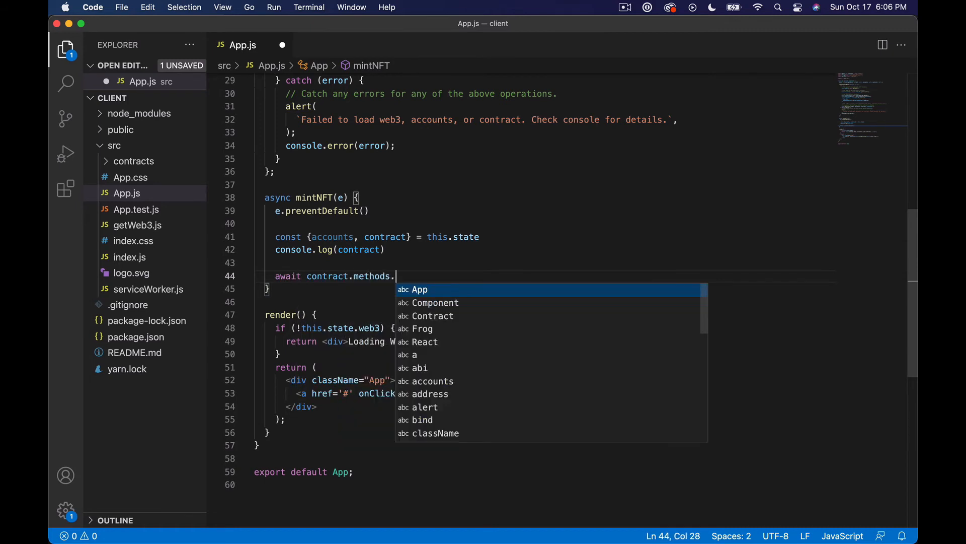
type("purchase")
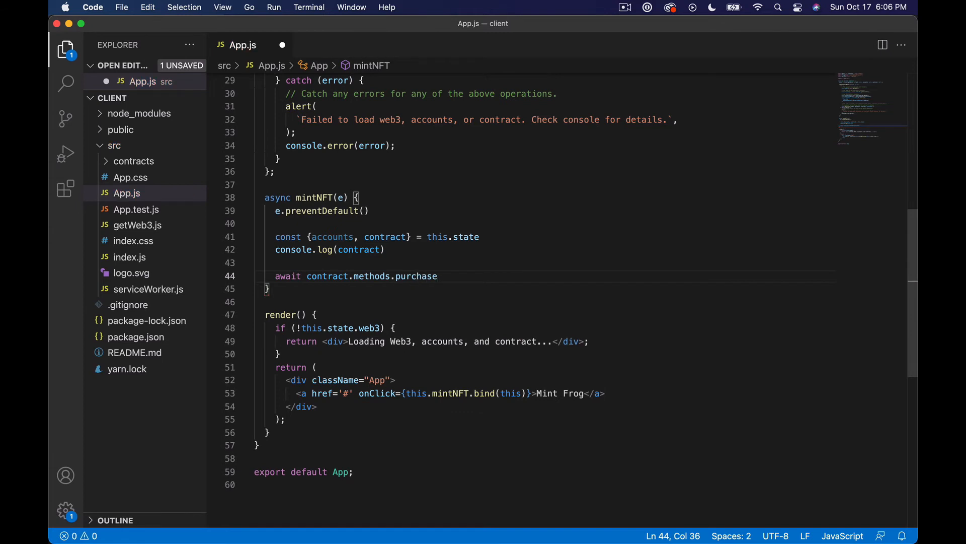
type("(1)")
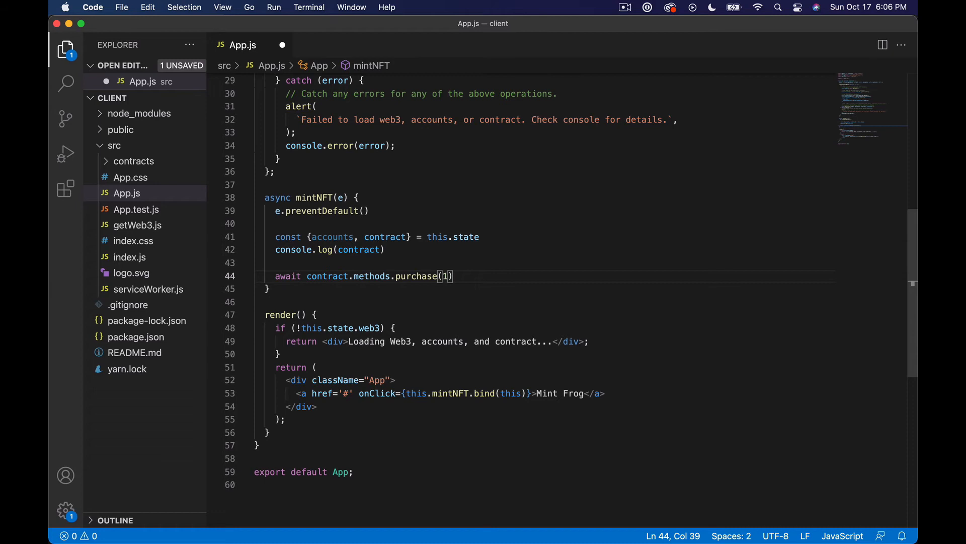
type(".")
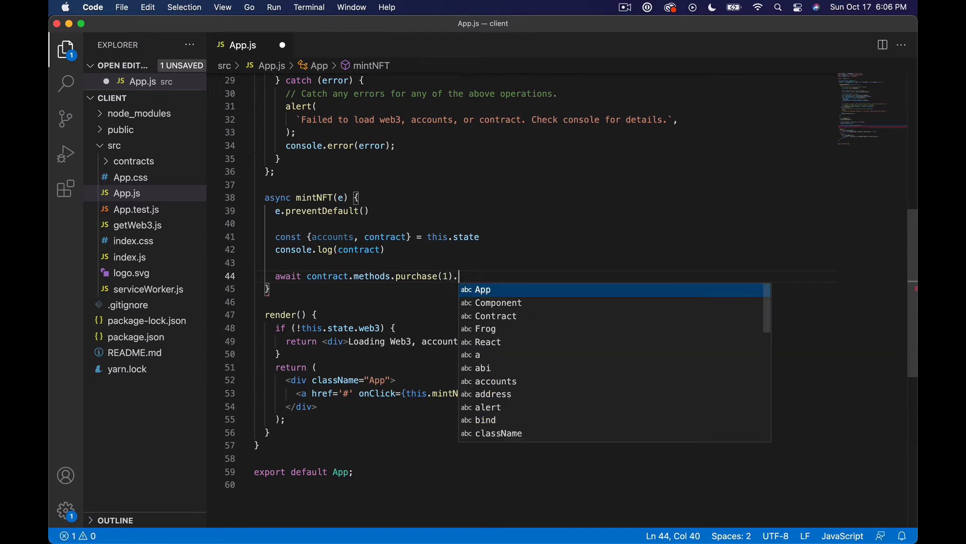
type("send({})")
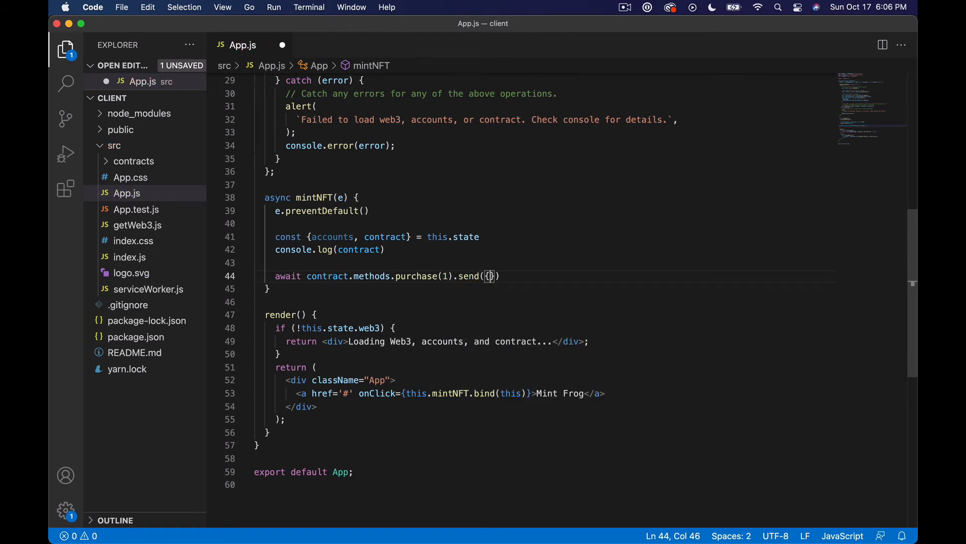
type("from")
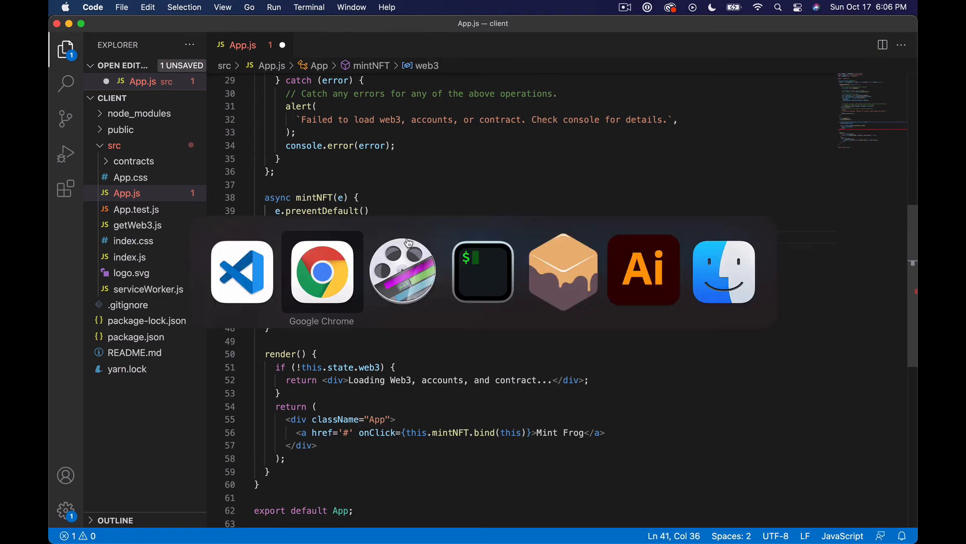
- Set the send value to web3.utils.toWei('0.05', 'ether')
left_click(321, 272)
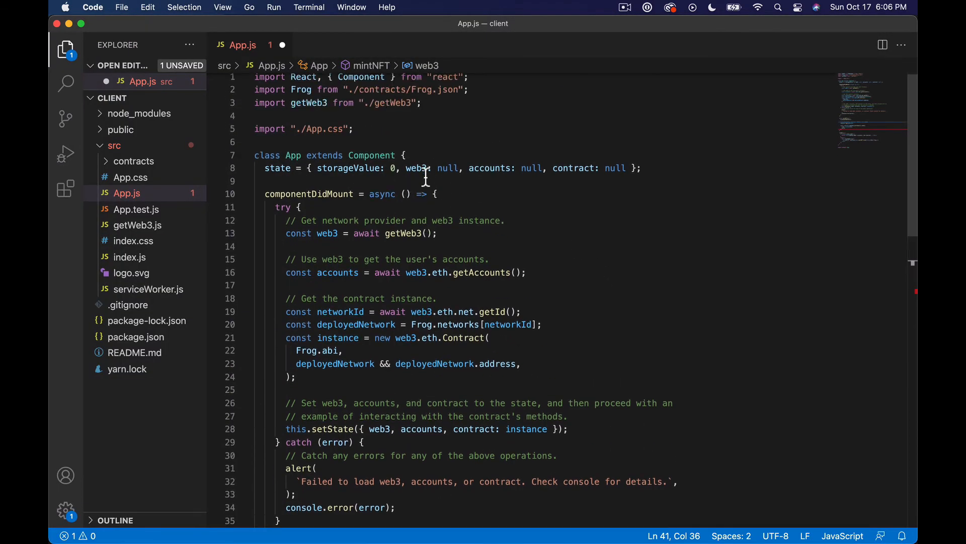
scroll("down", 3)
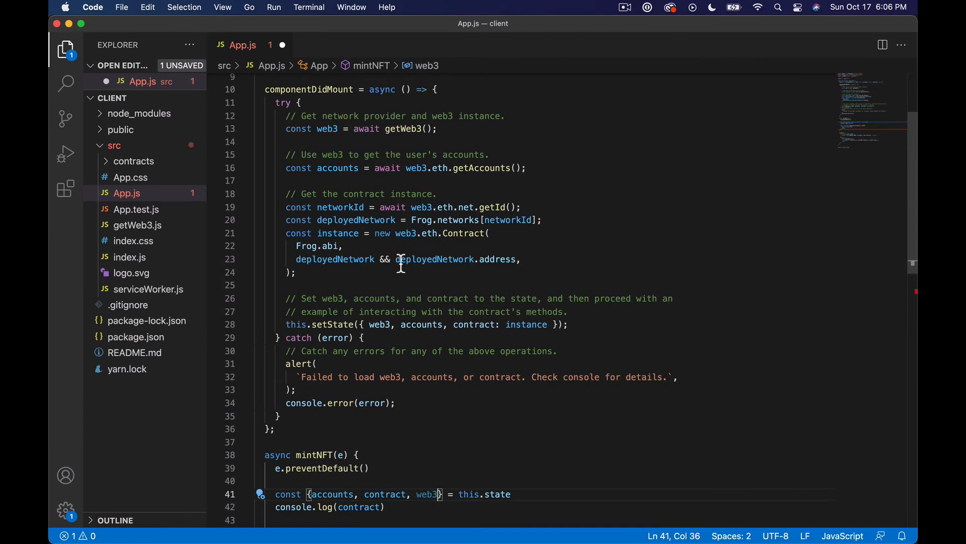
scroll("down", 3)
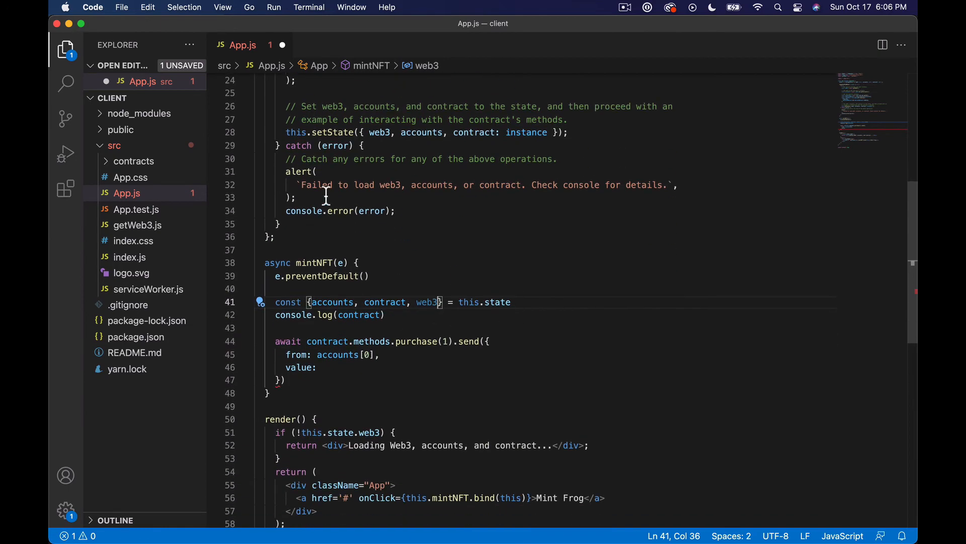
double_click(379, 132)
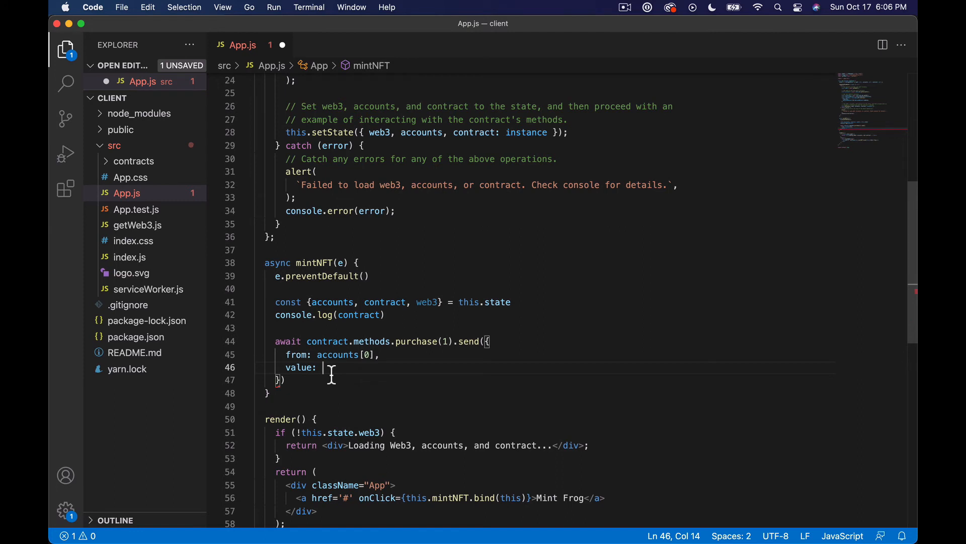
type("web3.")
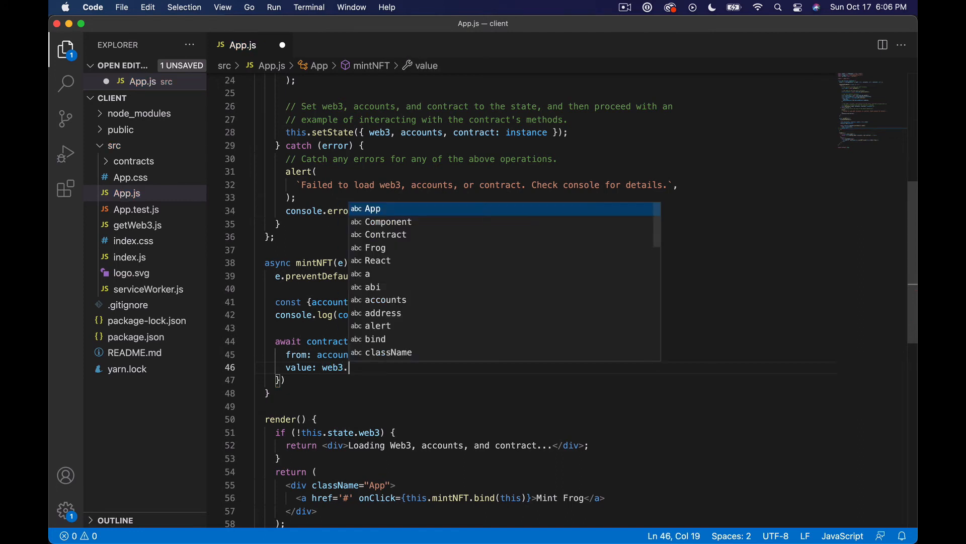
type("utils.from")
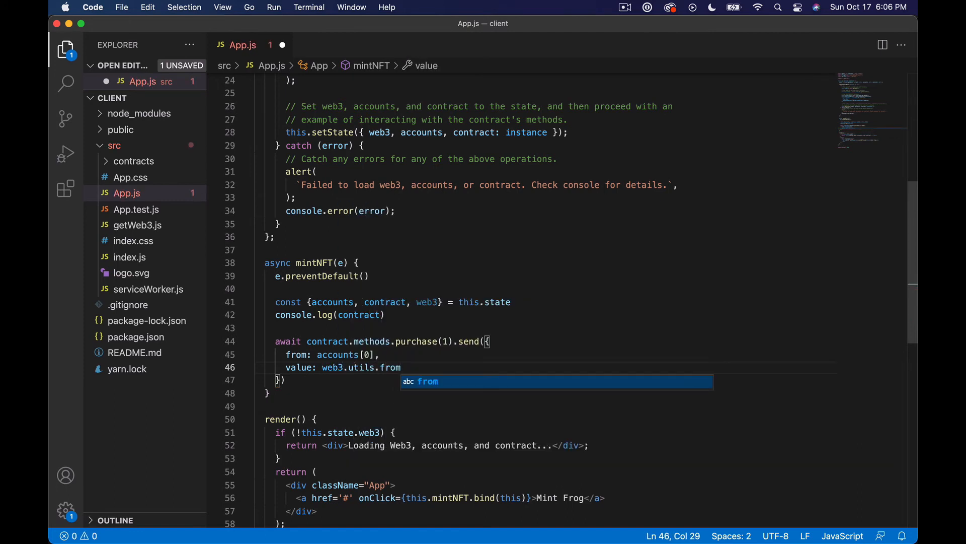
type("toWei")
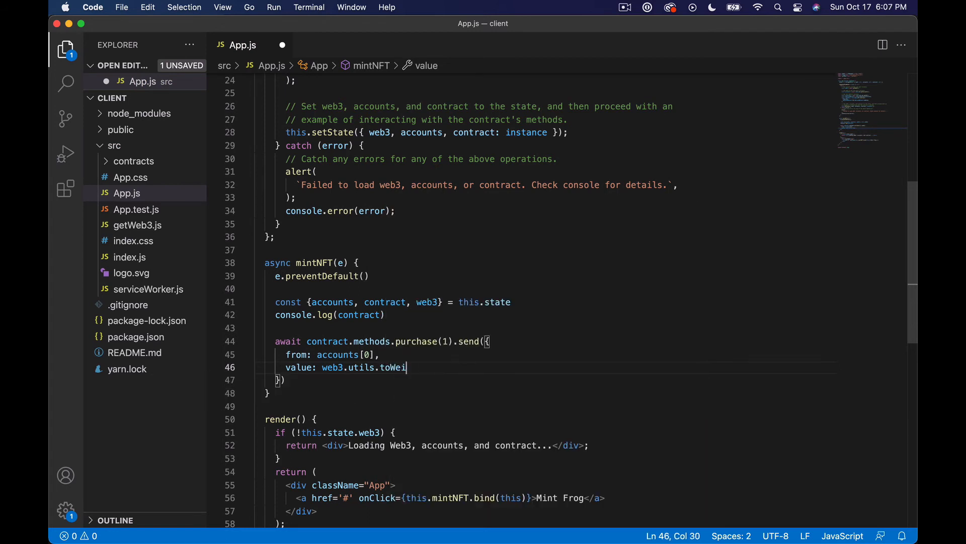
type("('0.05', 'et")
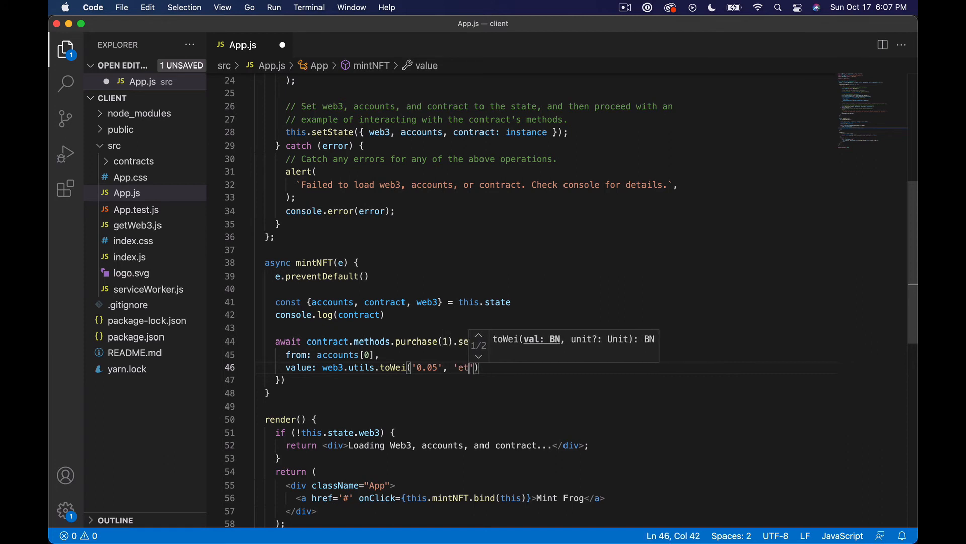
type("her")
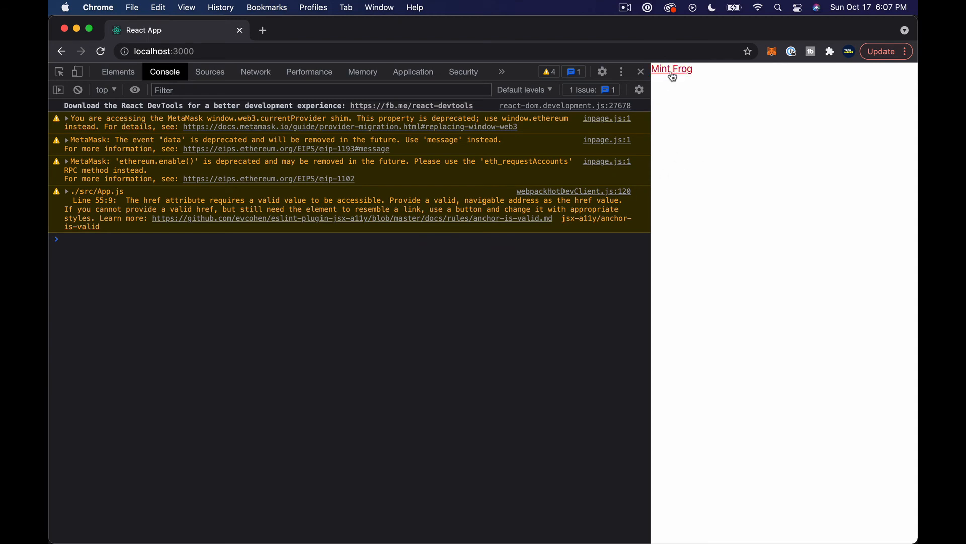
- Click Mint Frog and confirm the 0.05 ETH purchase in MetaMask
left_click(671, 68)
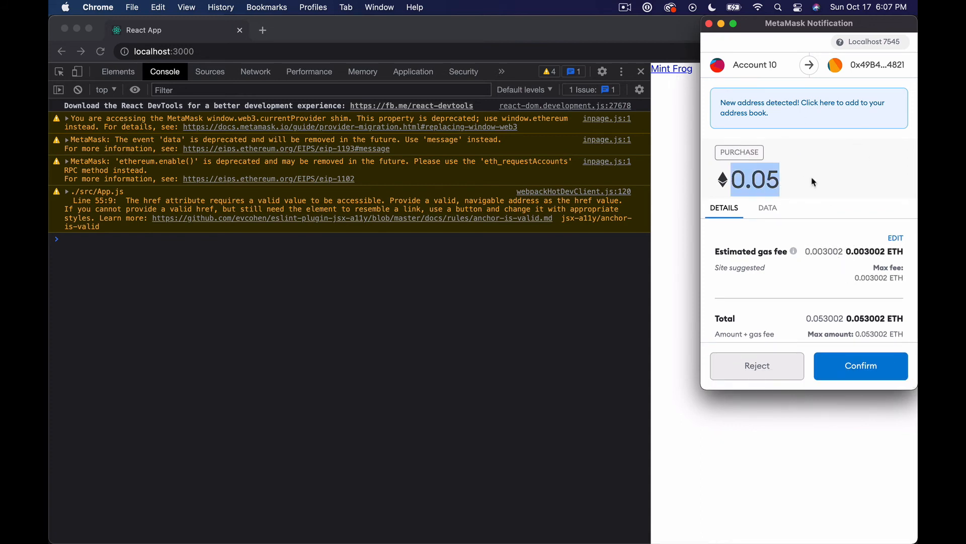
mouse_move(881, 360)
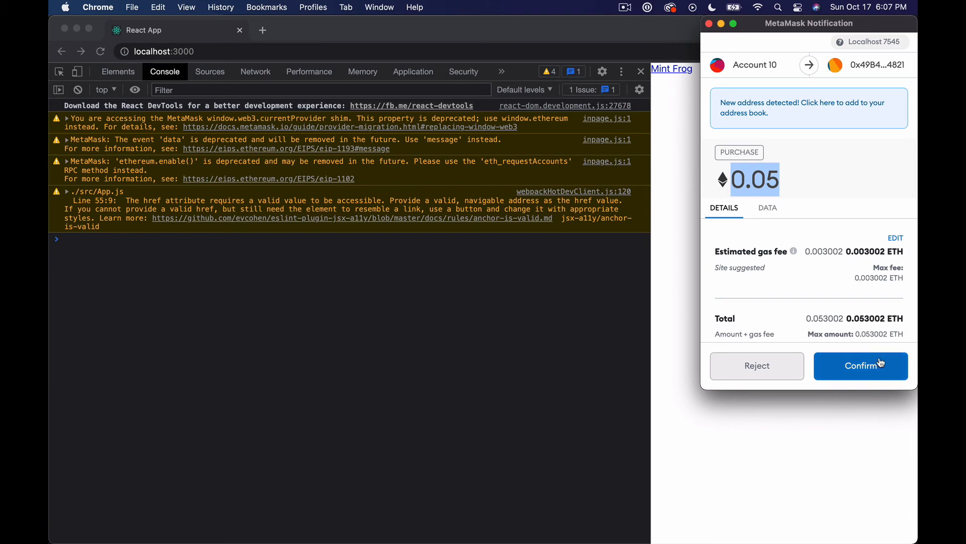
left_click(860, 365)
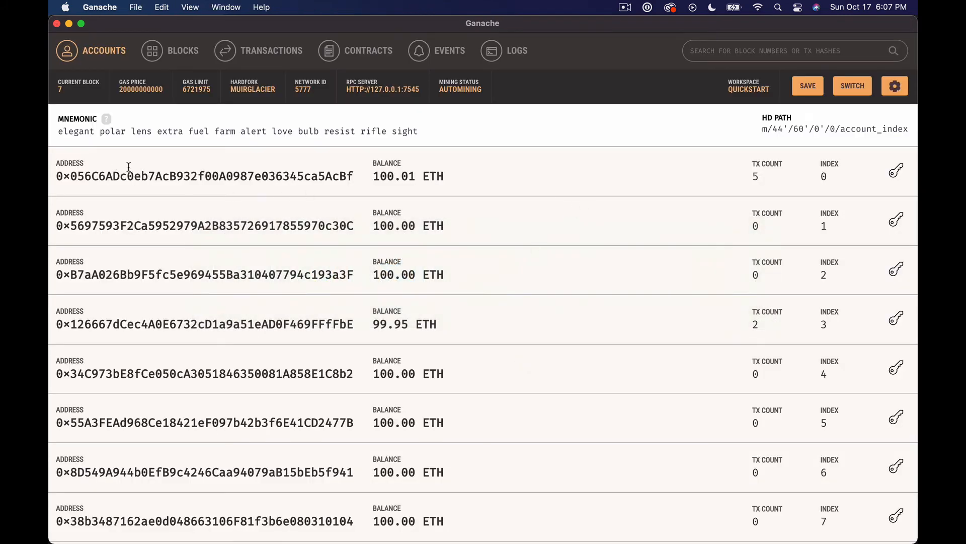
mouse_move(334, 148)
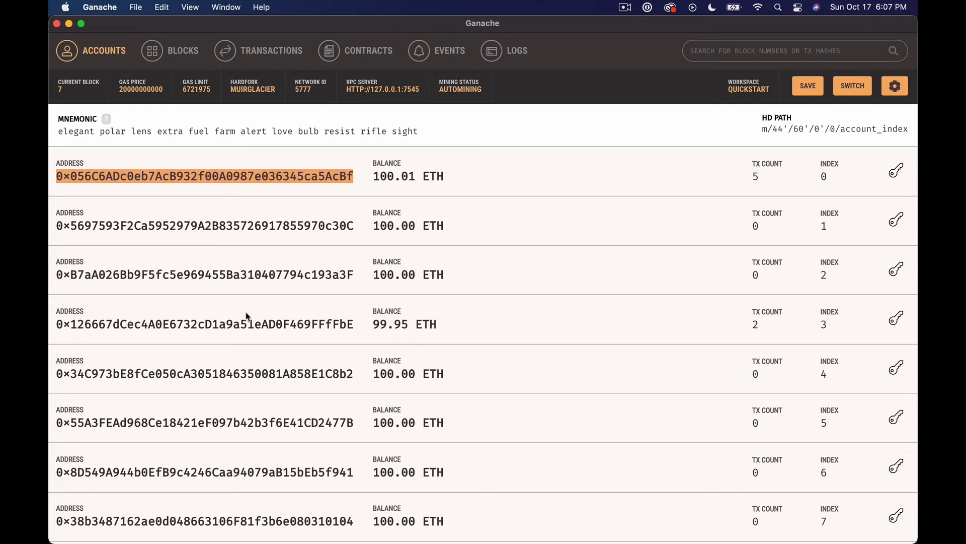
mouse_move(411, 325)
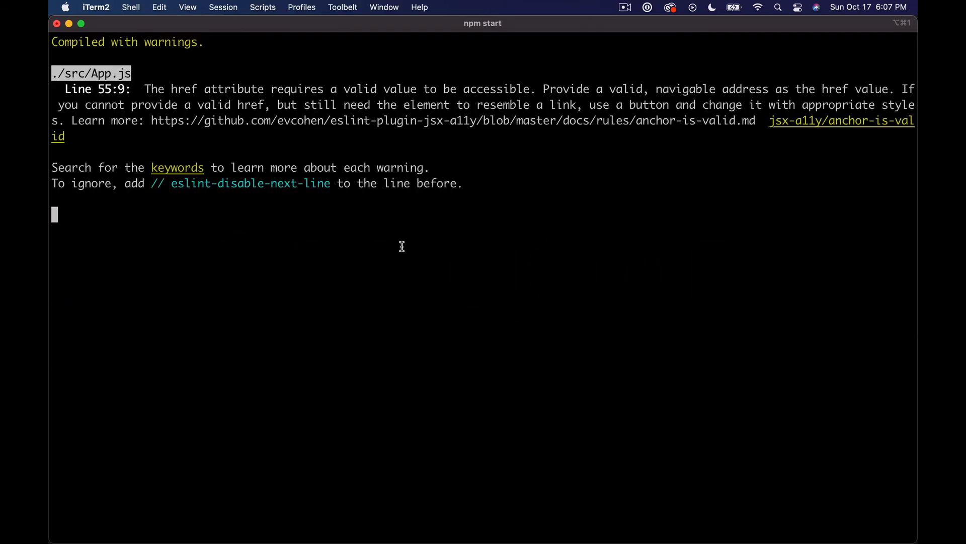
- Stop the React server, launch truffle console, and copy the buyer's address from Ganache
key("ctrl+c")
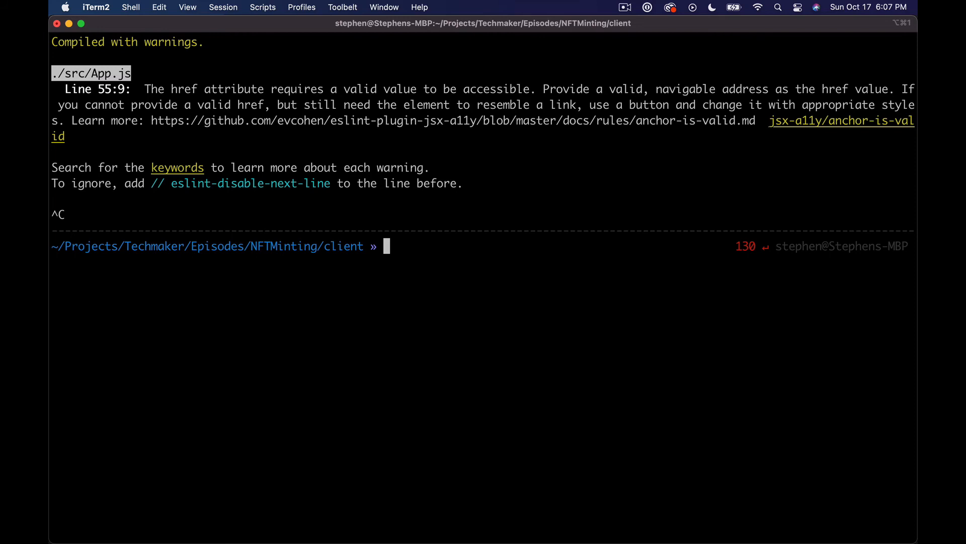
type("tru")
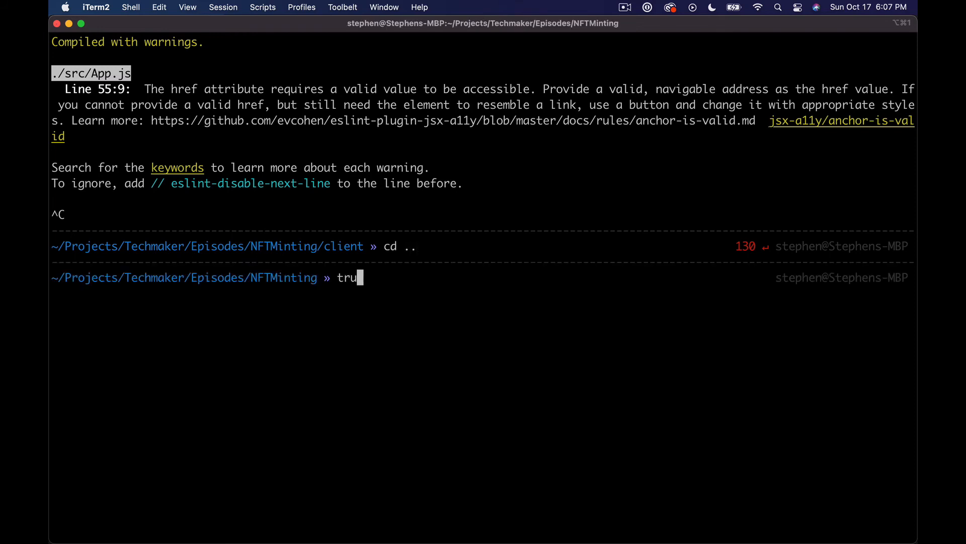
type("ffle console")
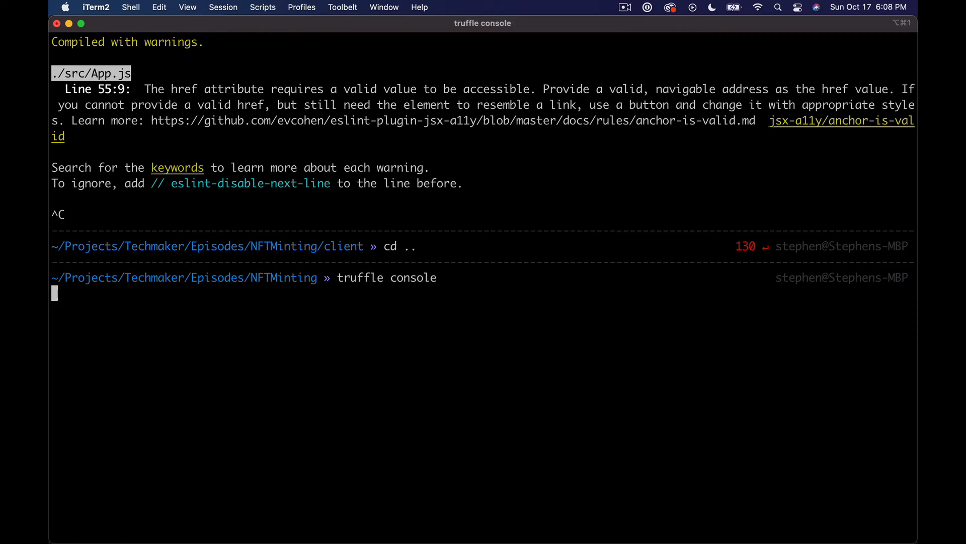
key("cmd+tab")
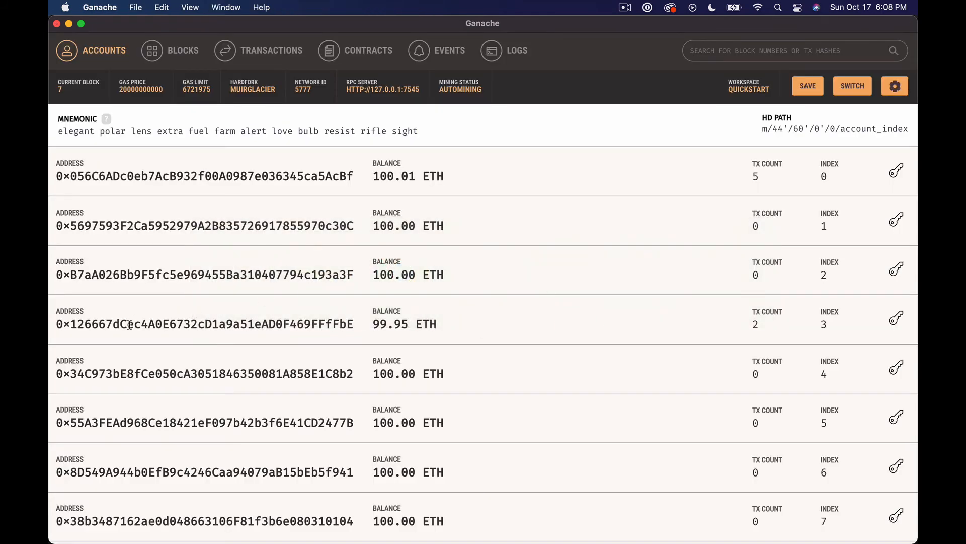
double_click(203, 323)
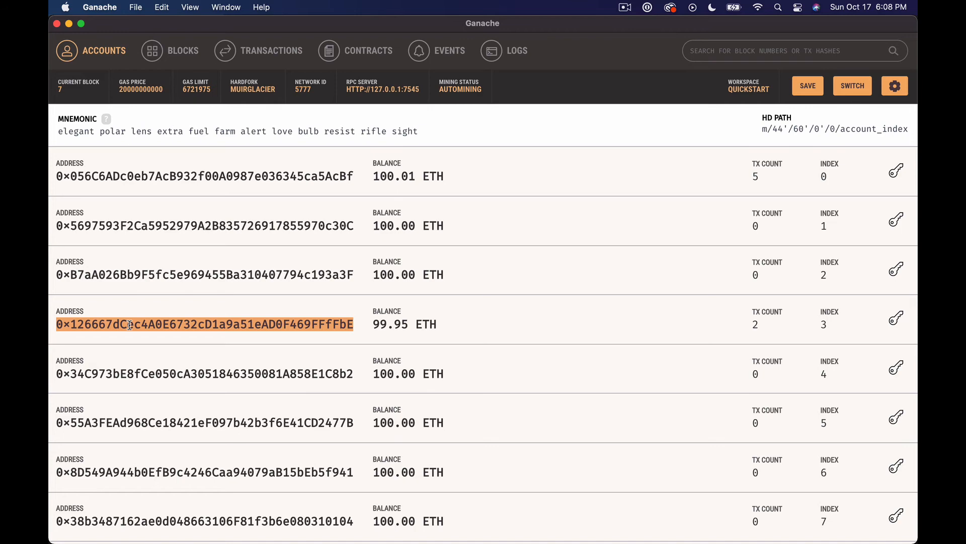
key("cmd+tab")
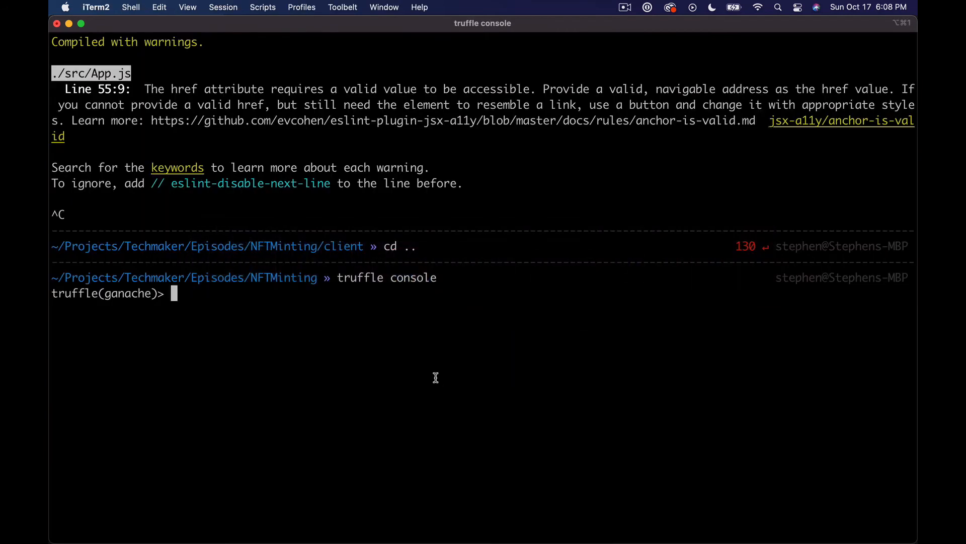
- Load the deployed Frog contract and confirm the buyer's balanceOf parses to 1
type("frog =")
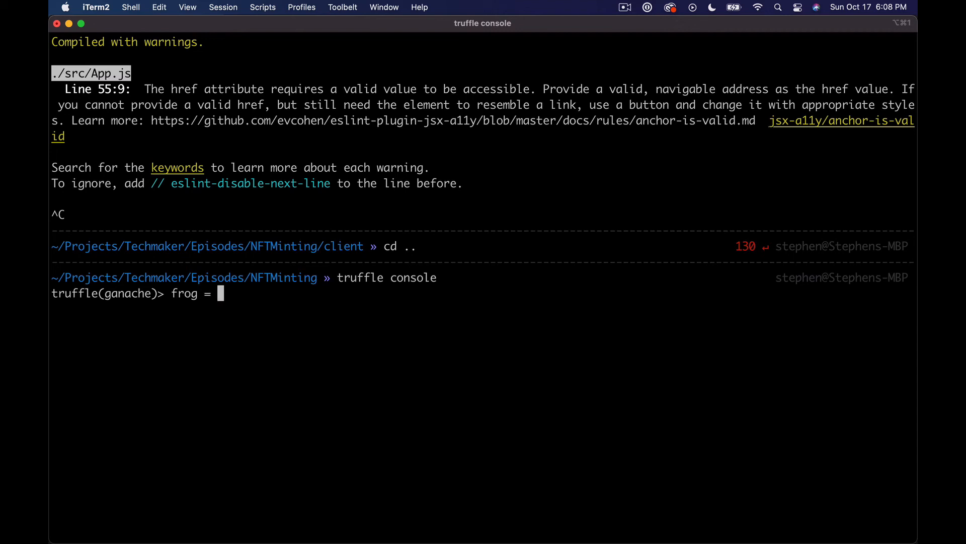
type("await Frog.deployed(")
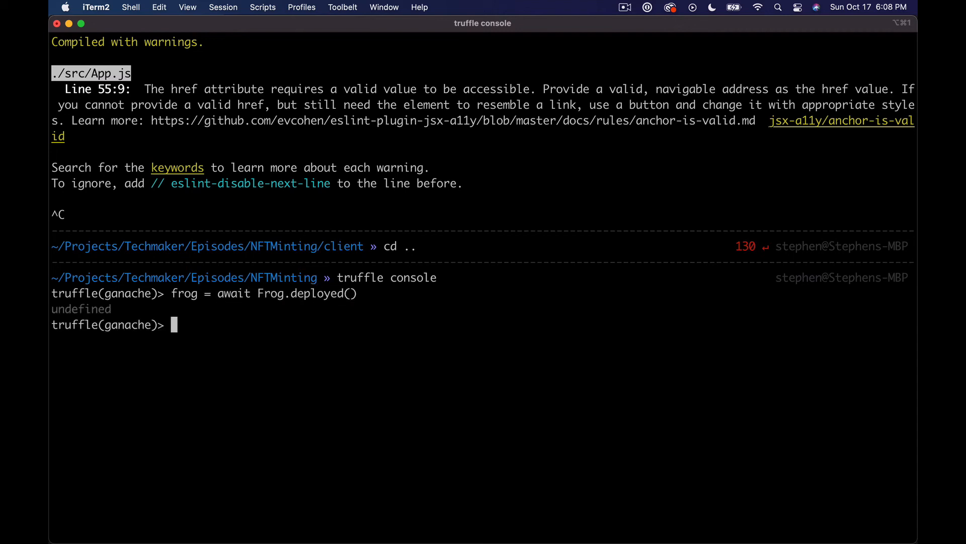
type("f")
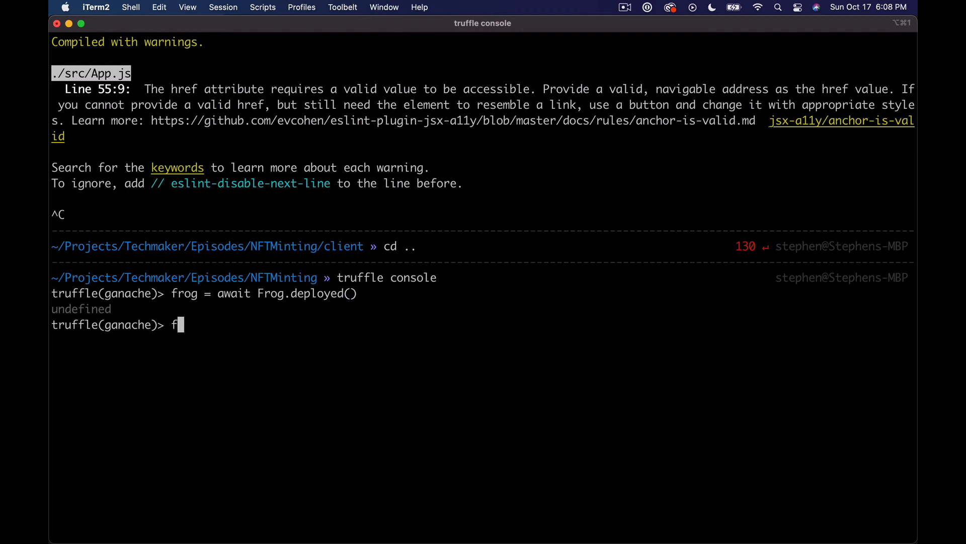
type("rog.balance")
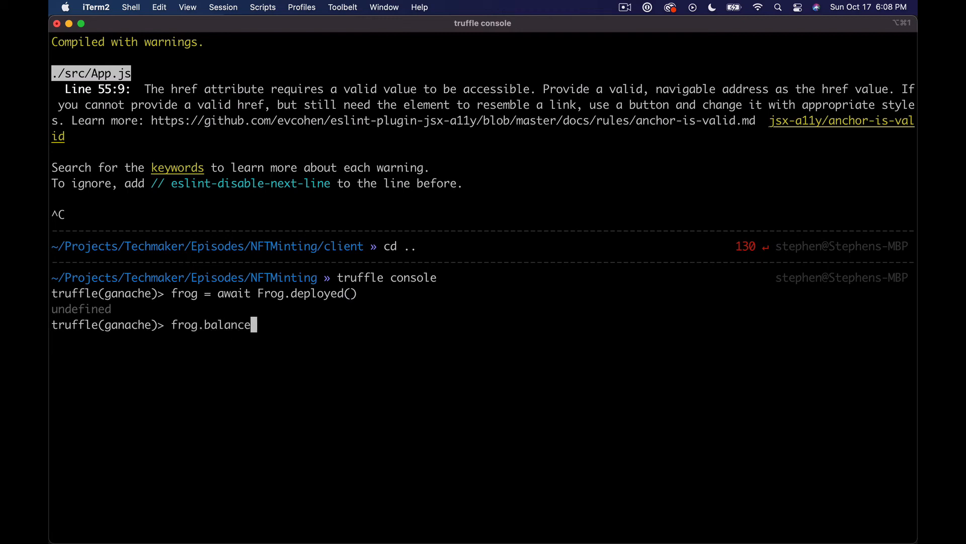
type("Of('0x126667dCec4A0E6732cD1a9a51eAD0F469FFfFbE'")
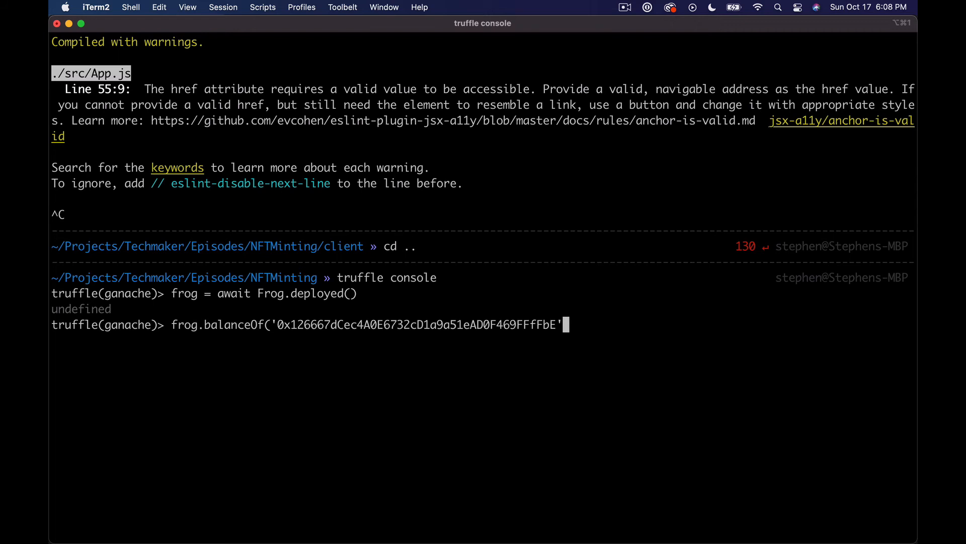
type("')")
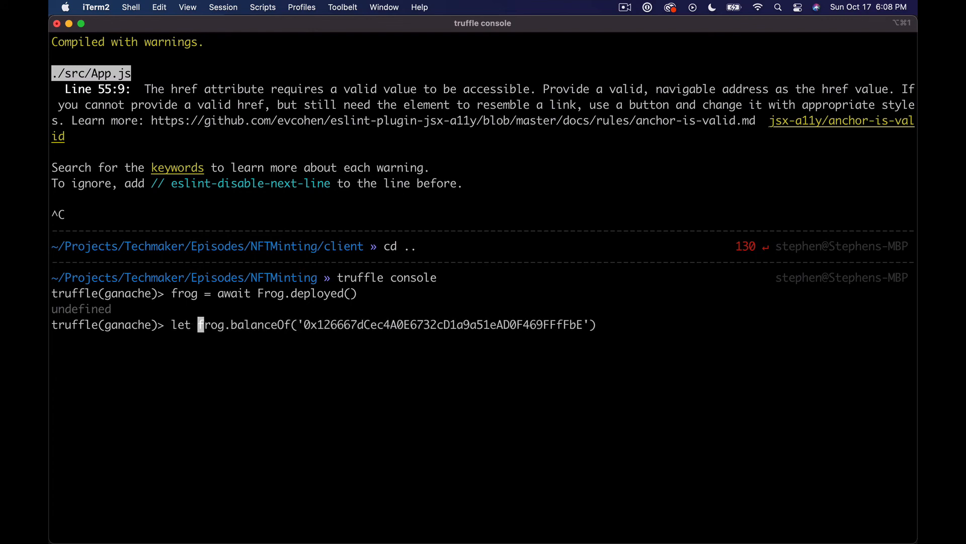
type("bal = awai")
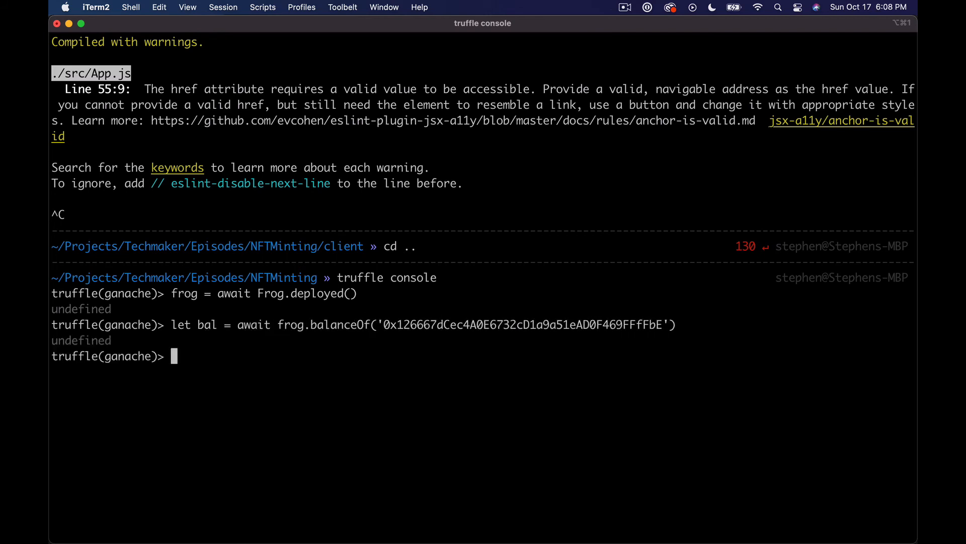
type("bal")
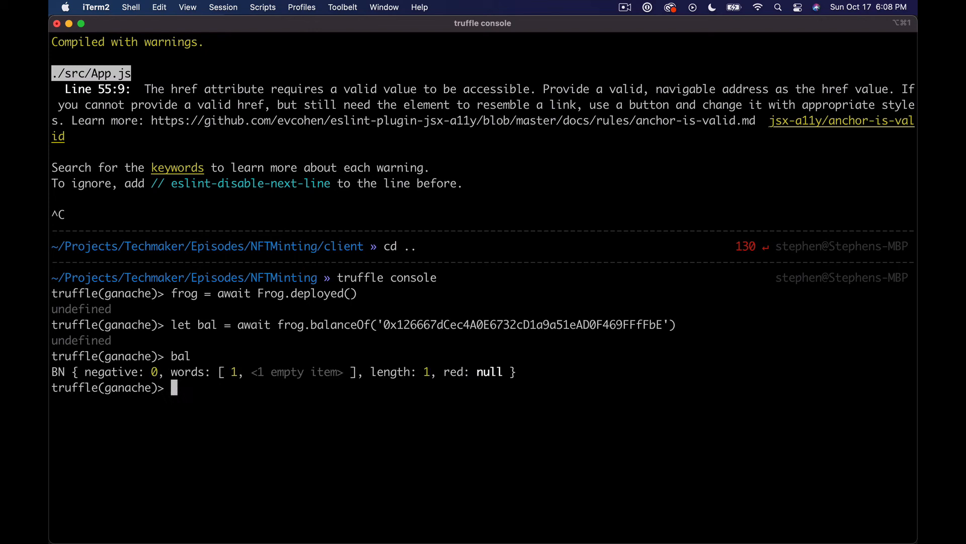
type("parse")
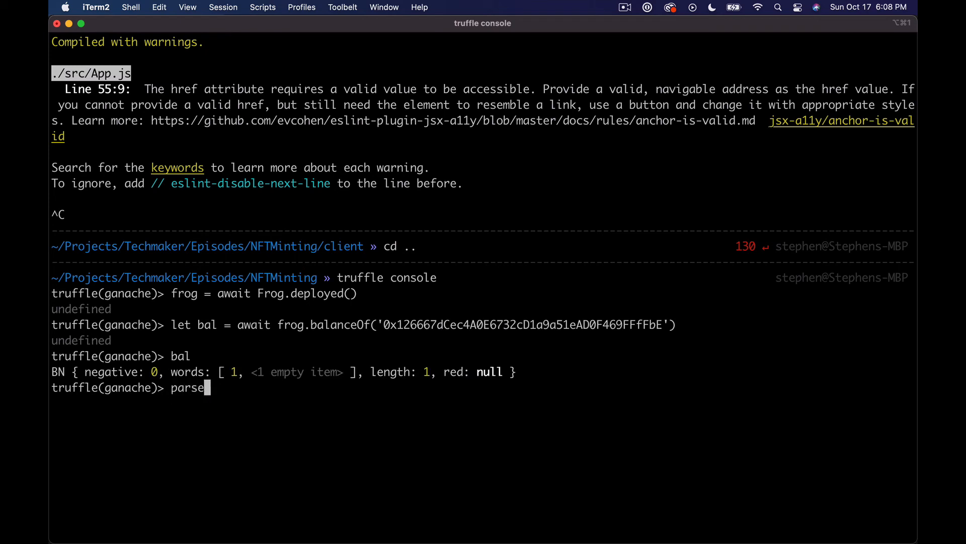
type("Int(bal")
type("let bal = await frog.b")
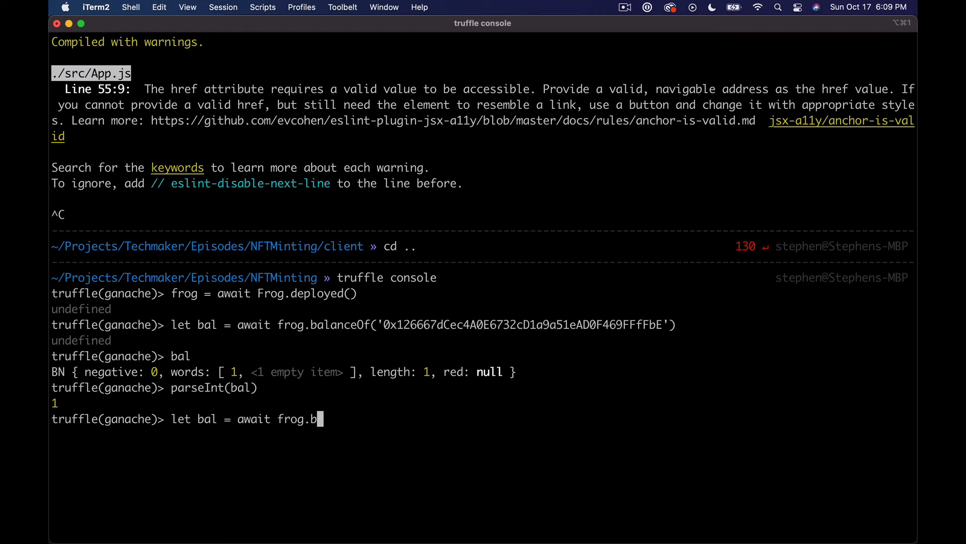
- Query ownerOf(1), which throws a TypeError, then switch back to VS Code
type("Own")
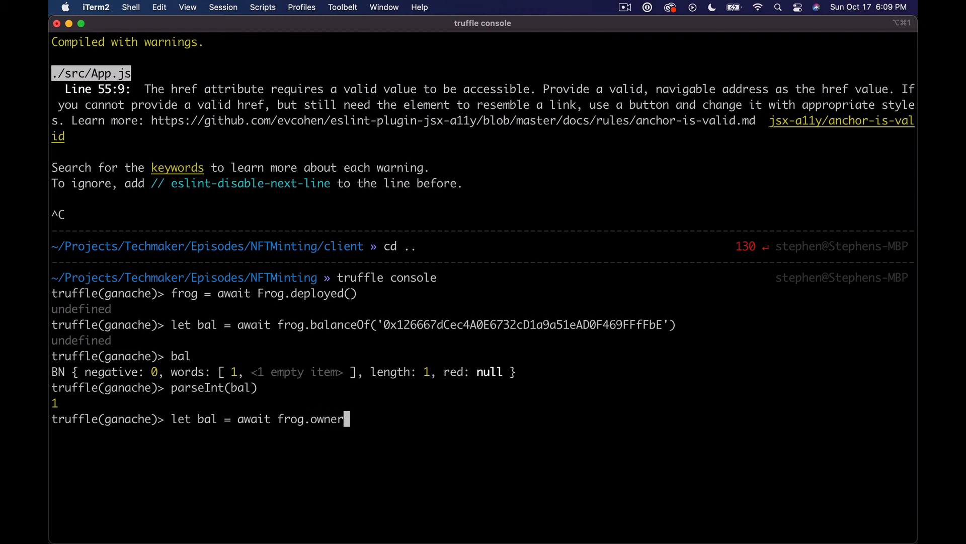
type("Of(1")
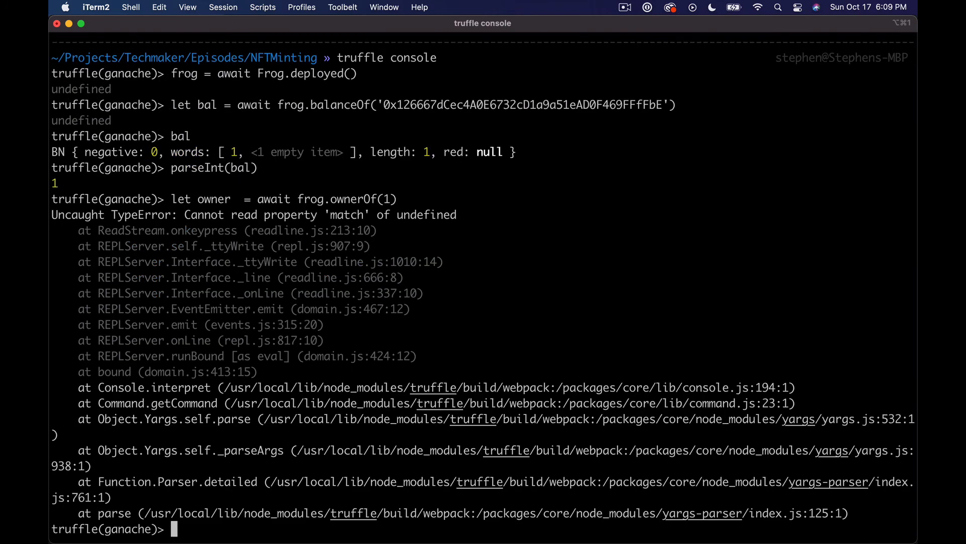
mouse_move(676, 316)
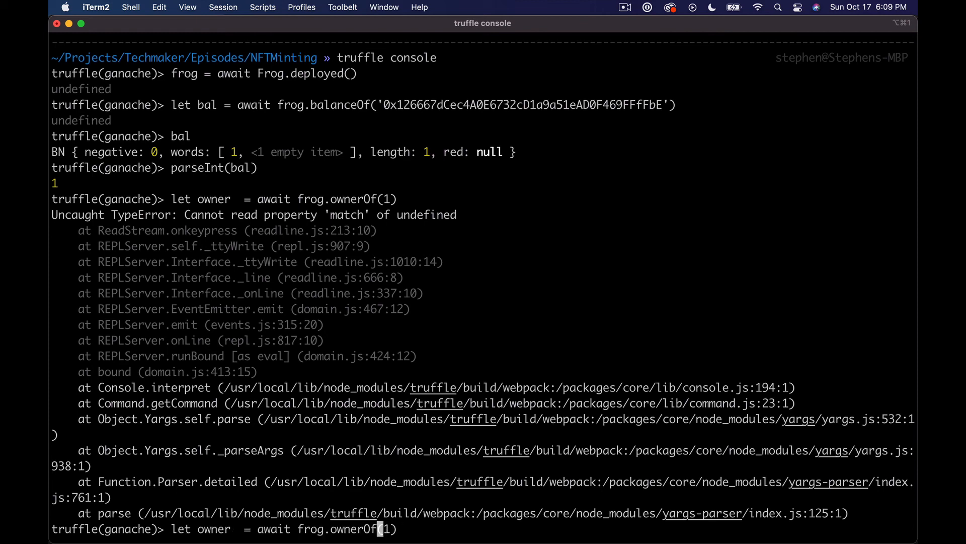
key("Cmd+Tab")
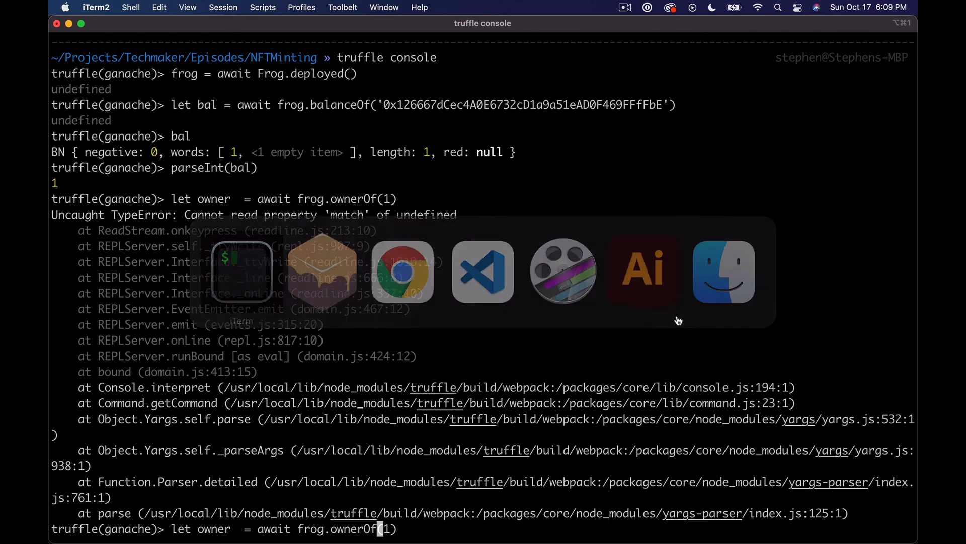
left_click(483, 271)
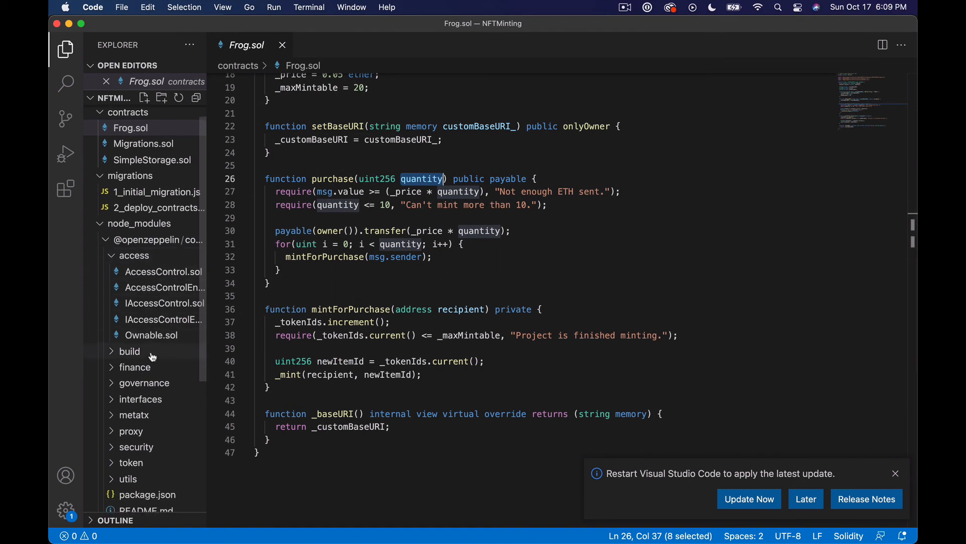
scroll("down", 3)
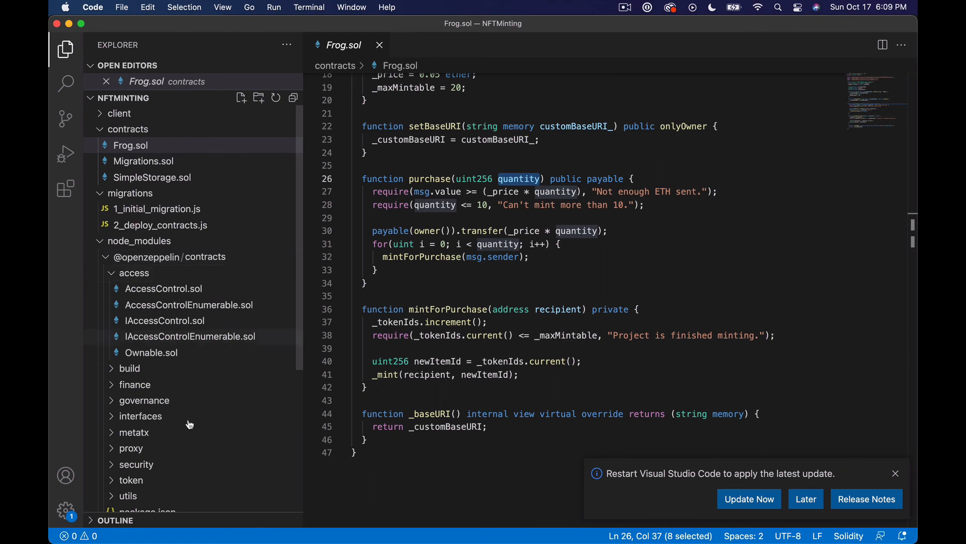
left_click(130, 398)
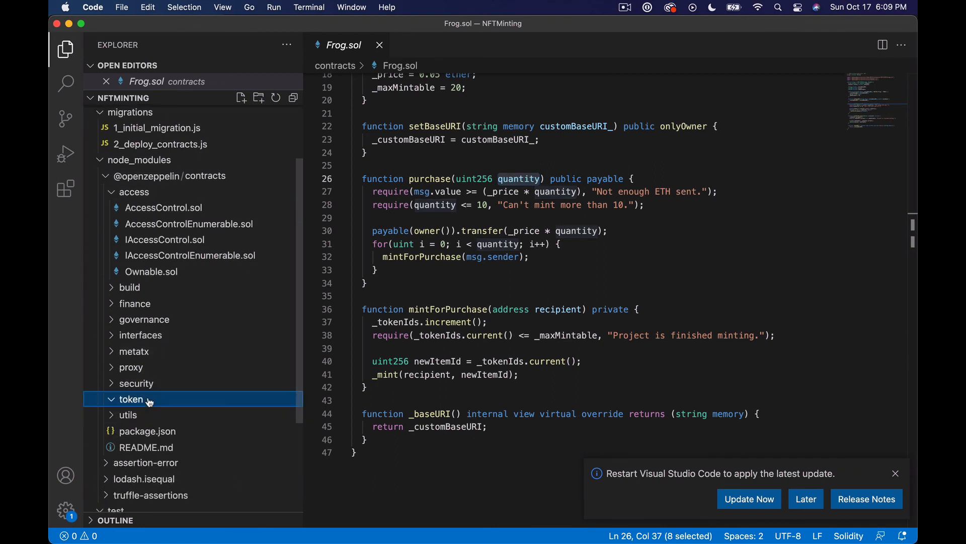
left_click(130, 399)
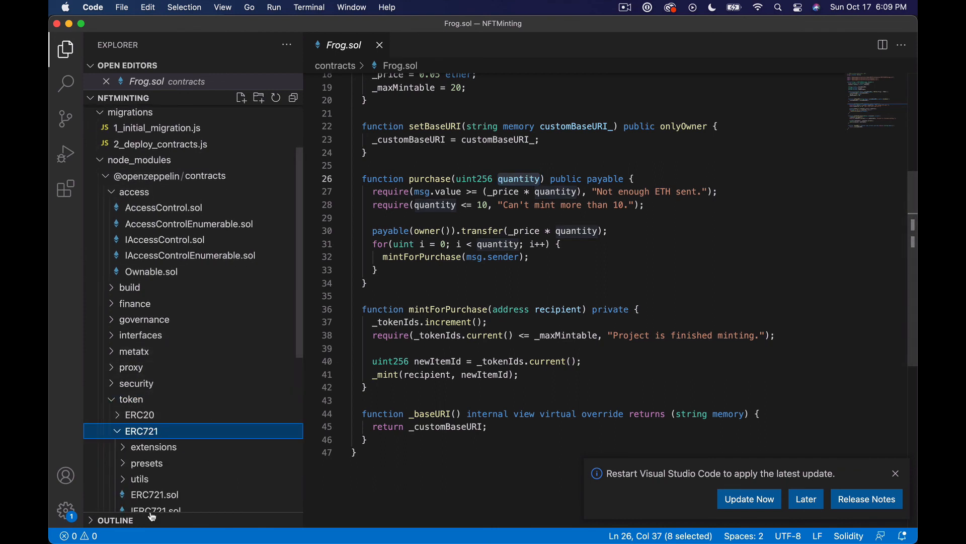
scroll("down", 3)
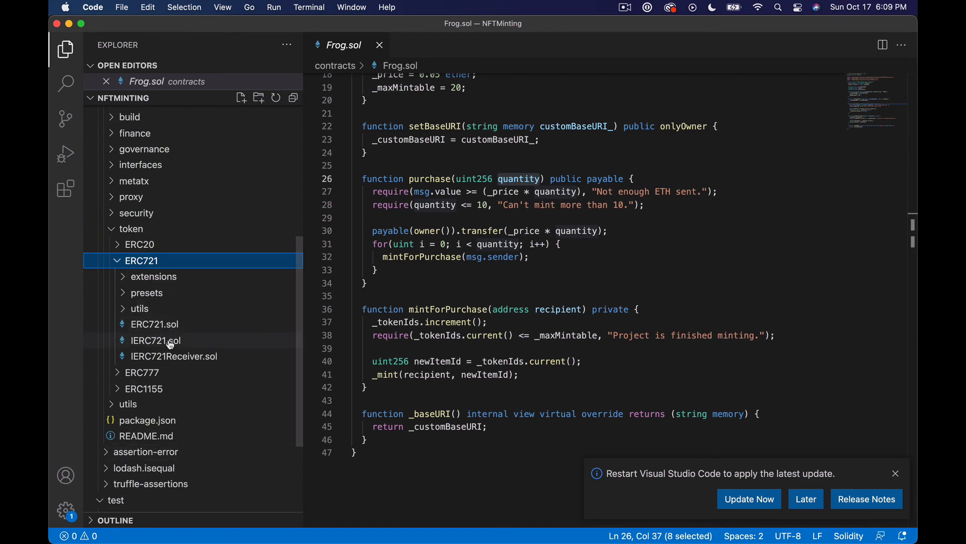
left_click(156, 340)
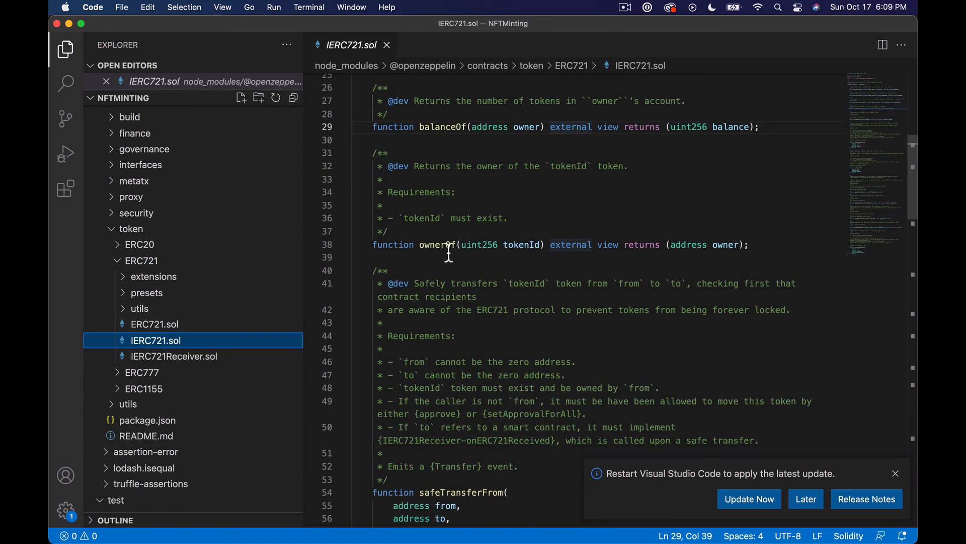
left_click_drag(372, 244, 645, 245)
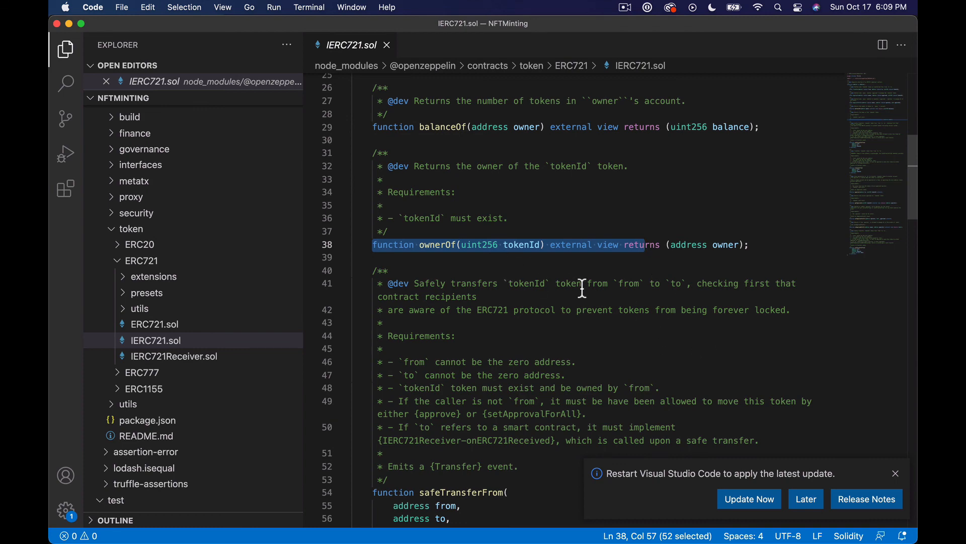
double_click(521, 245)
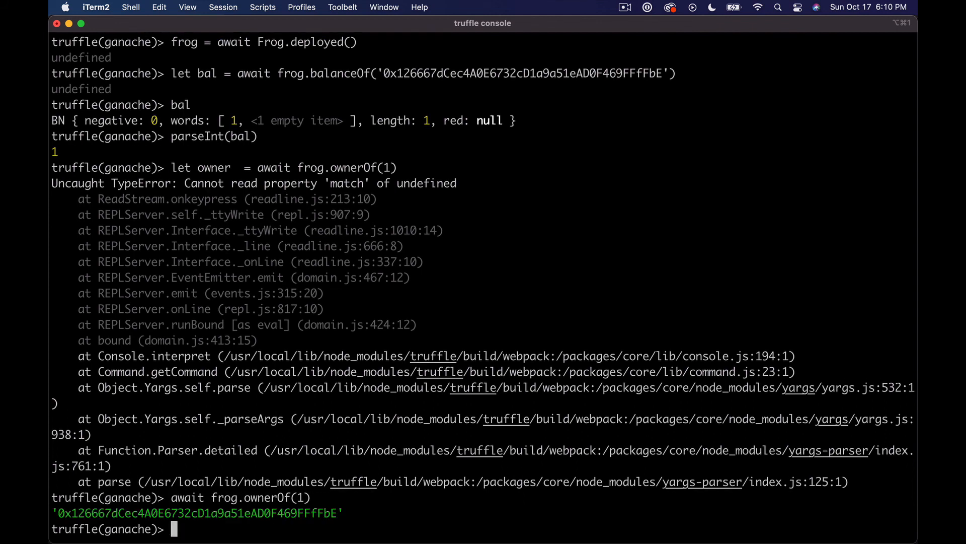
- Run await frog.ownerOf(1) in truffle console, then bring up Chrome's localhost:3000 React app
type("await frog.ownerOf(1)")
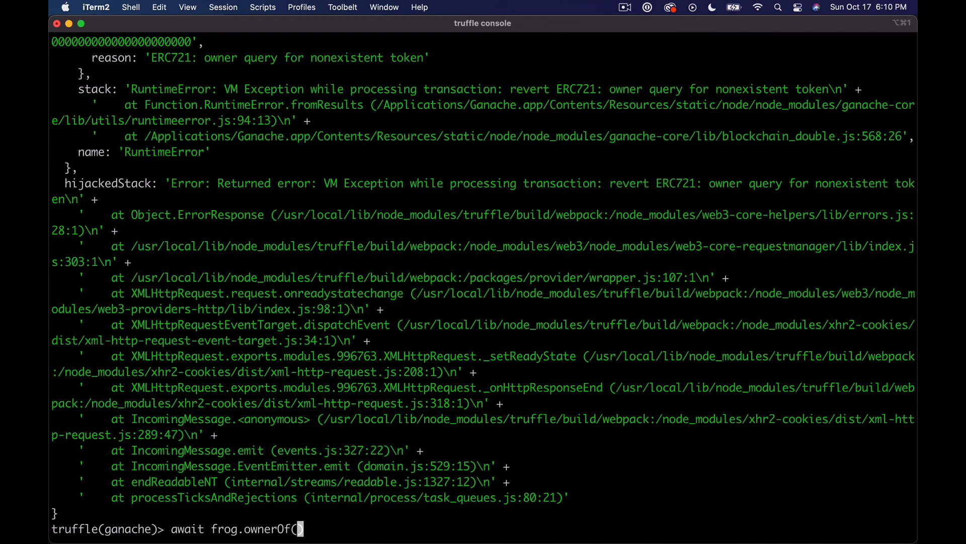
type("`")
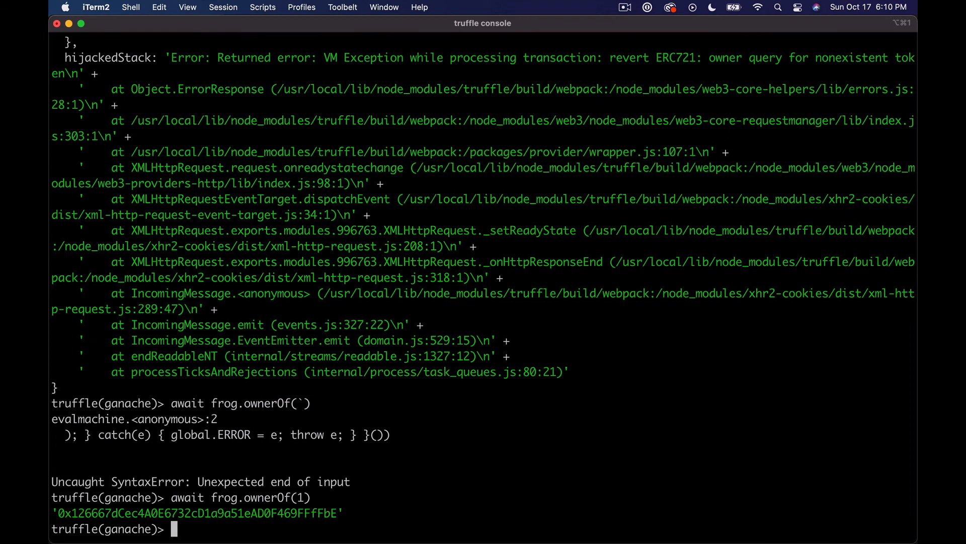
mouse_move(223, 338)
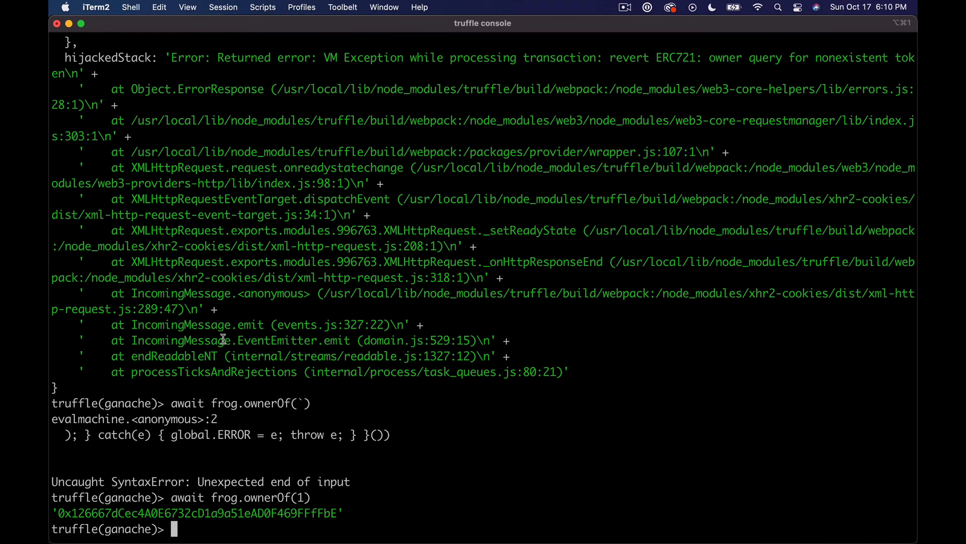
key("cmd+tab")
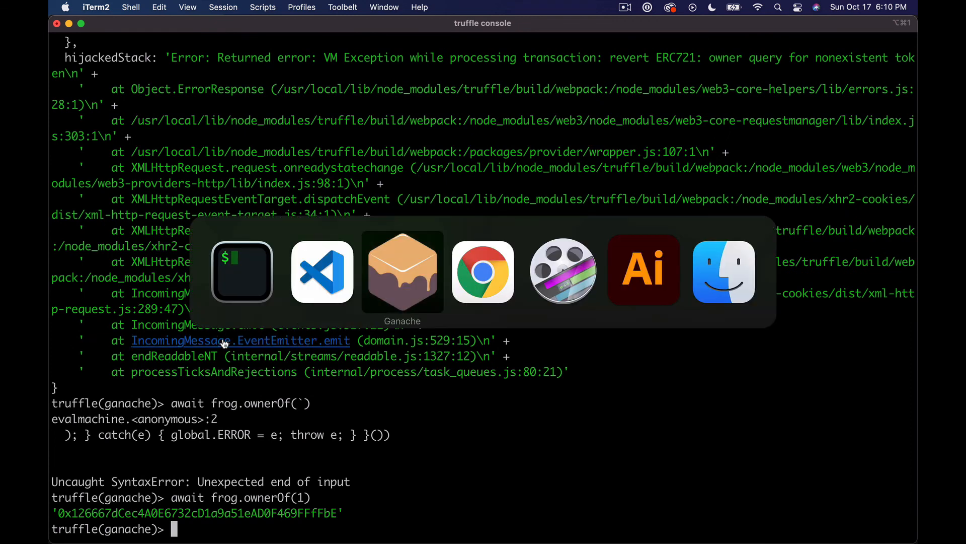
left_click(483, 271)
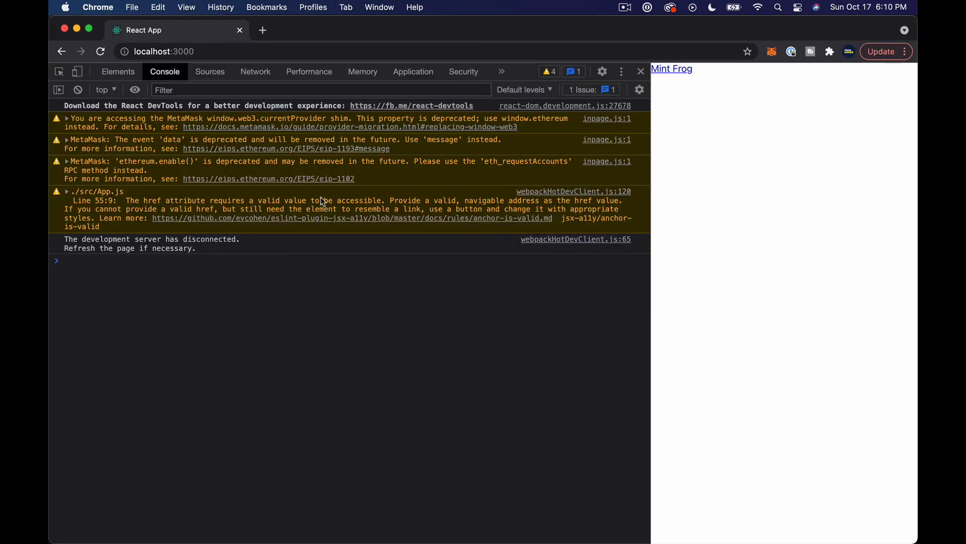
mouse_move(342, 180)
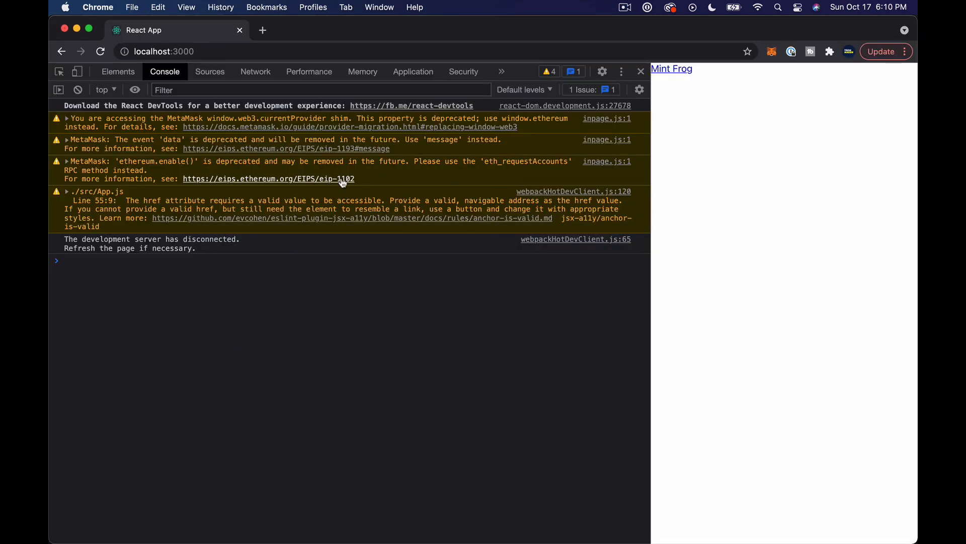